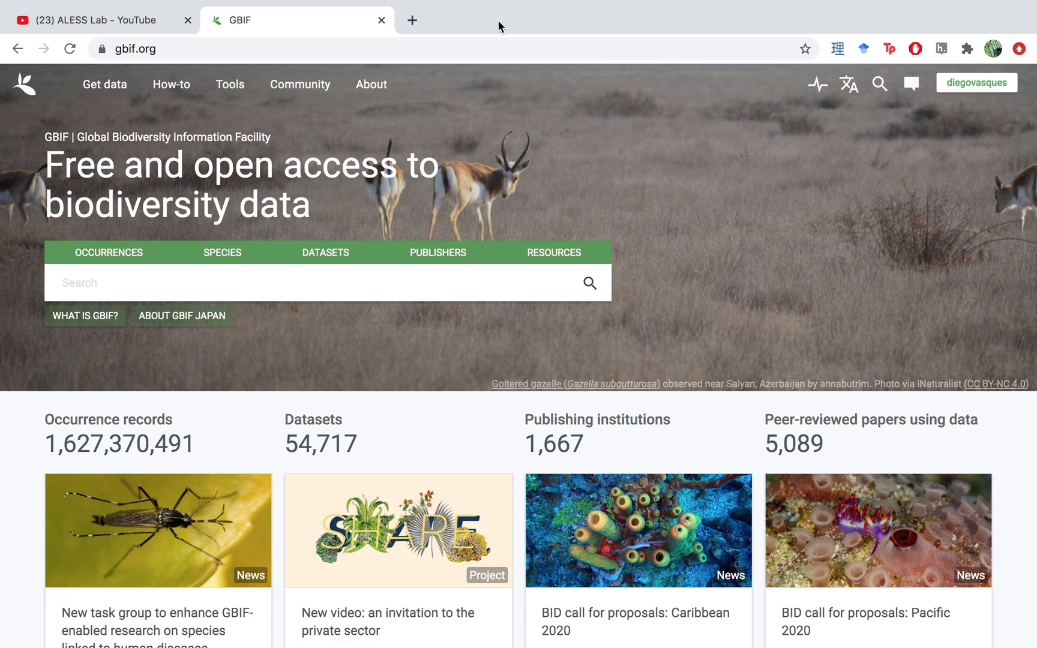
mouse_move(139, 251)
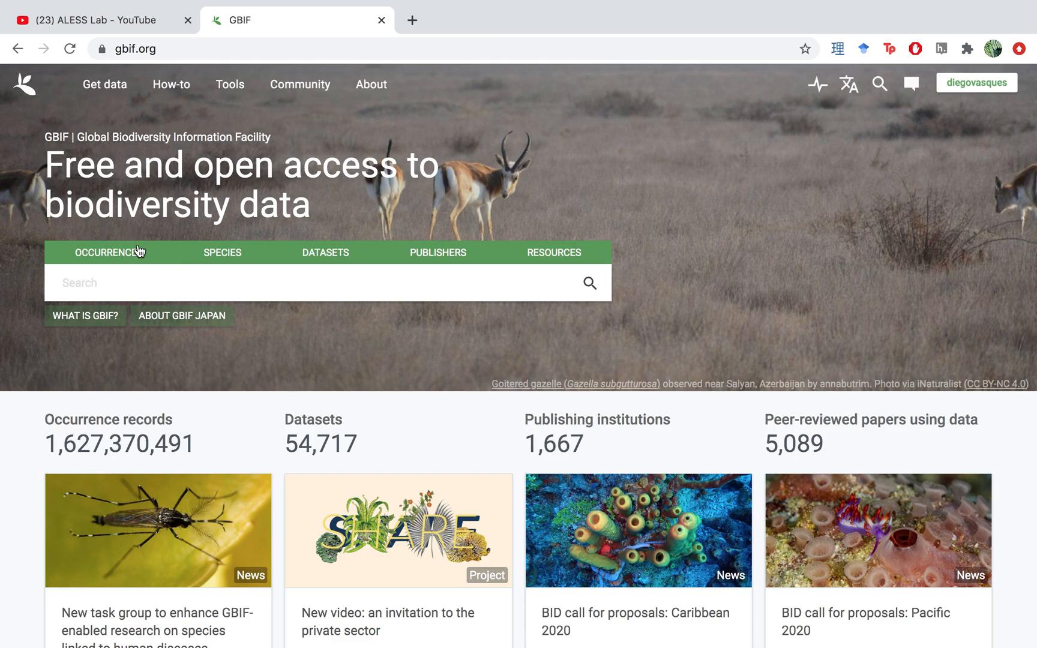
mouse_move(547, 30)
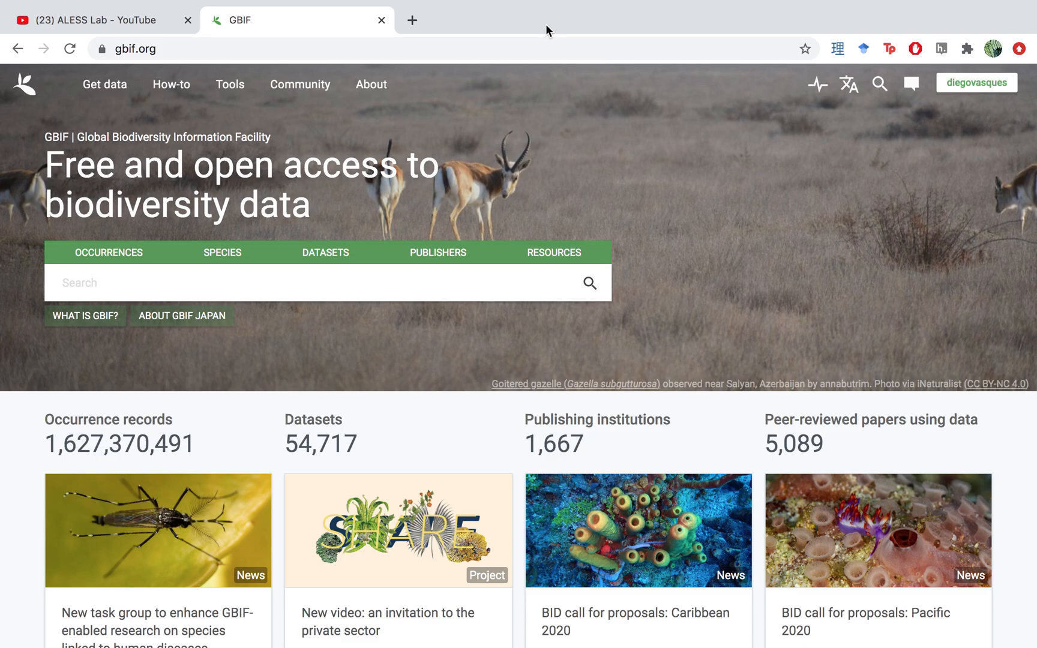
mouse_move(471, 42)
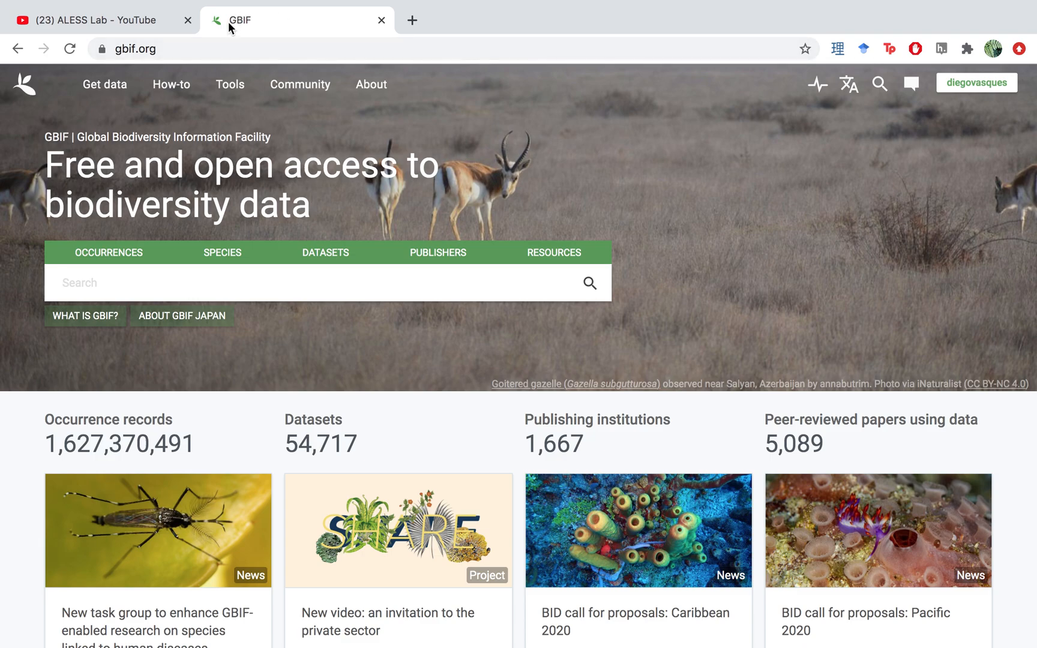
- Switch to the ALESS Lab YouTube channel page
click(100, 21)
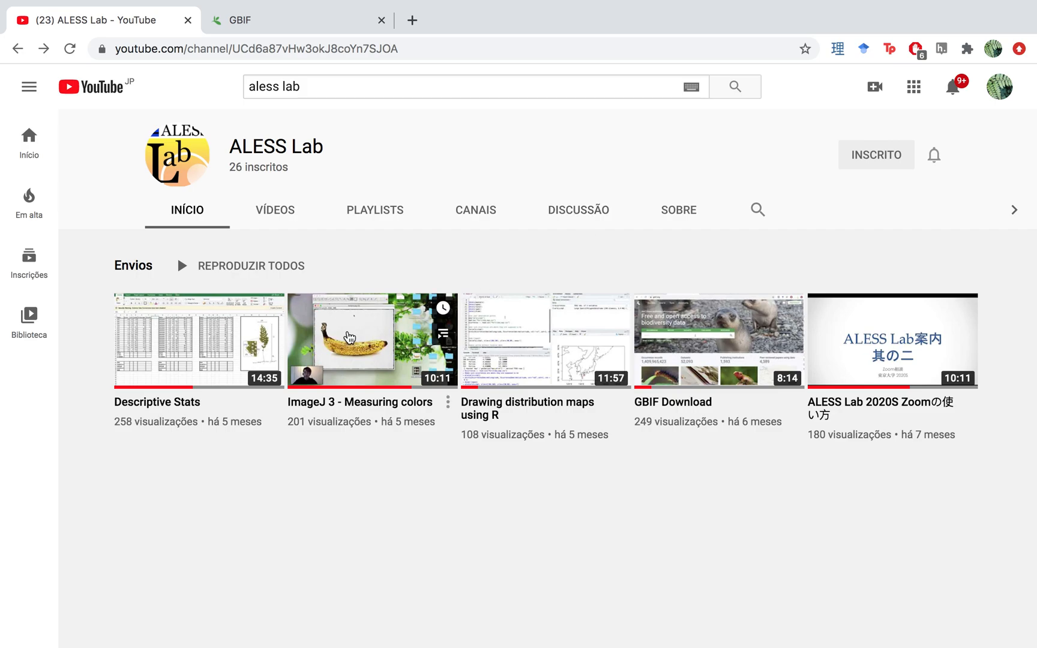
mouse_move(536, 387)
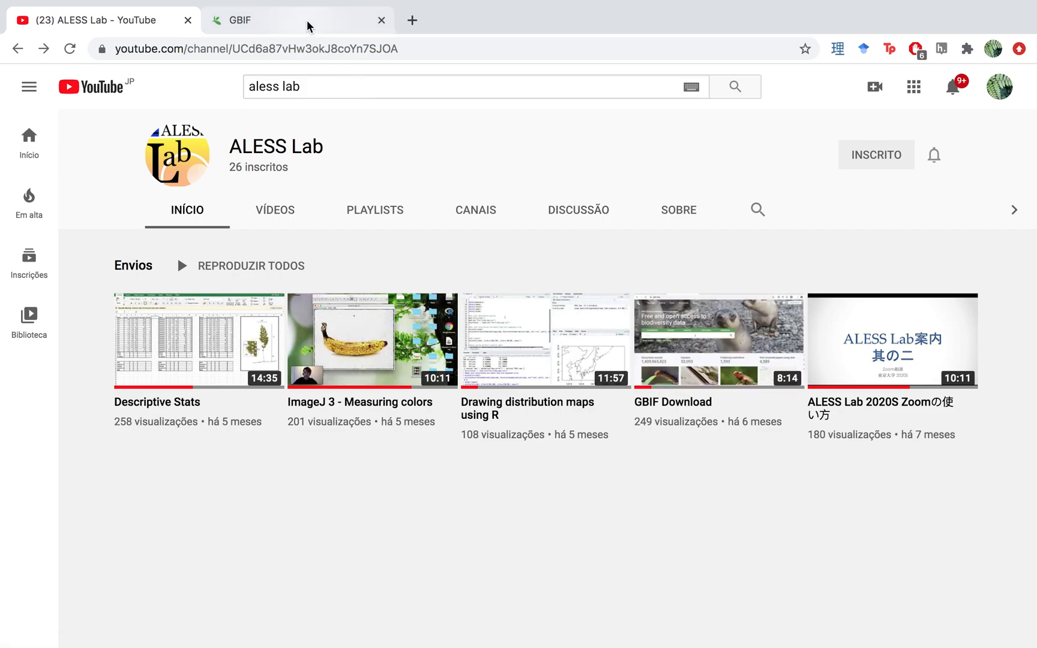
- Return to the GBIF home page
click(297, 20)
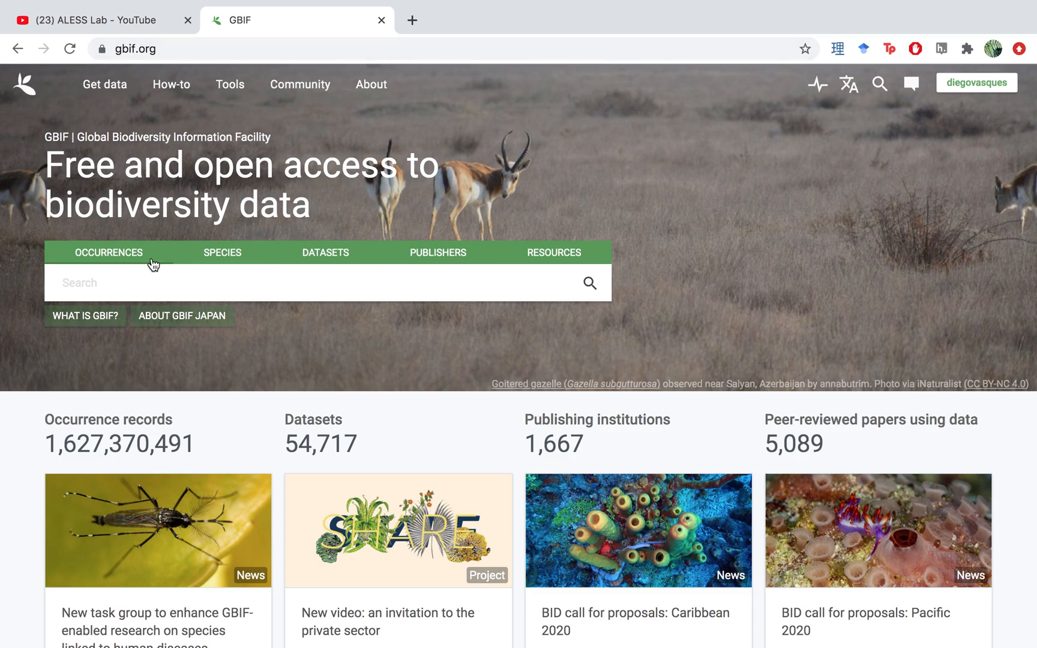
mouse_move(215, 269)
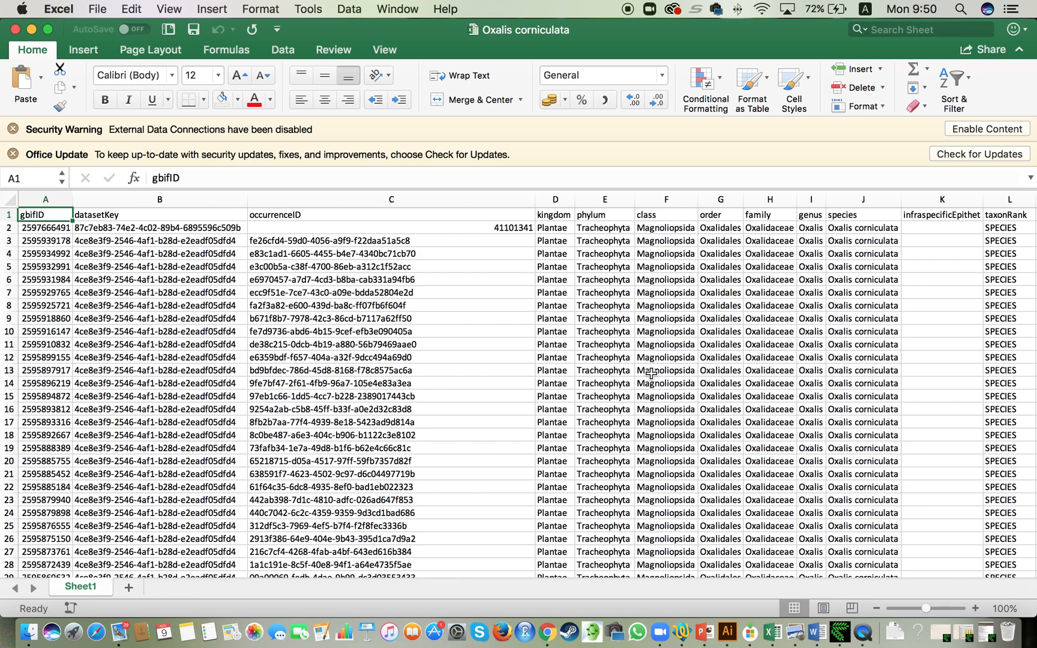
mouse_move(864, 236)
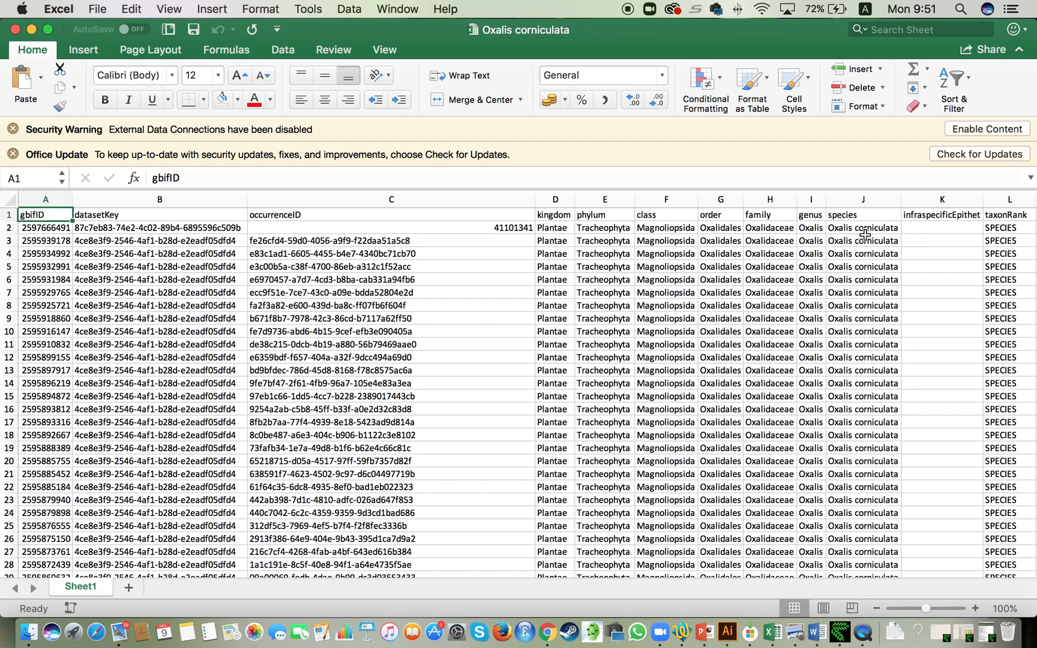
mouse_move(840, 328)
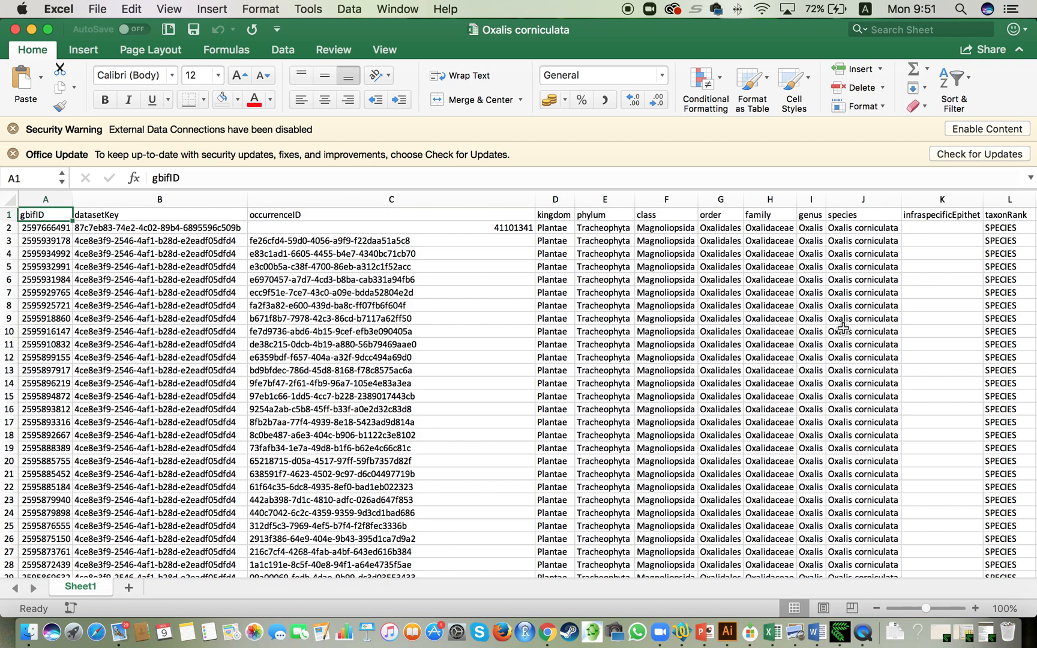
mouse_move(298, 280)
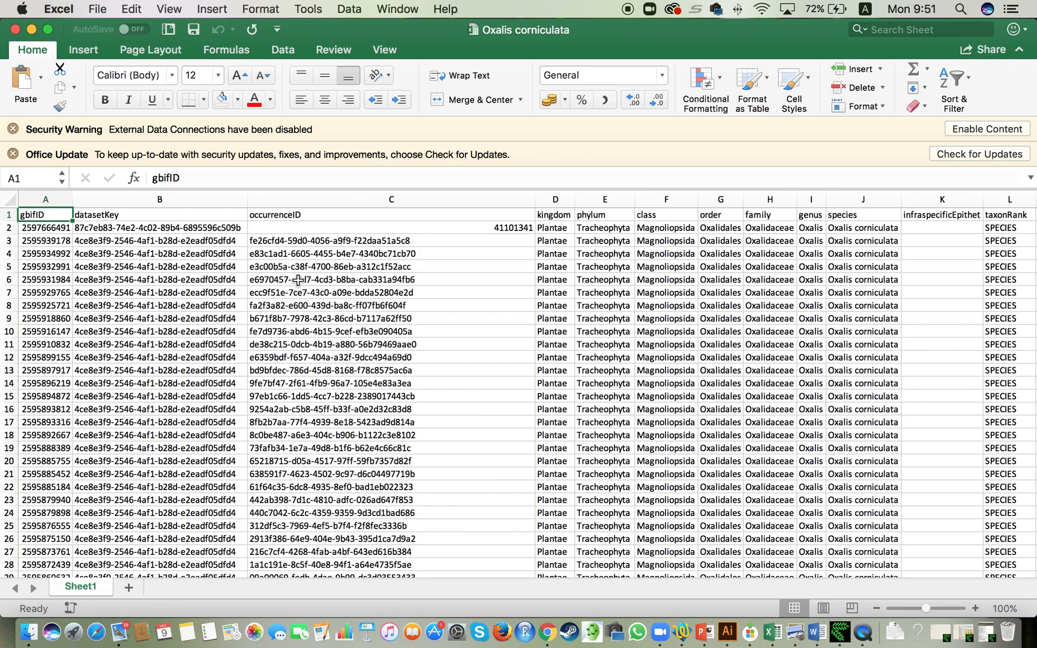
mouse_move(207, 307)
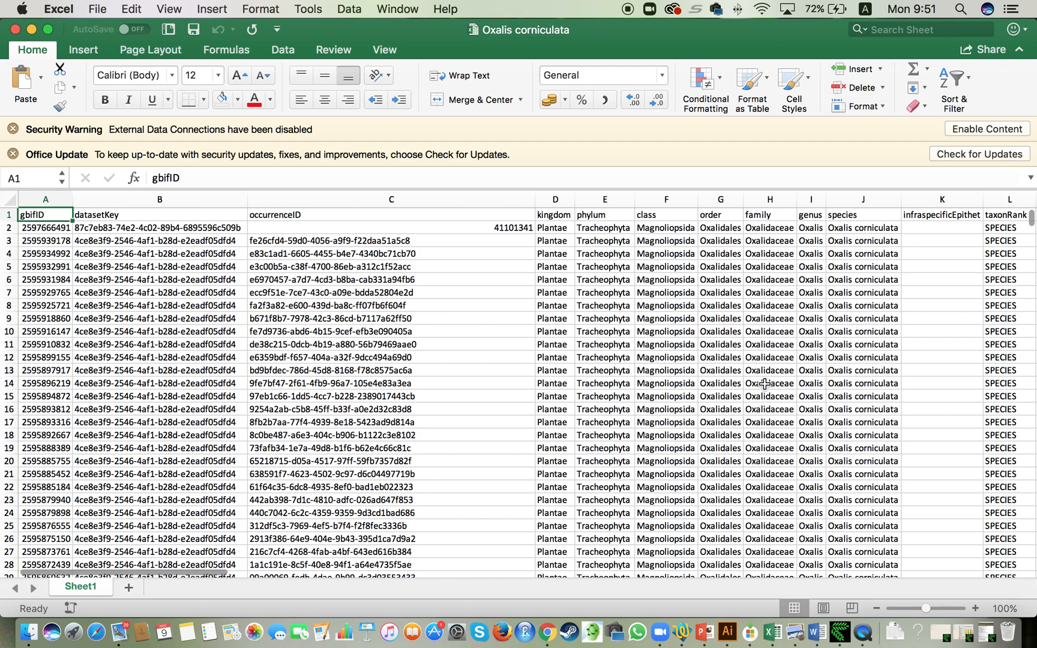
mouse_move(536, 367)
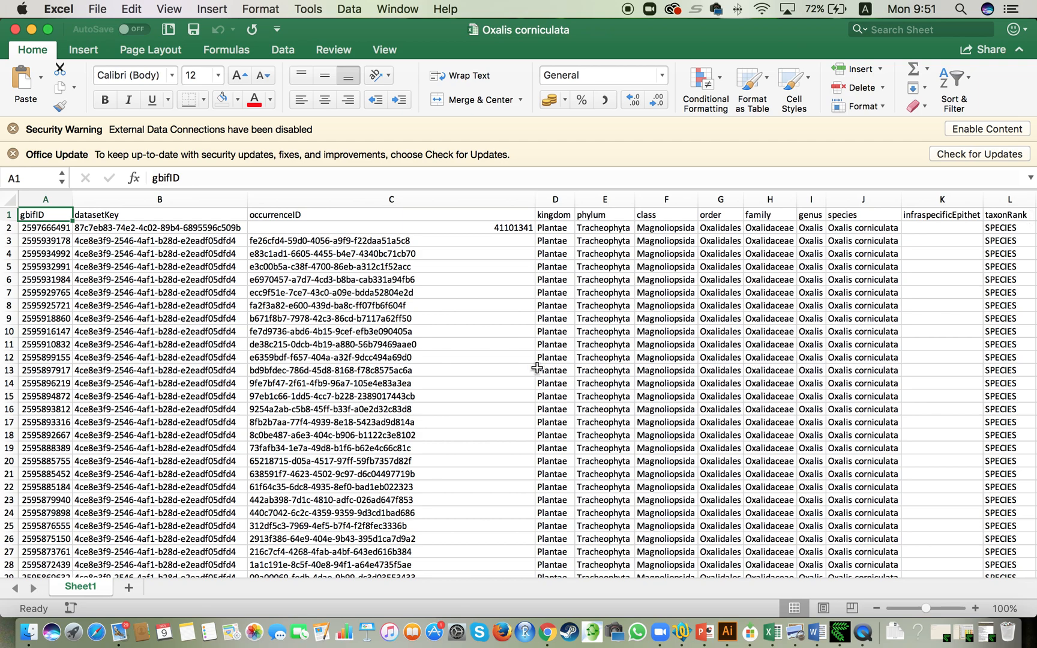
mouse_move(767, 411)
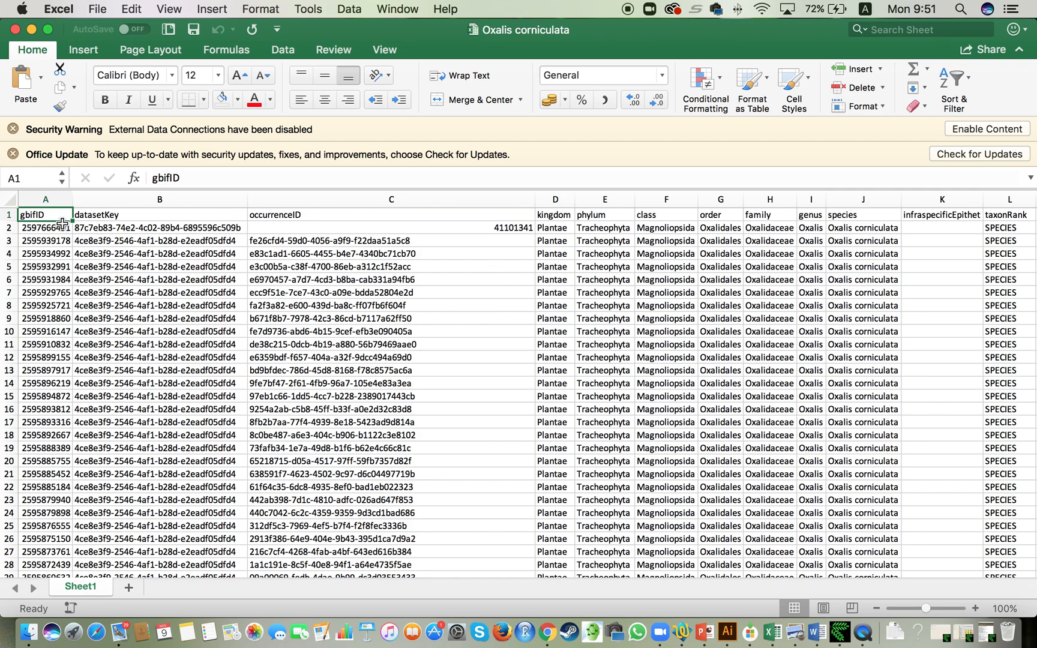
click(9, 215)
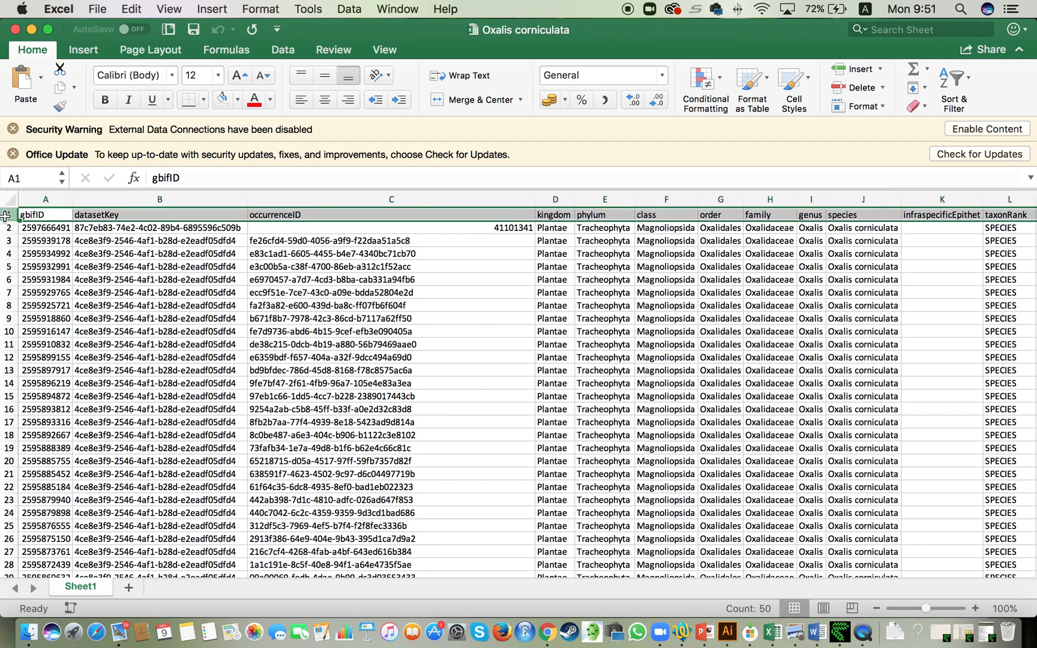
click(159, 199)
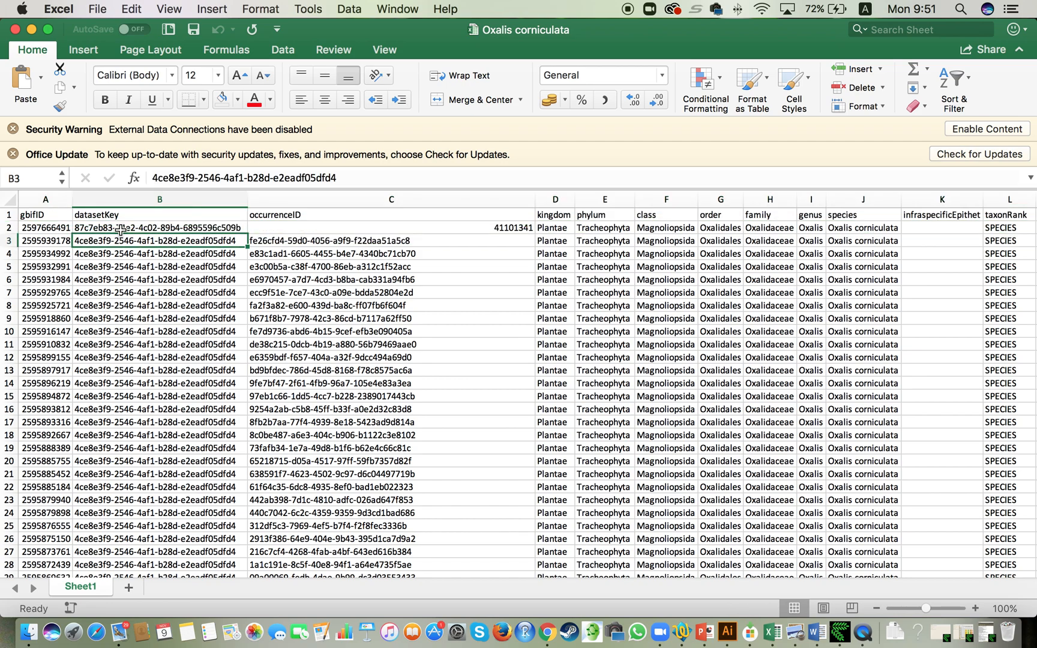
click(158, 215)
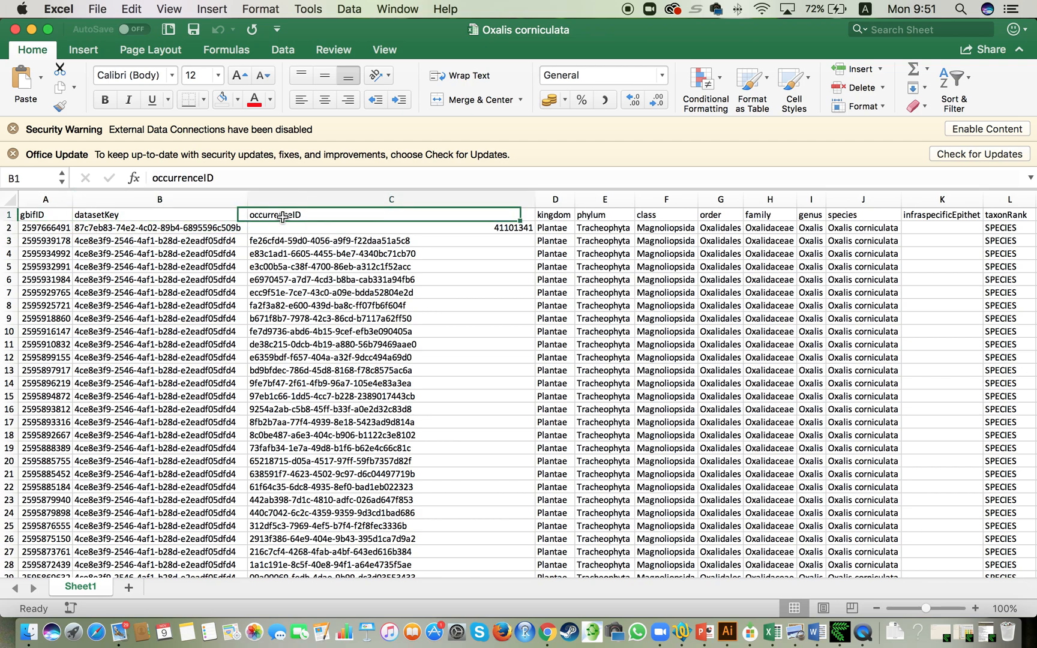
click(391, 215)
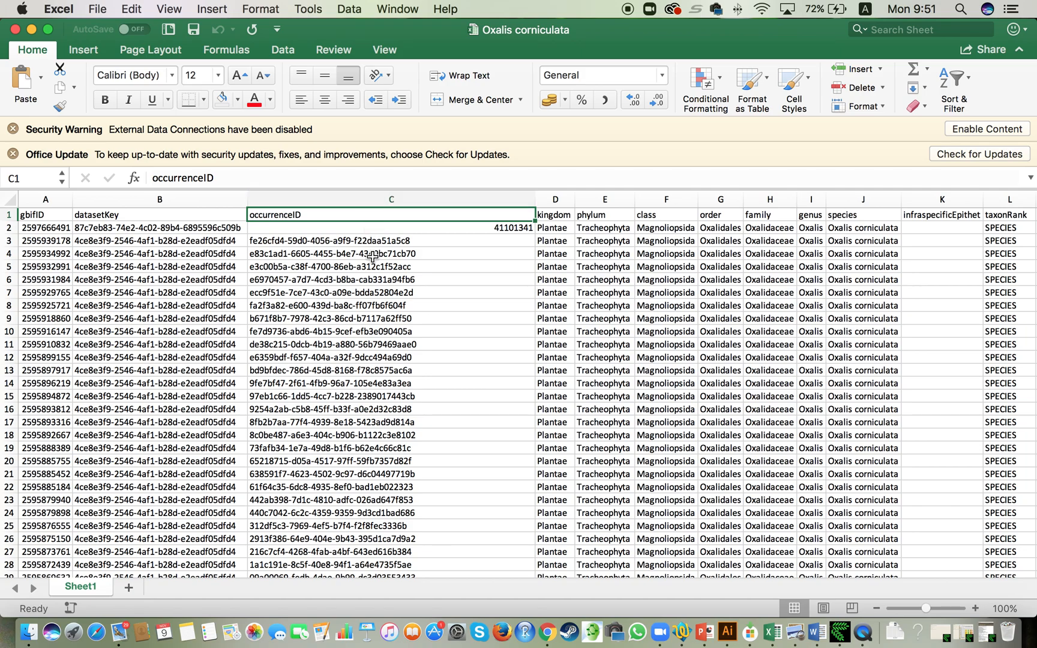
scroll(right, 3)
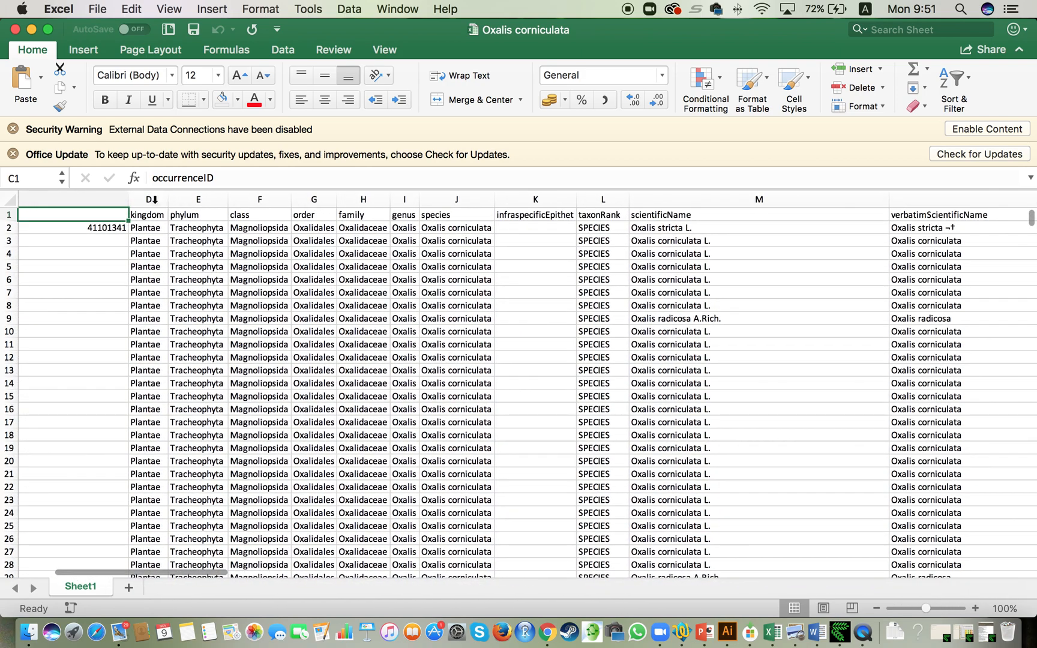
drag(148, 199, 456, 199)
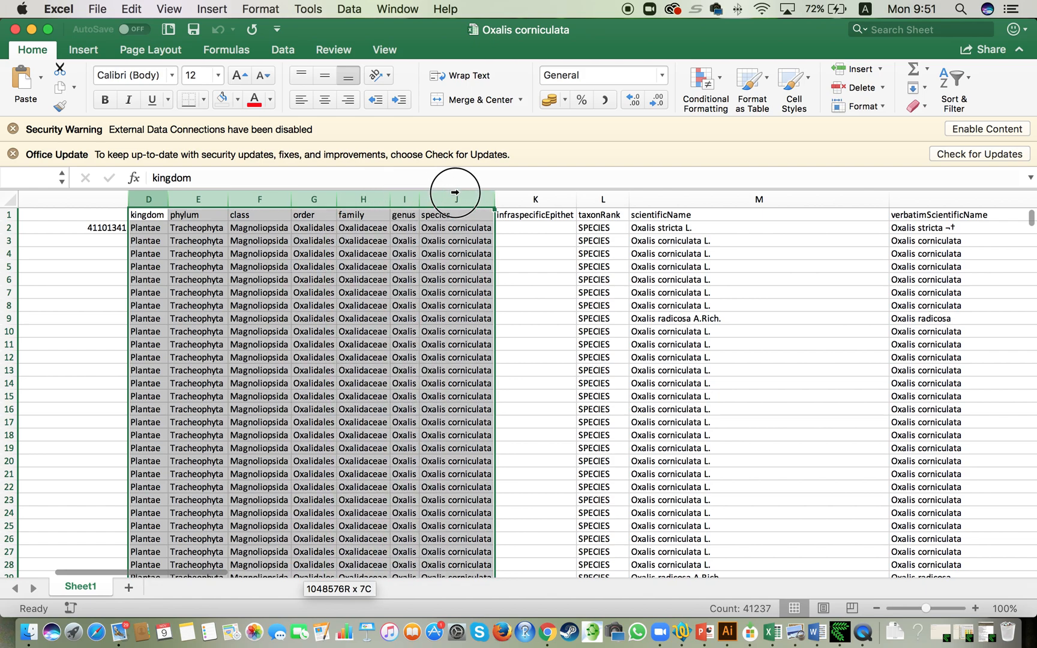
click(148, 215)
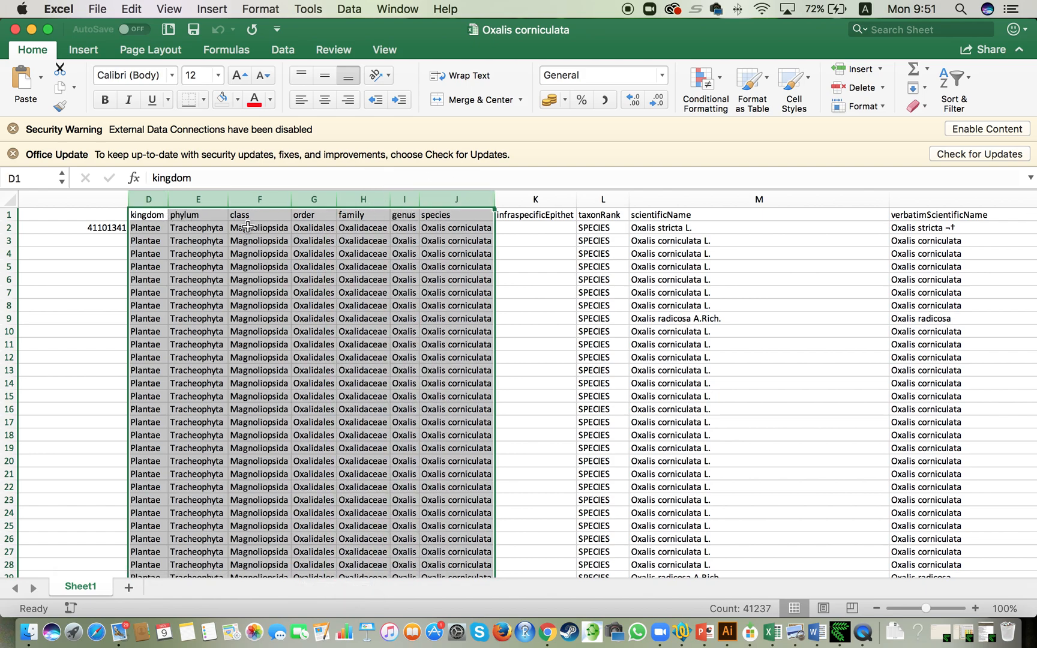
click(148, 214)
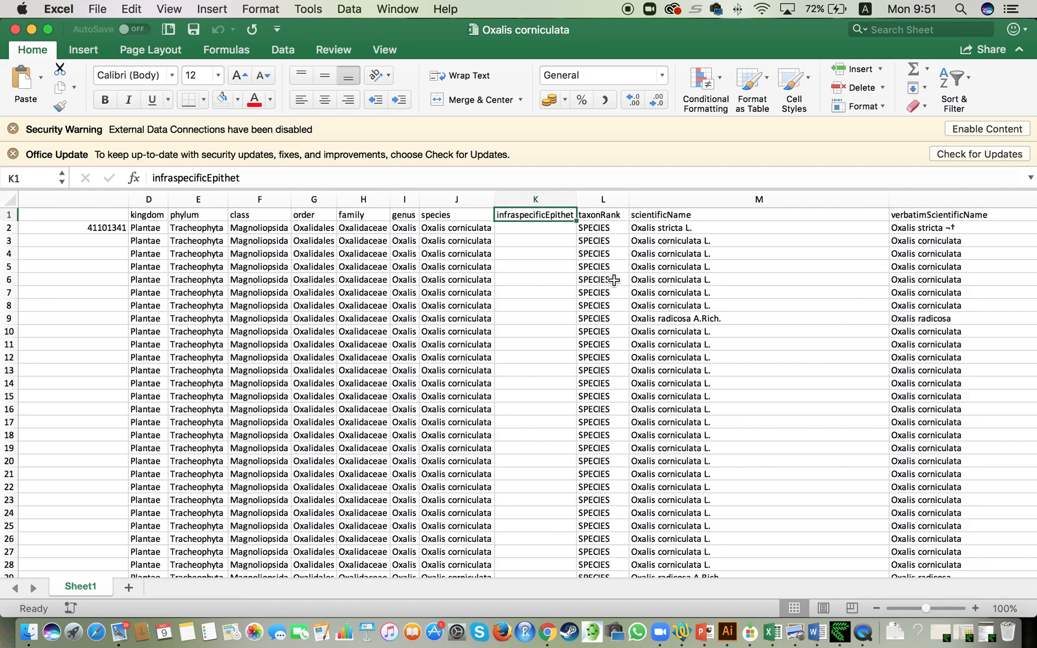
mouse_move(539, 260)
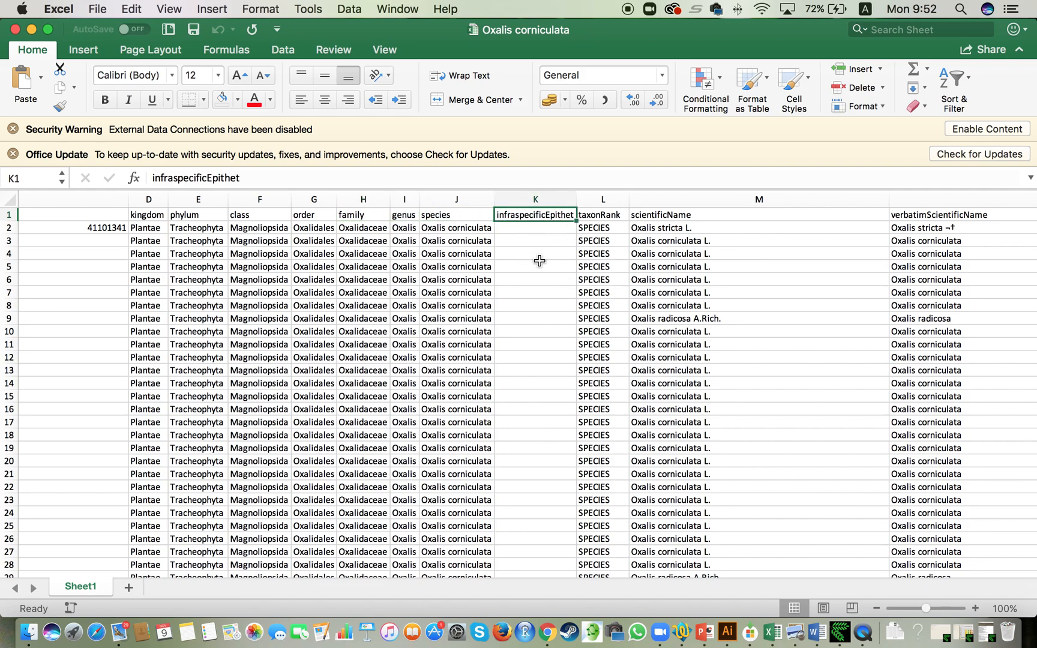
mouse_move(528, 280)
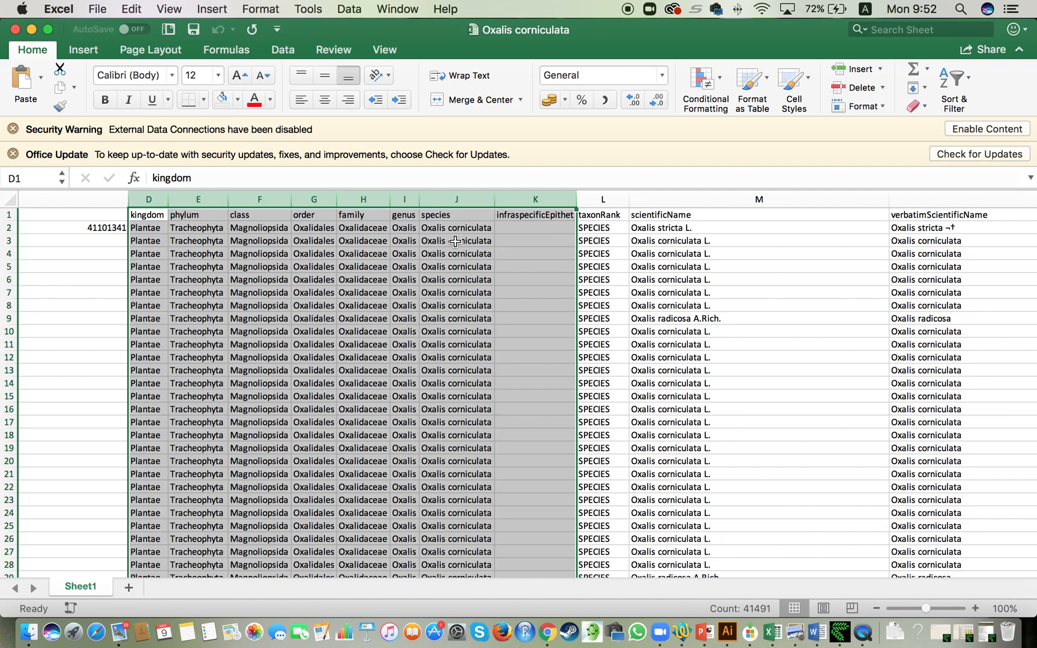
mouse_move(467, 210)
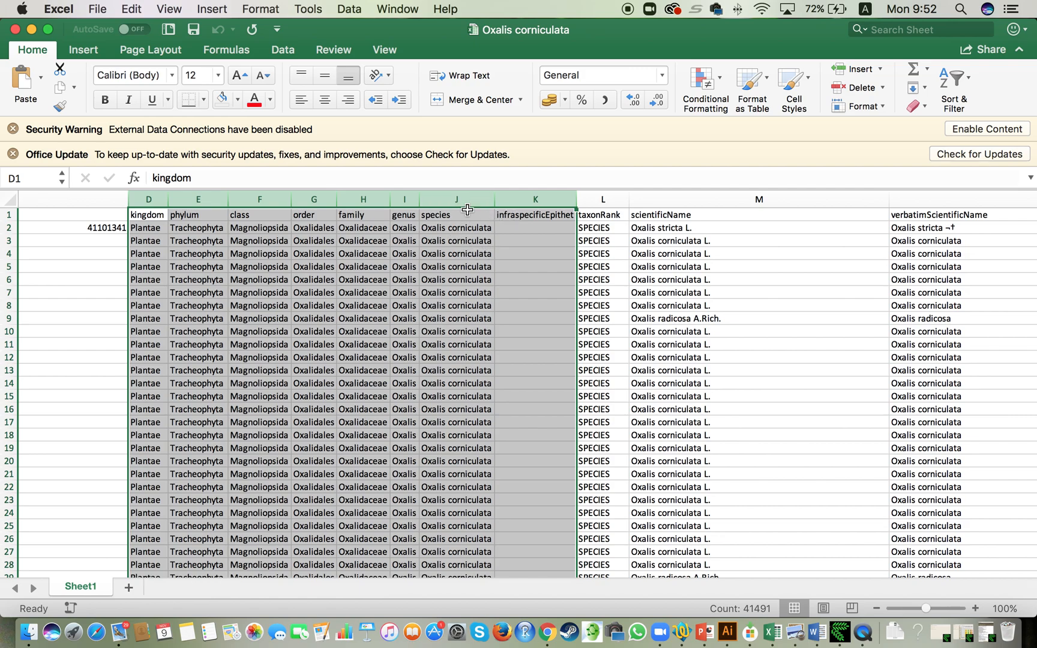
click(456, 199)
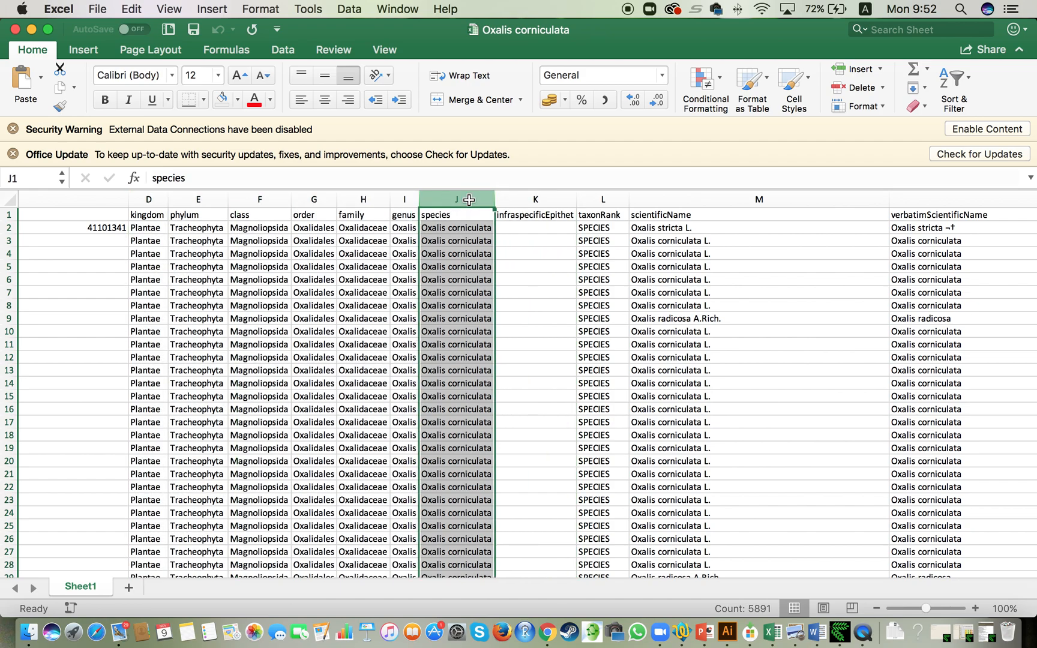
mouse_move(463, 228)
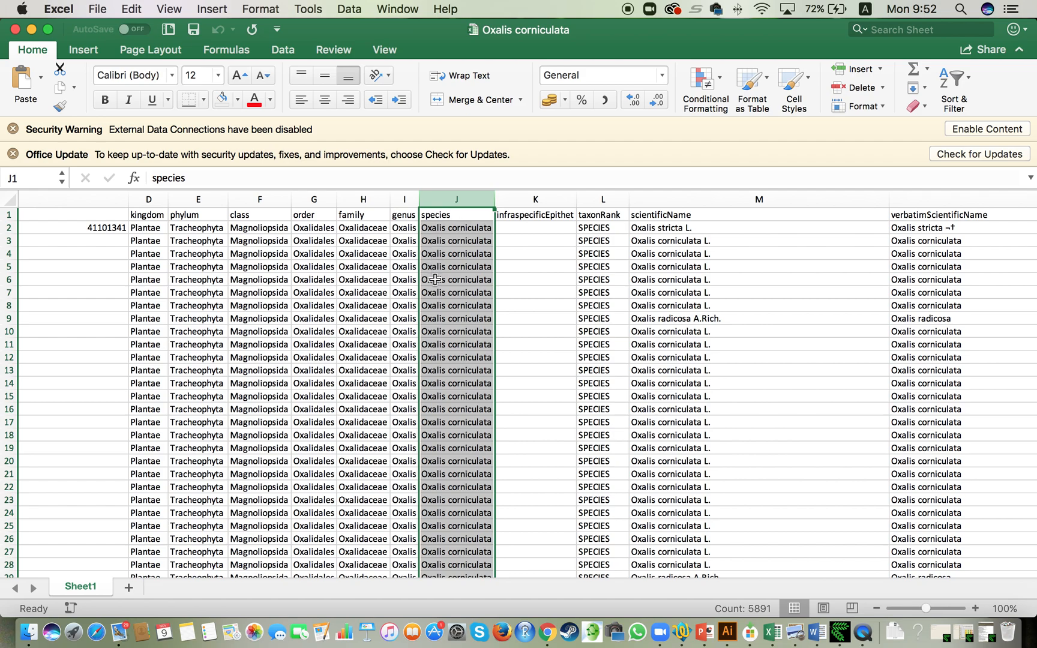
mouse_move(508, 271)
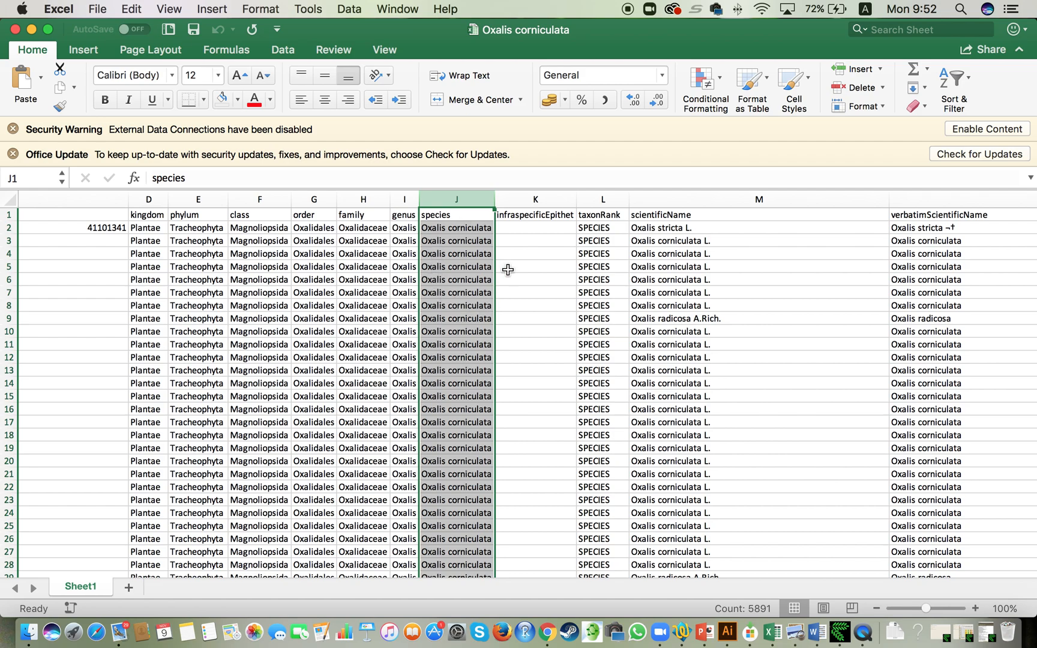
mouse_move(399, 199)
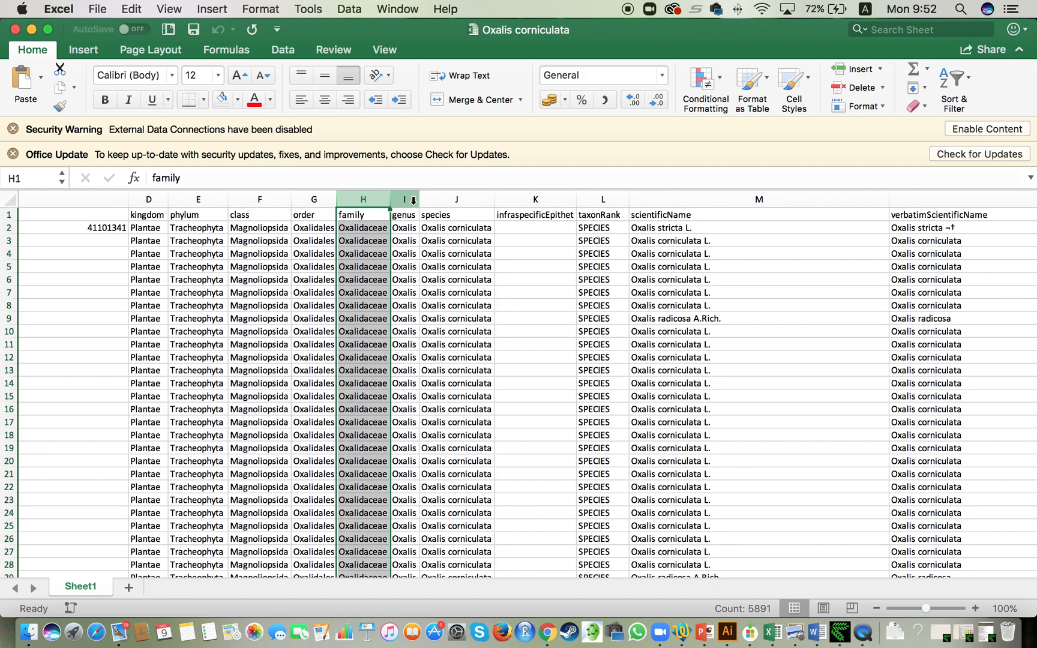
click(362, 199)
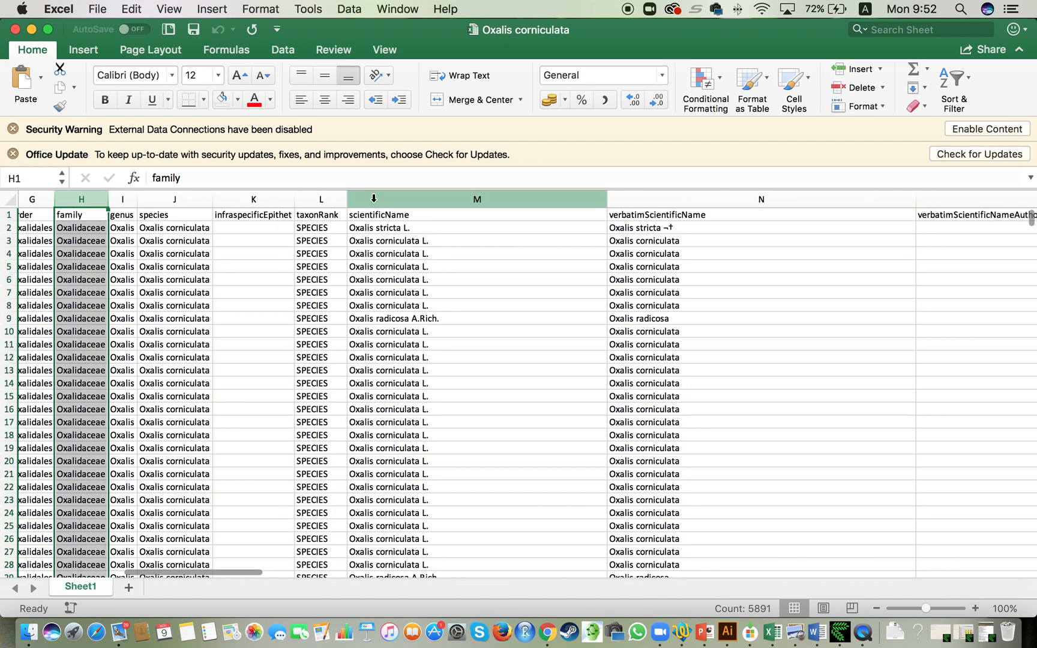
scroll(right, 3)
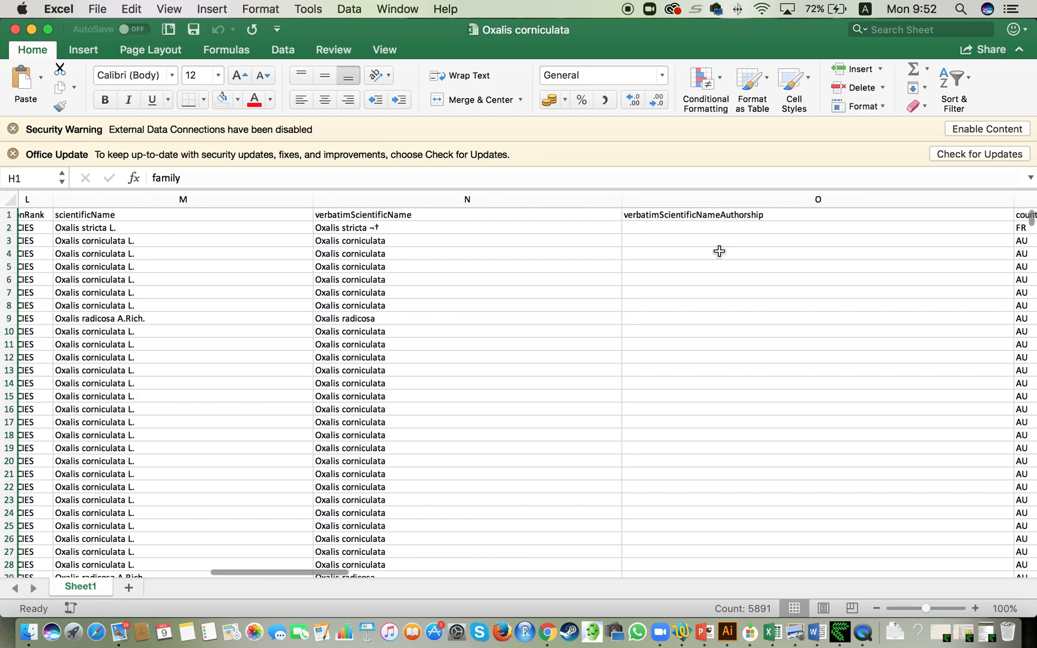
scroll(right, 3)
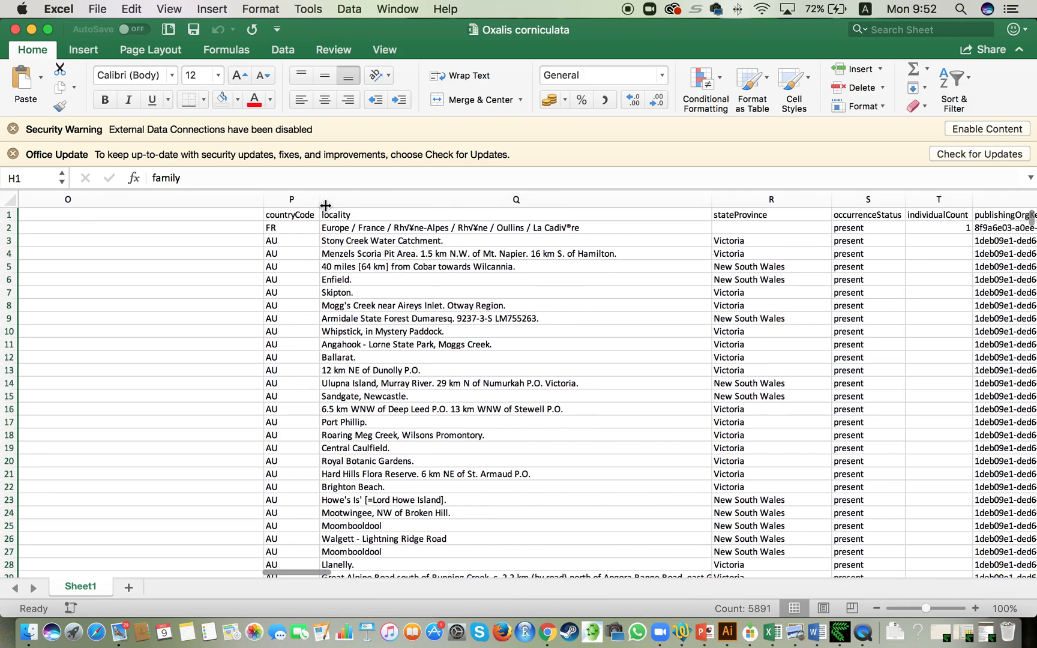
click(515, 200)
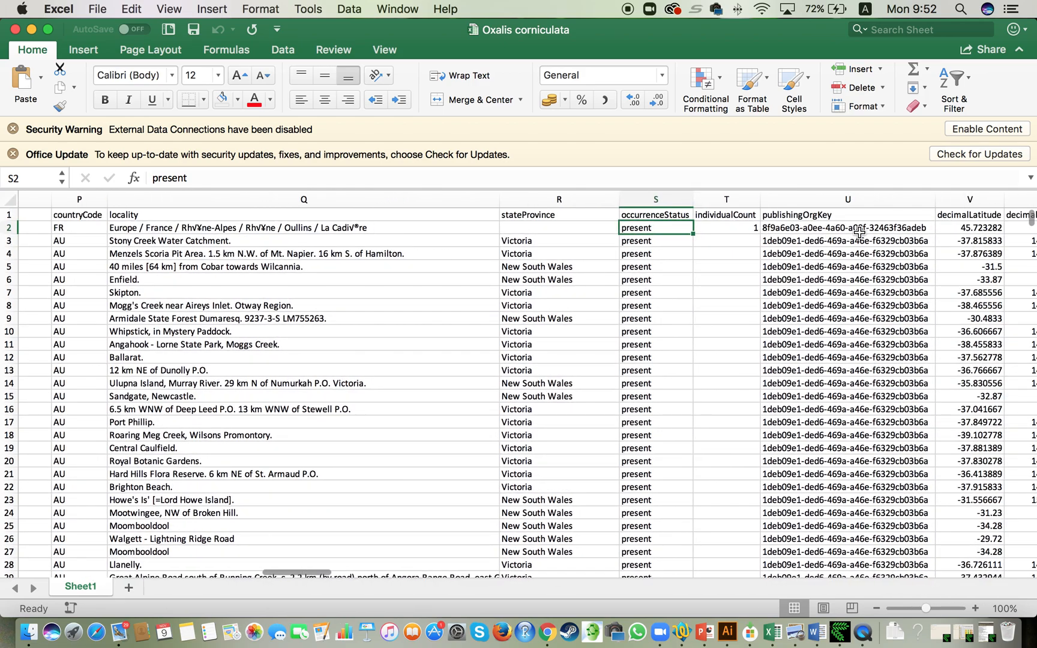
scroll(right, 3)
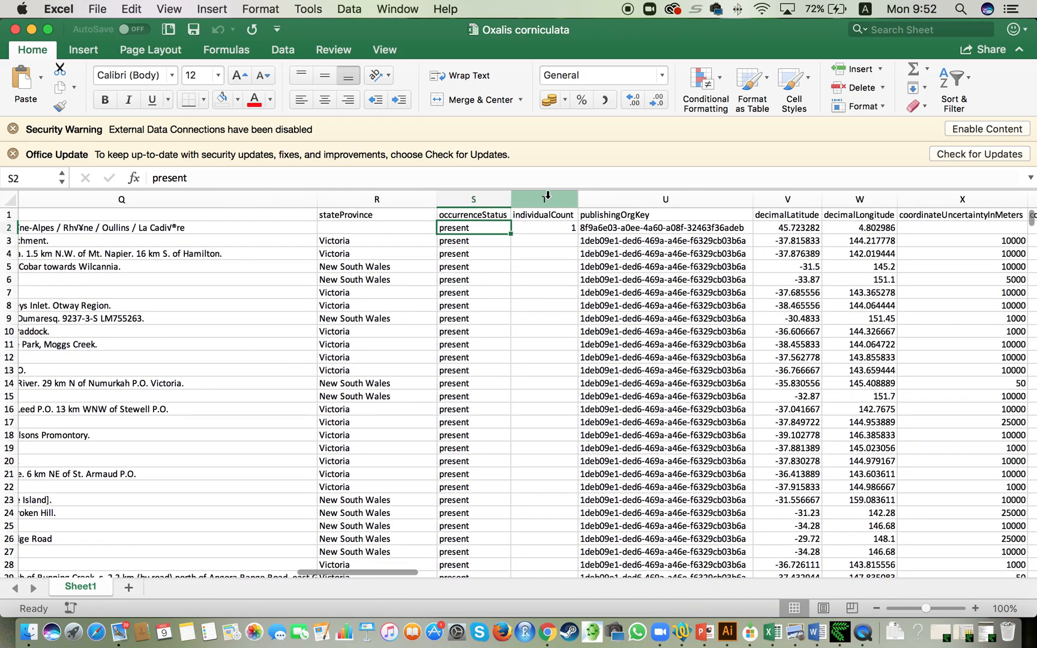
click(543, 199)
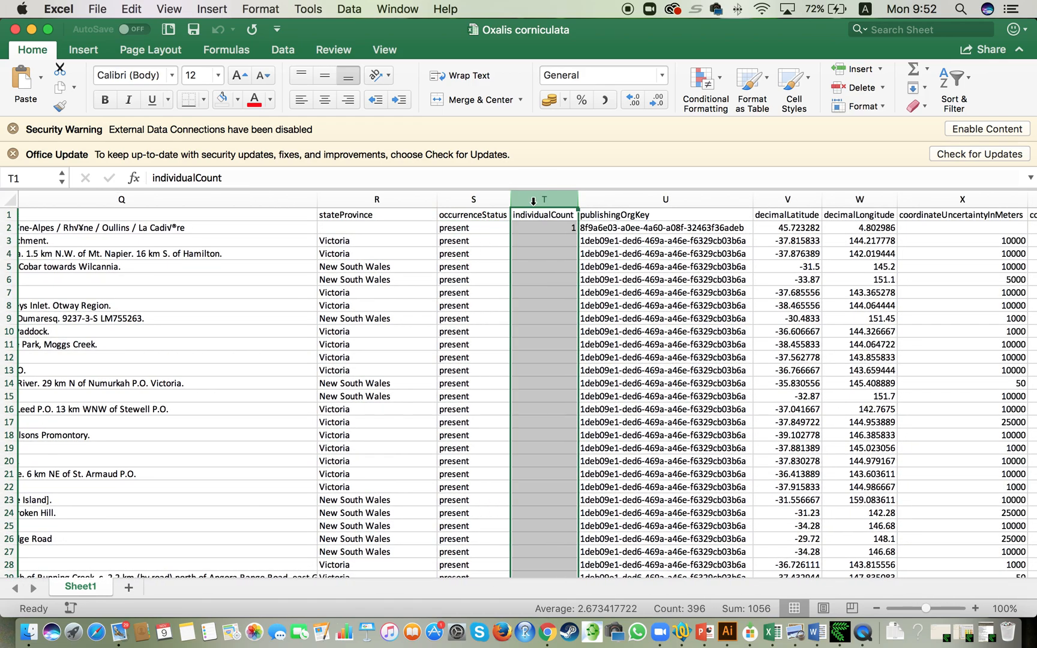
click(473, 199)
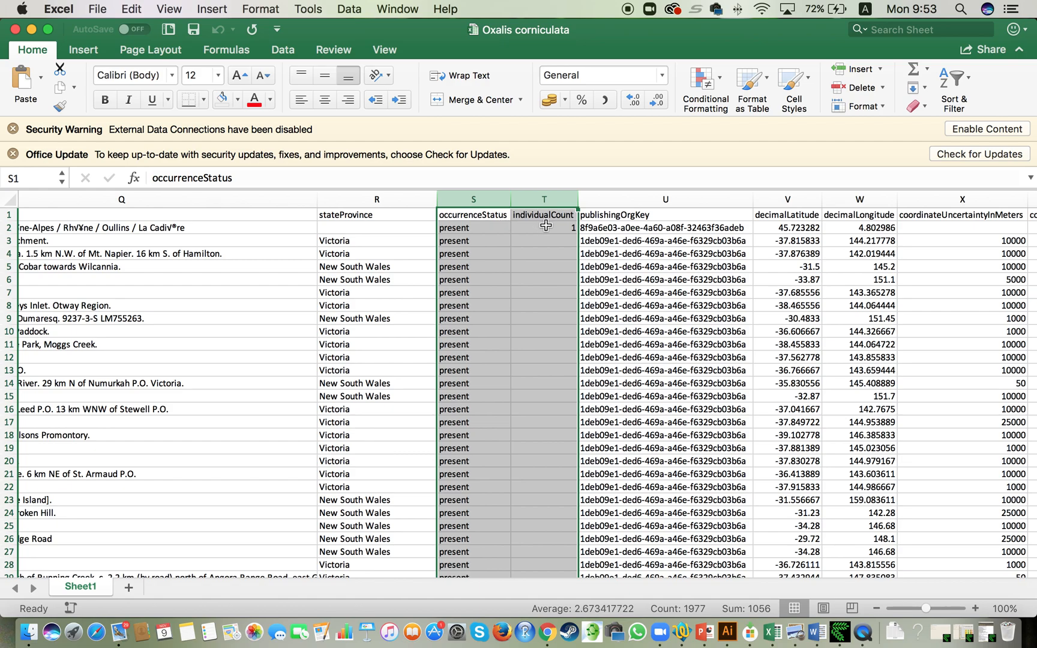
click(544, 228)
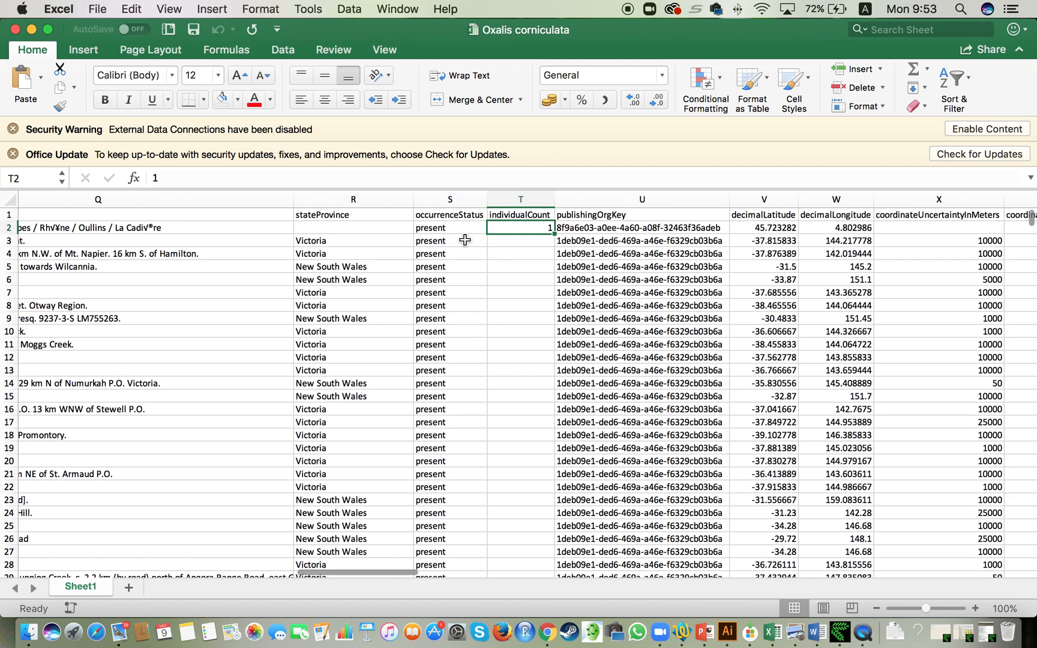
click(450, 229)
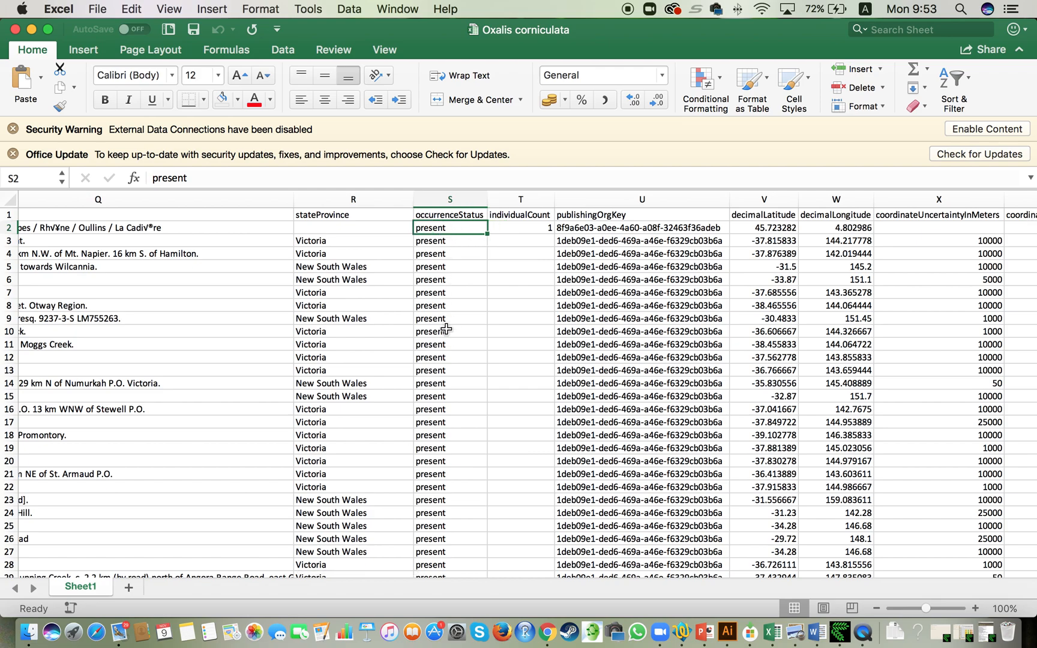
mouse_move(435, 307)
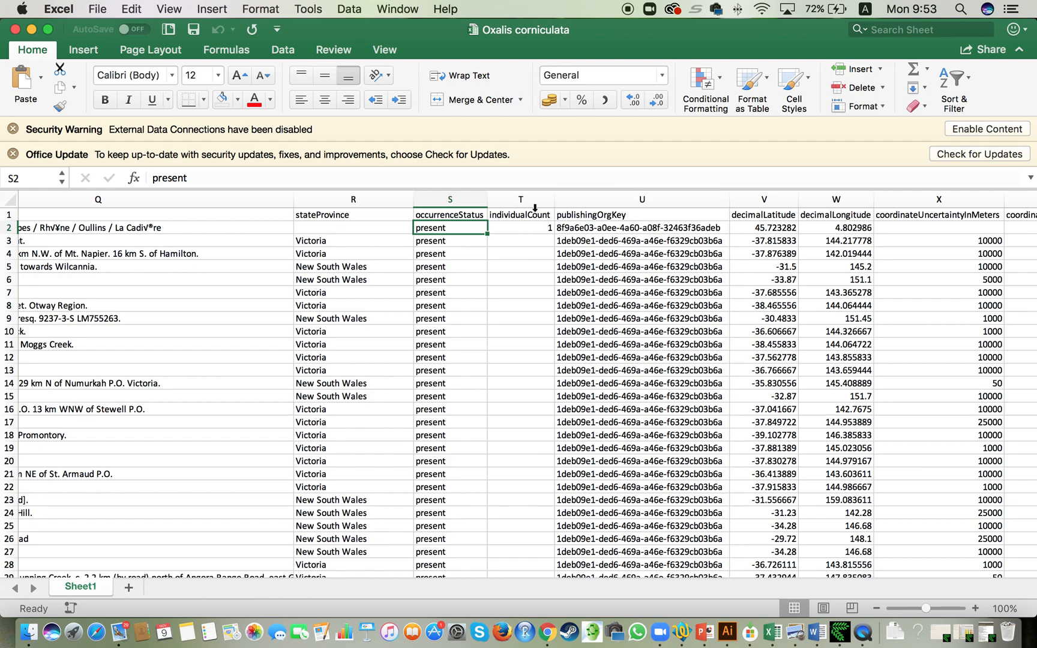
click(521, 254)
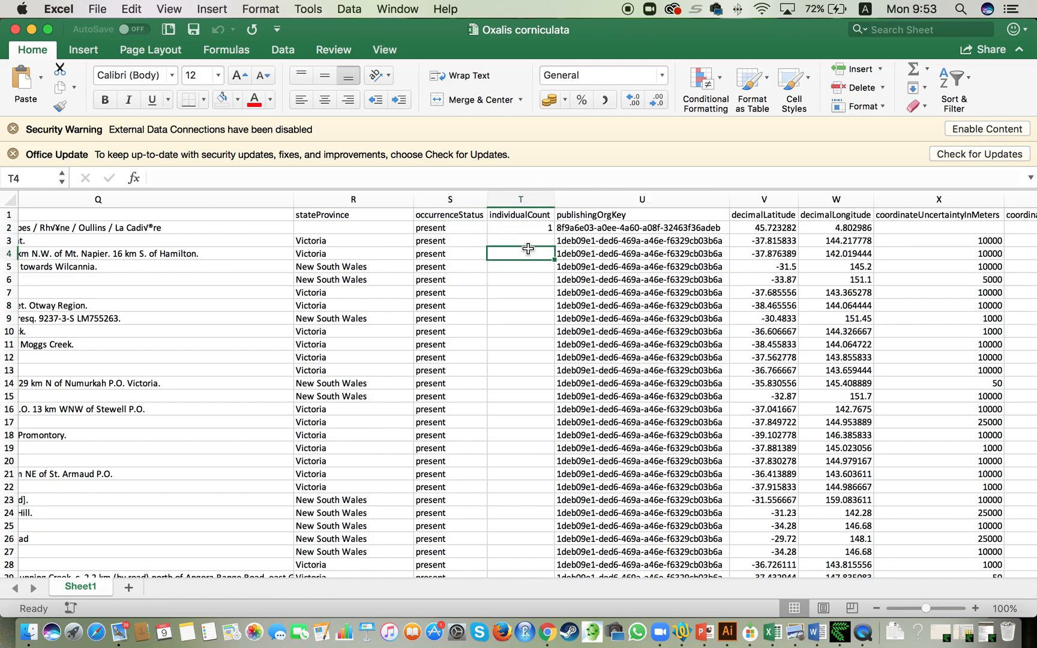
click(520, 345)
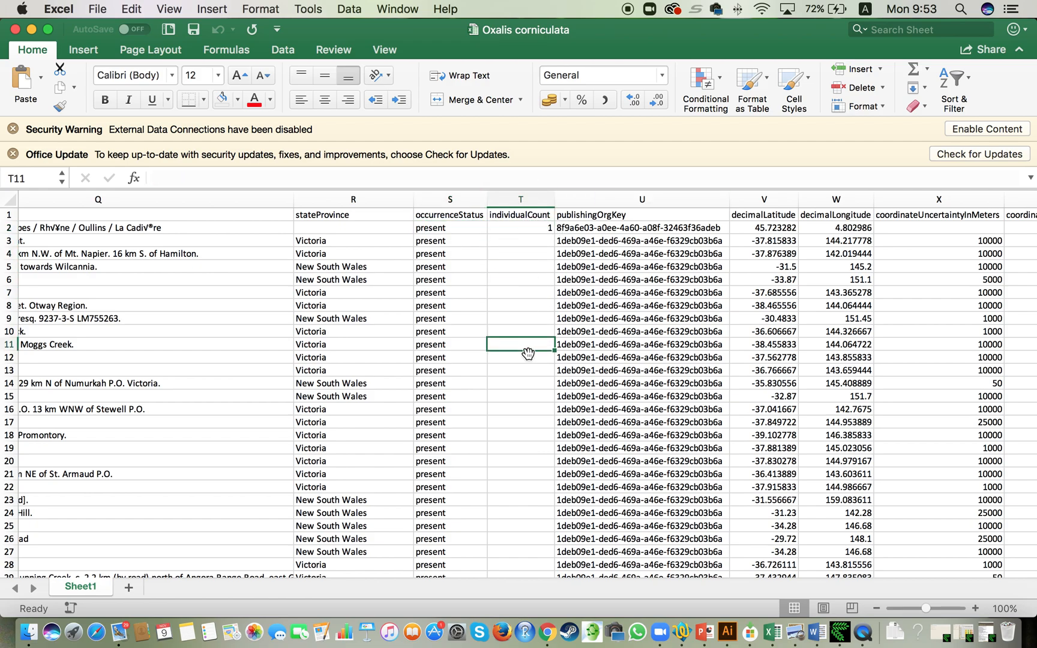
click(520, 305)
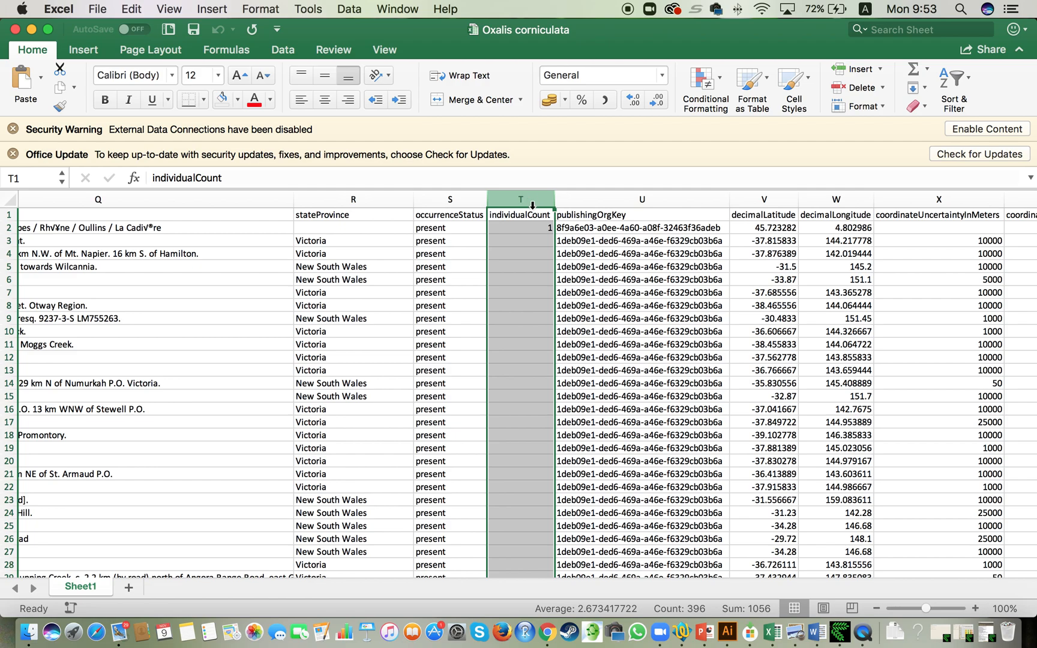
mouse_move(525, 345)
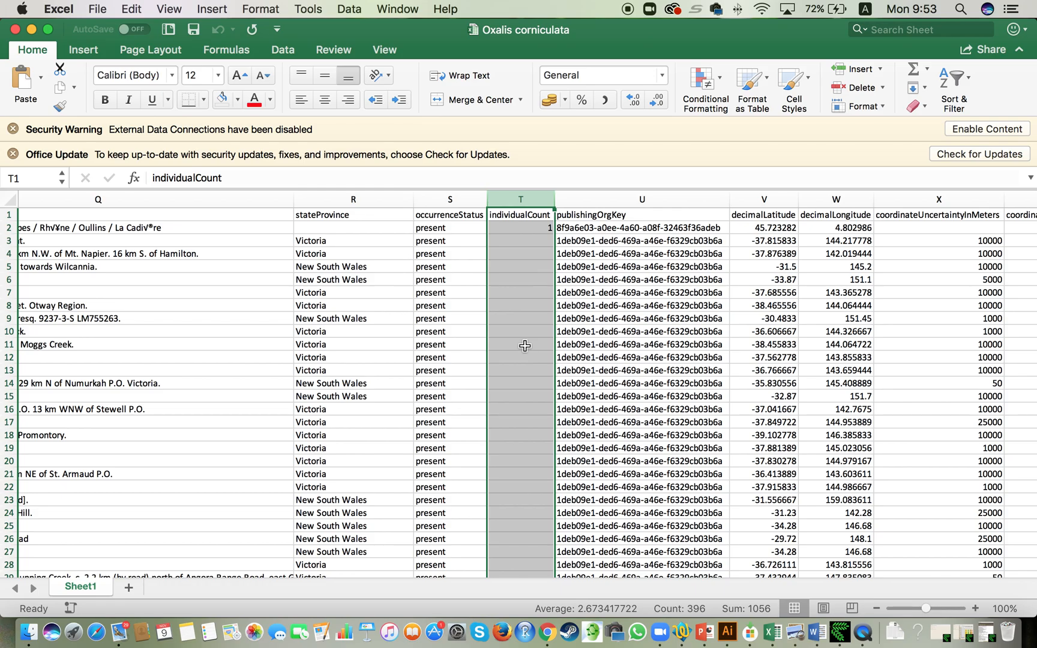
scroll(down, 3)
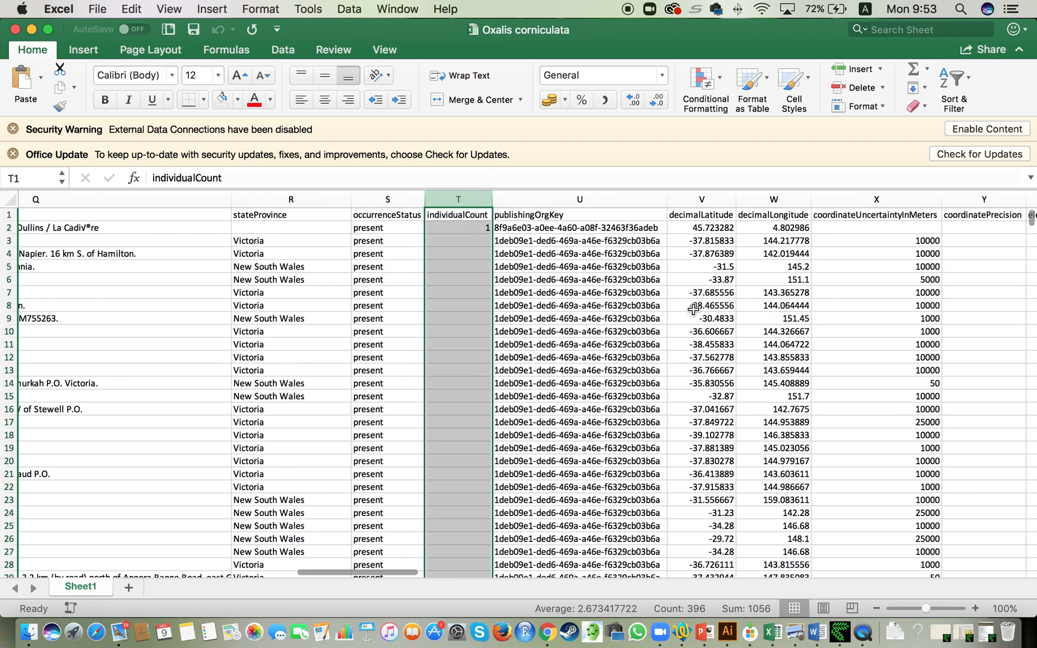
scroll(right, 3)
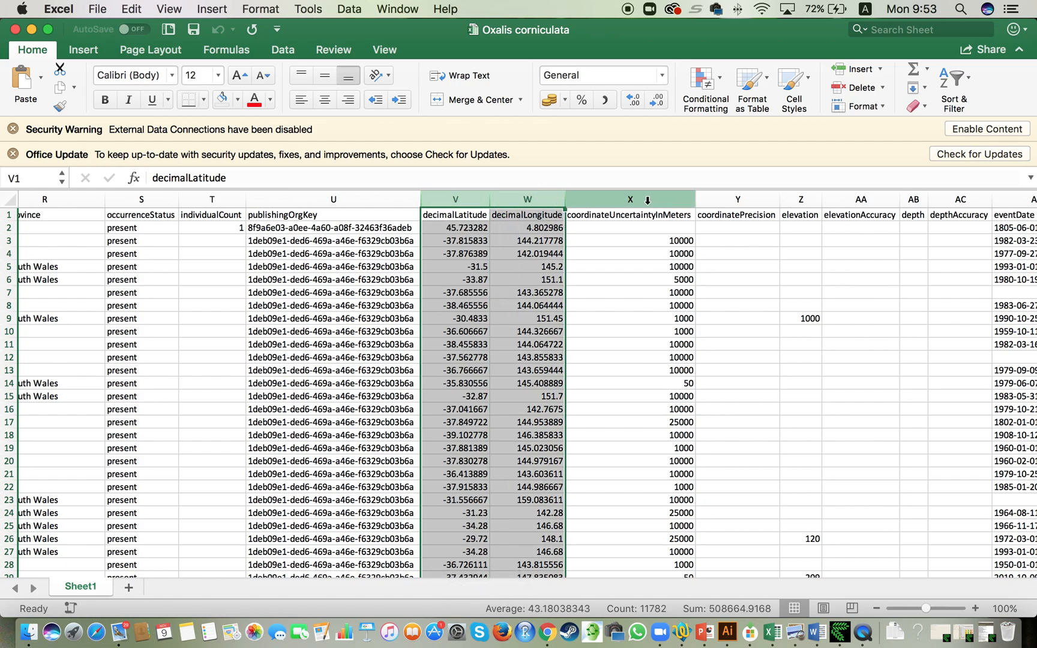
click(799, 200)
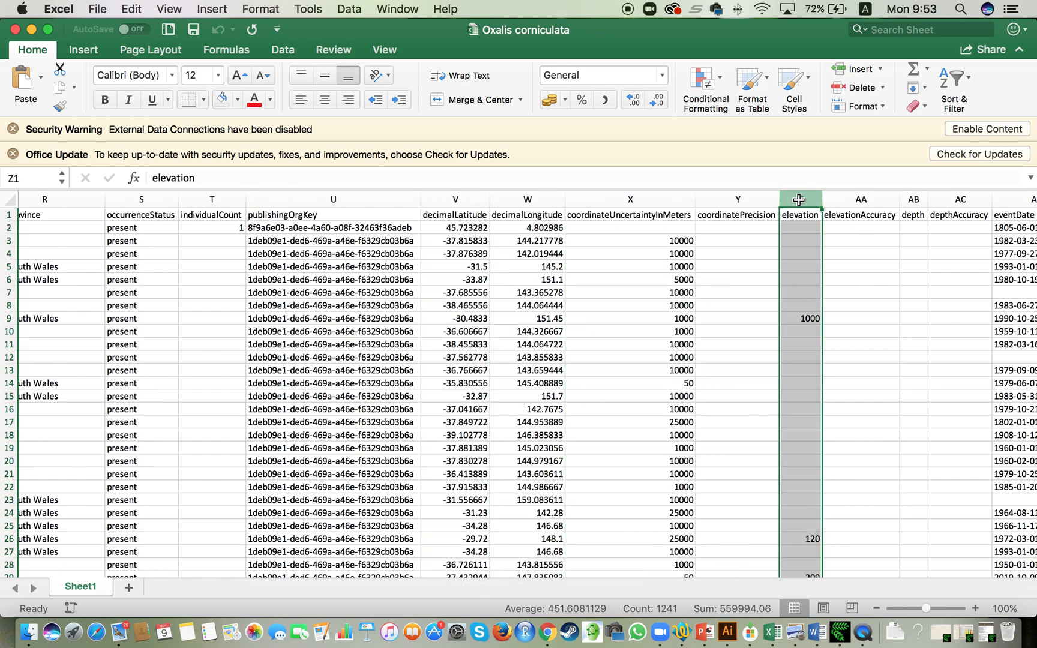
scroll(right, 3)
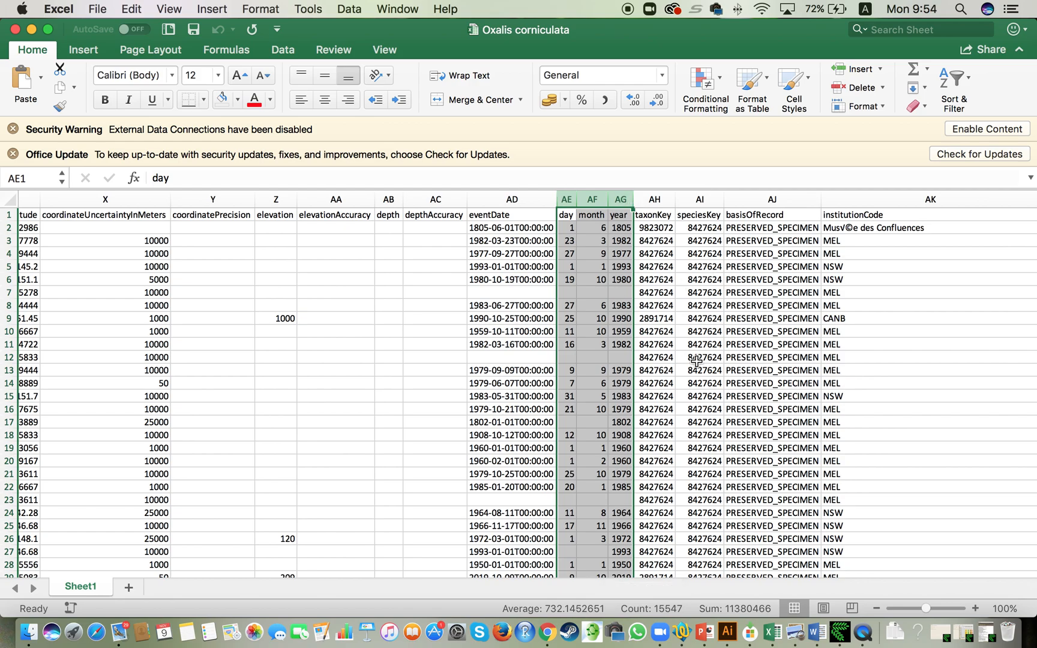
scroll(left, 3)
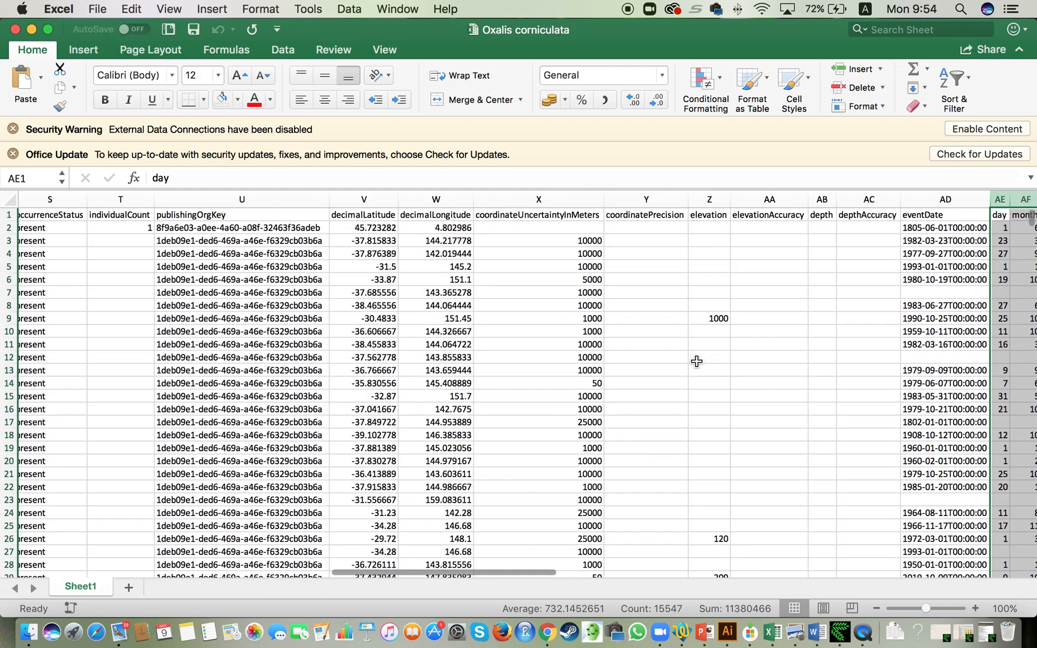
scroll(left, 3)
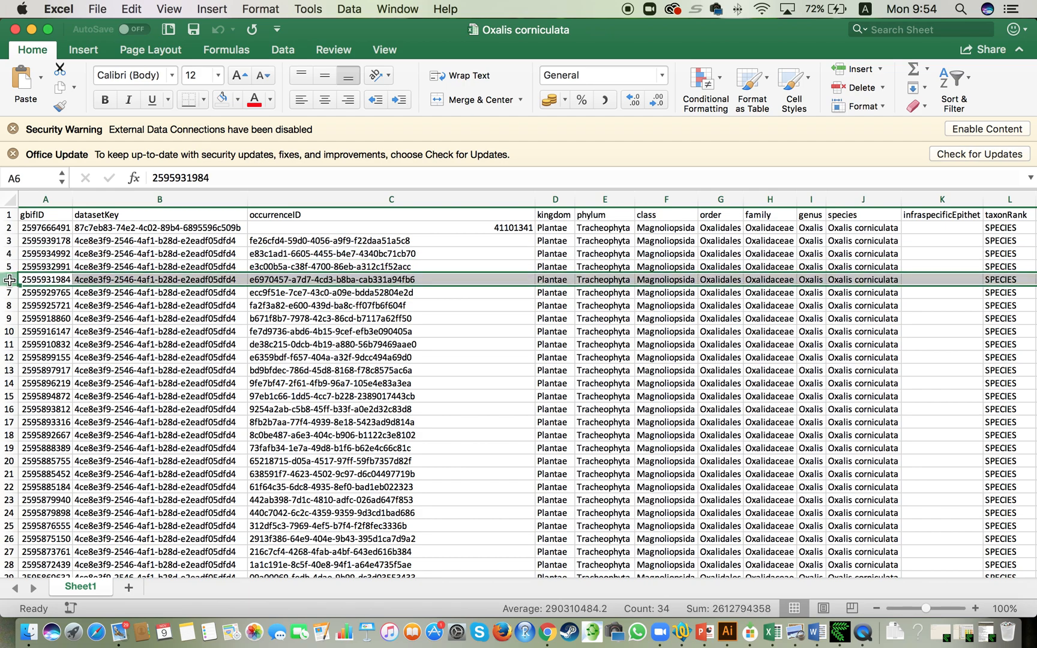
click(44, 228)
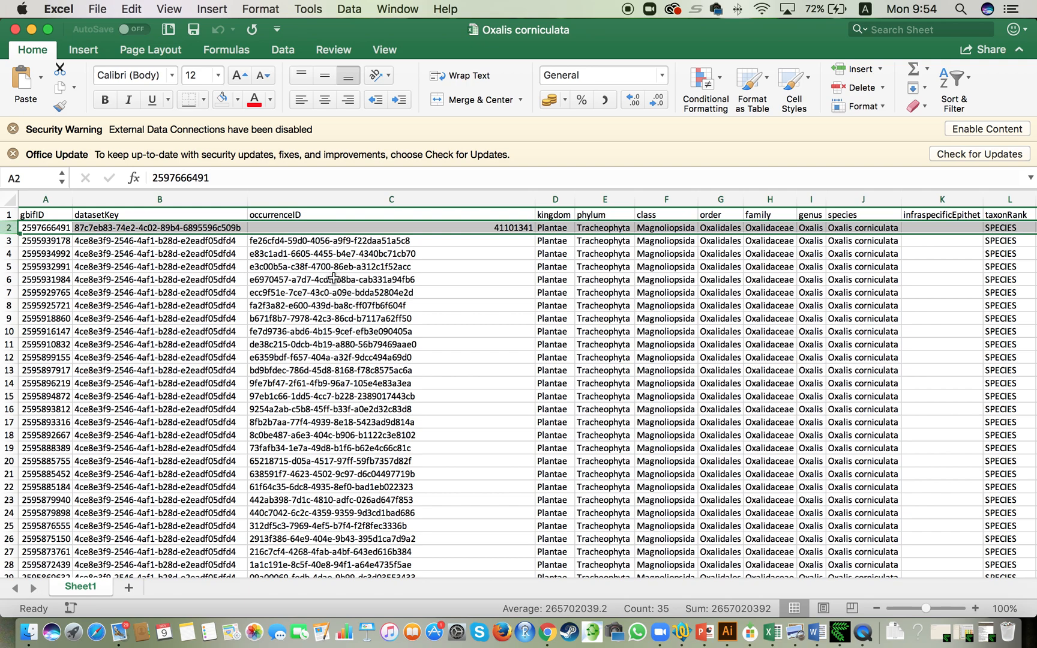
mouse_move(365, 291)
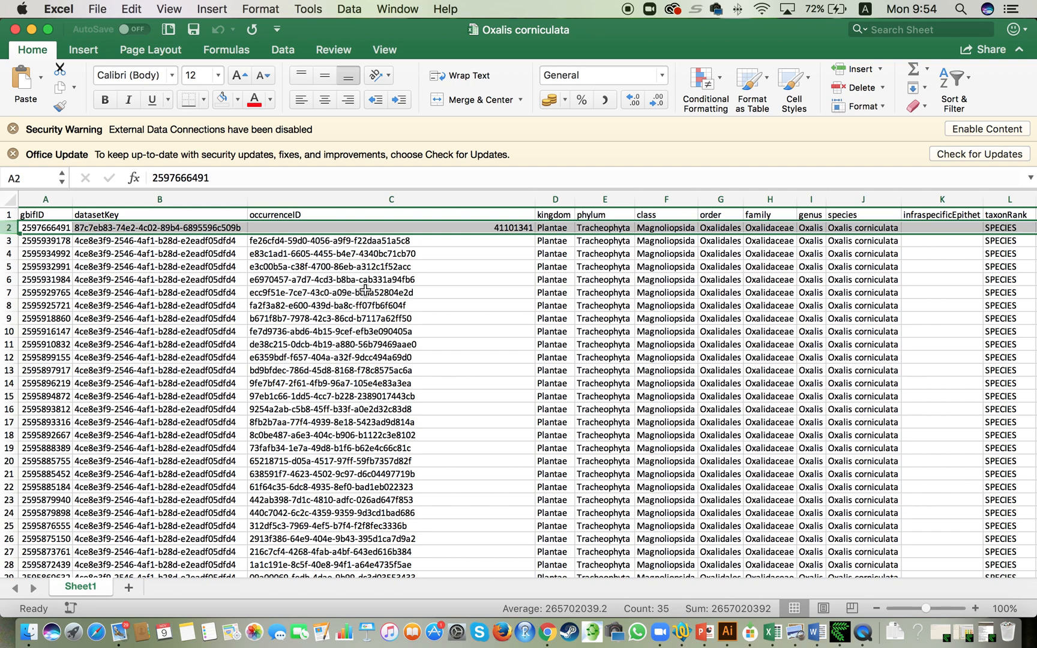
mouse_move(740, 345)
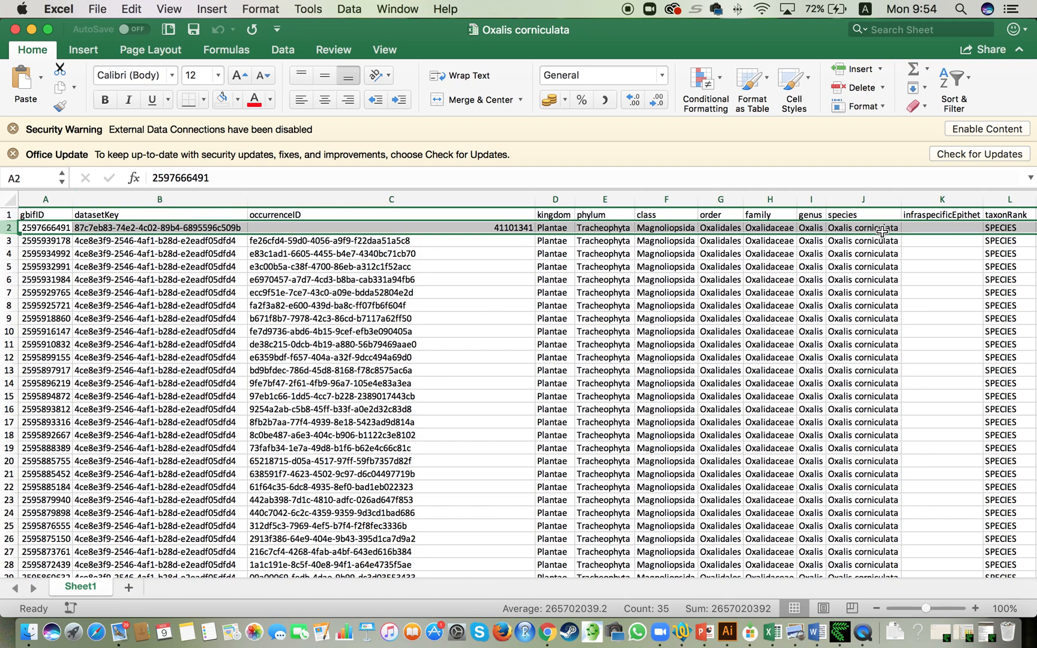
mouse_move(886, 280)
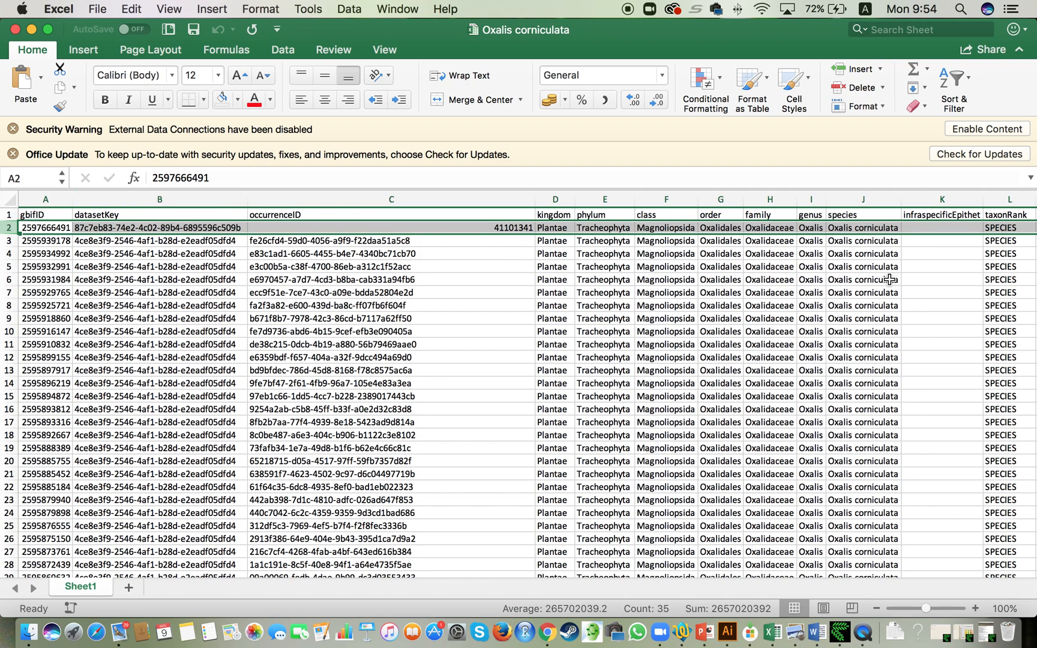
mouse_move(862, 232)
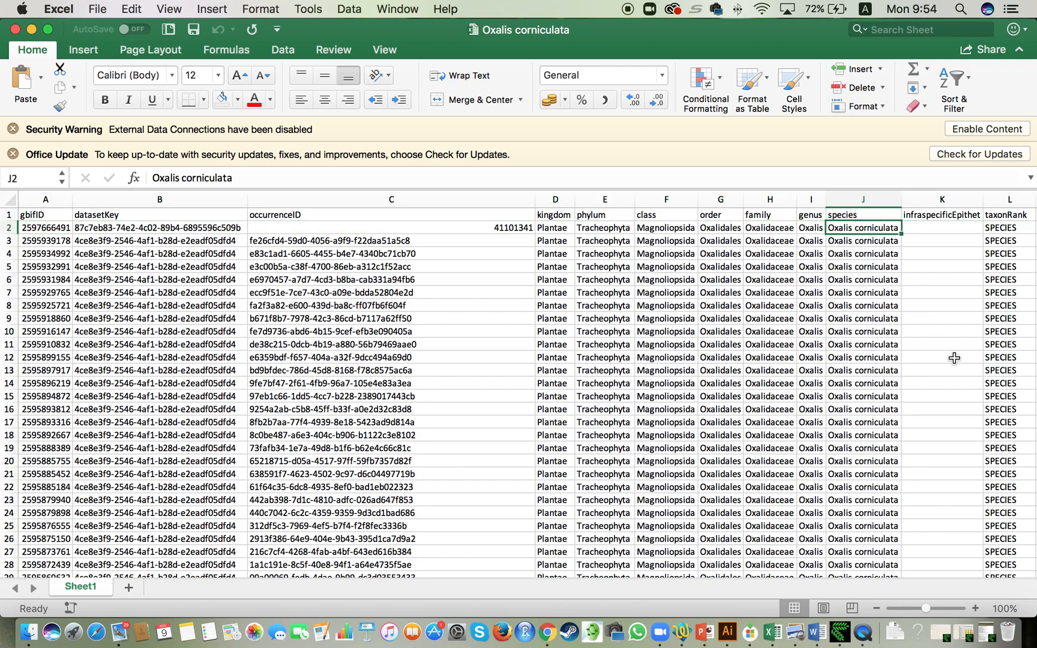
mouse_move(897, 346)
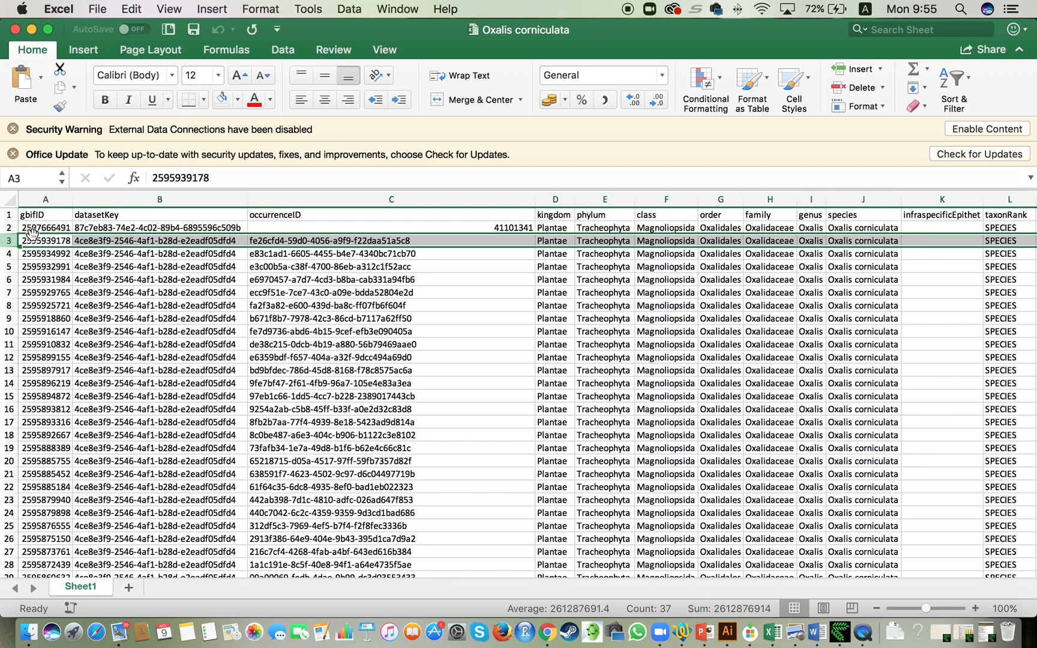
mouse_move(790, 453)
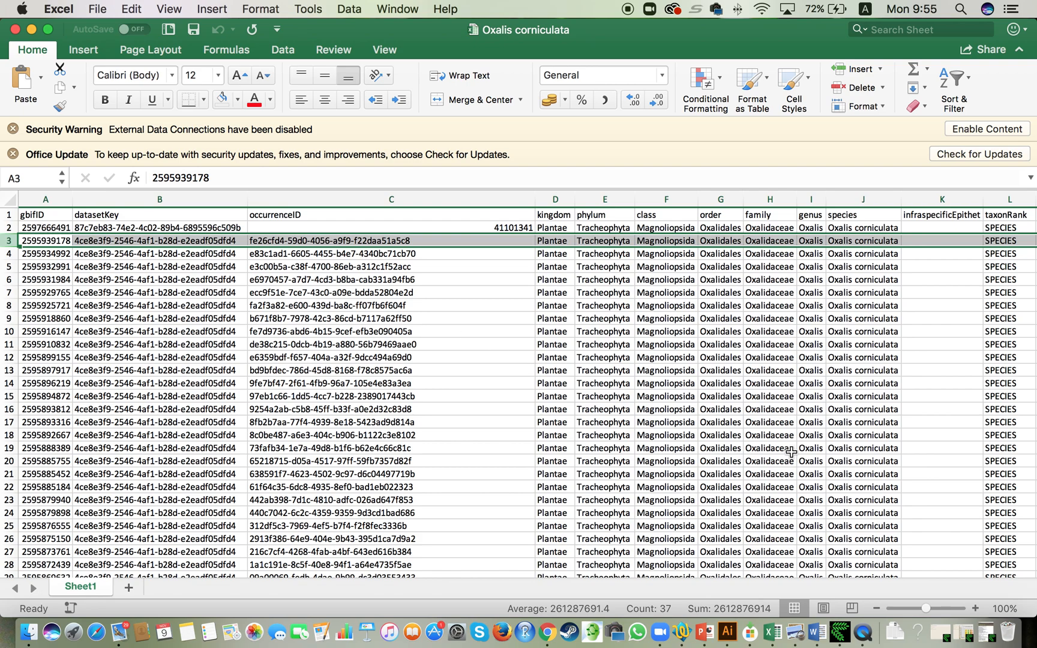
- Select the whole year column AG of the Oxalis corniculata records on Sheet1 for copying
scroll(right, 3)
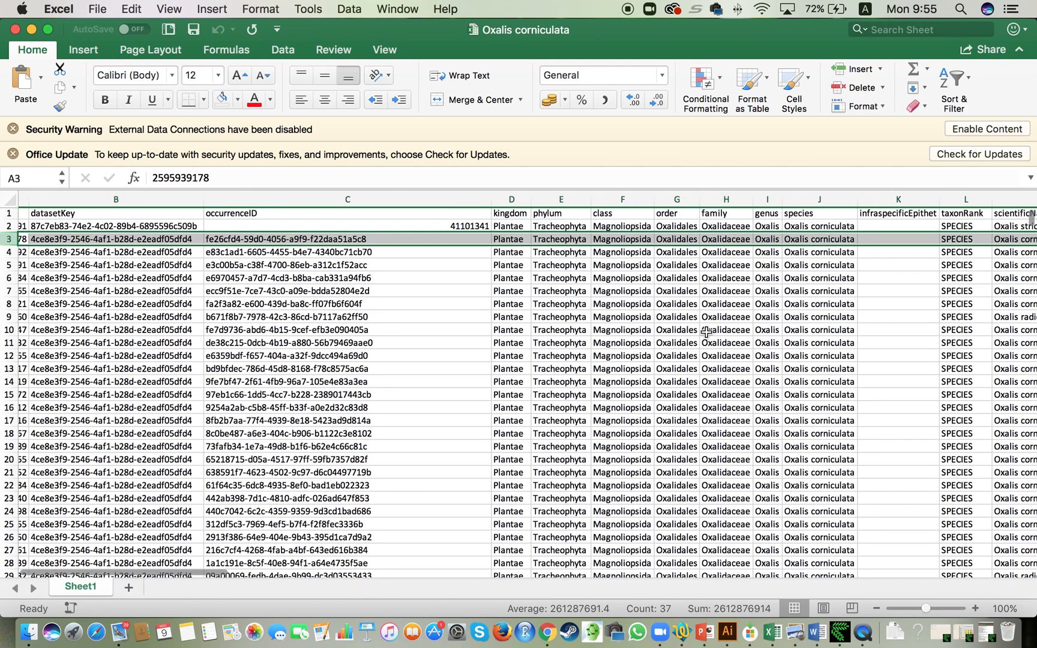
scroll(right, 3)
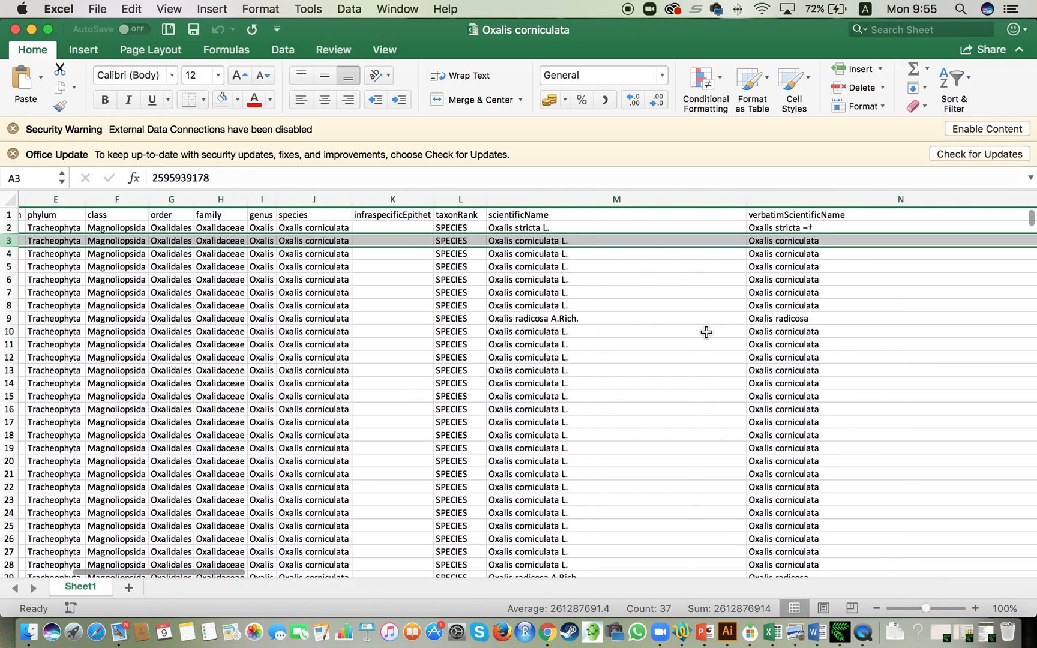
scroll(right, 3)
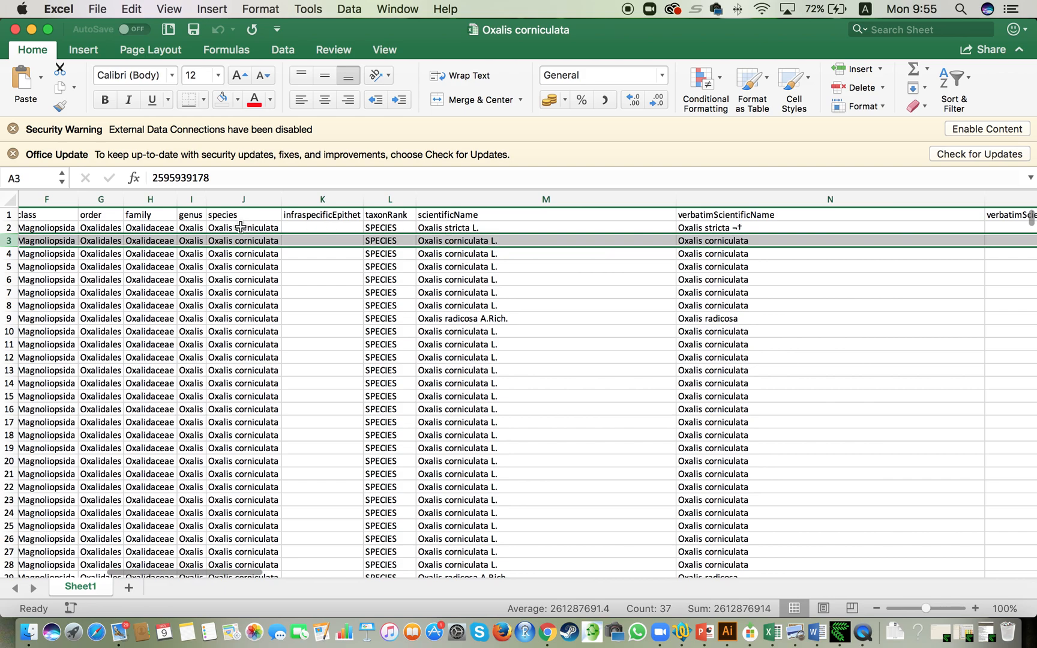
scroll(right, 3)
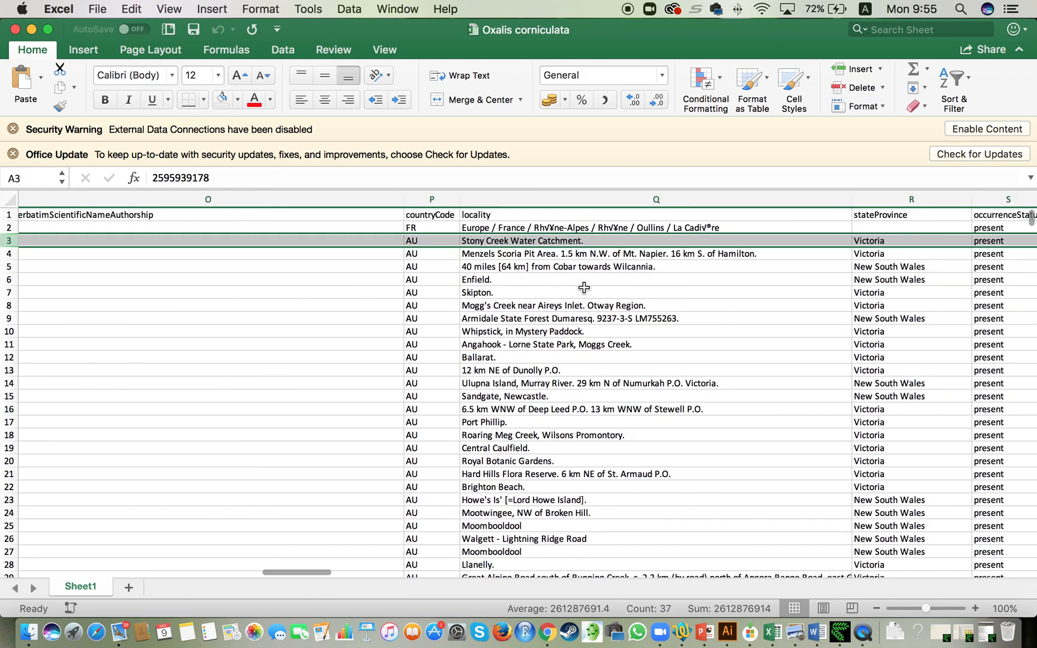
scroll(right, 3)
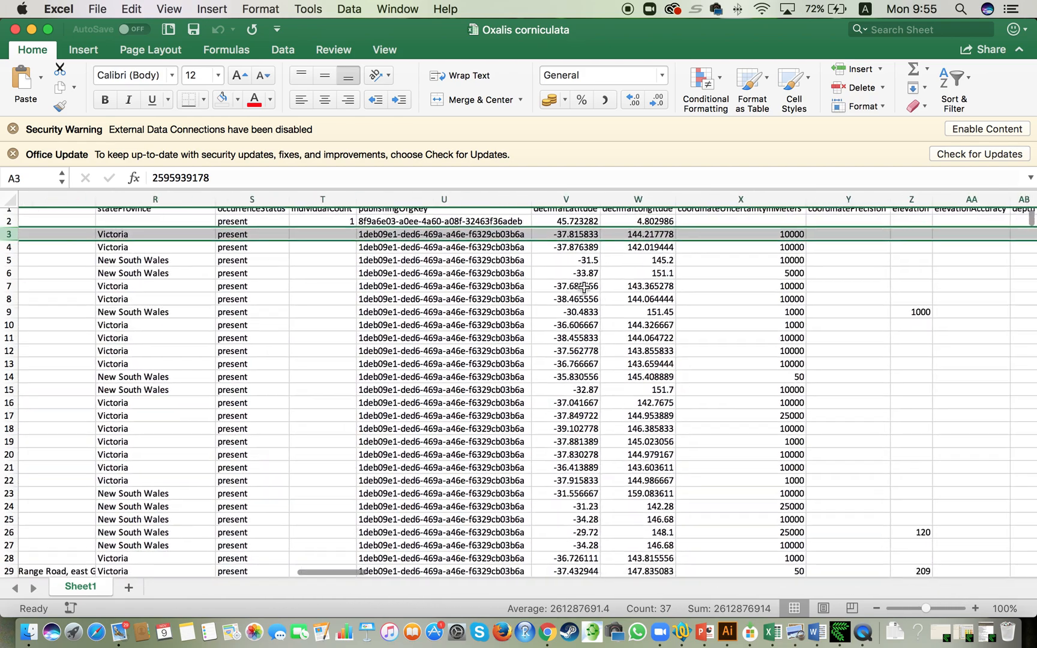
scroll(right, 3)
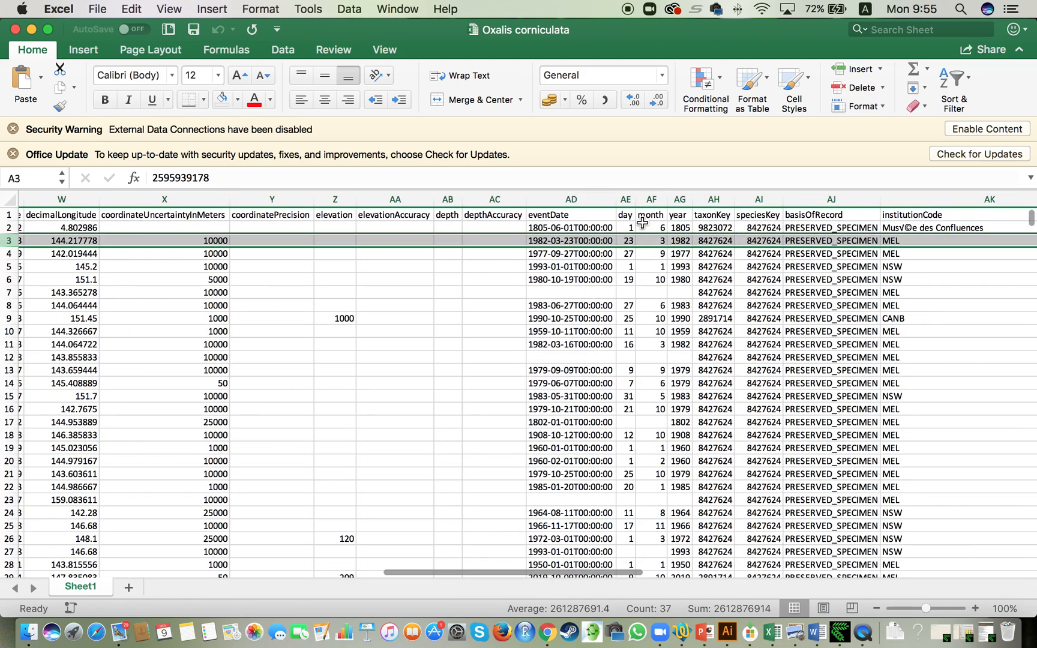
click(679, 199)
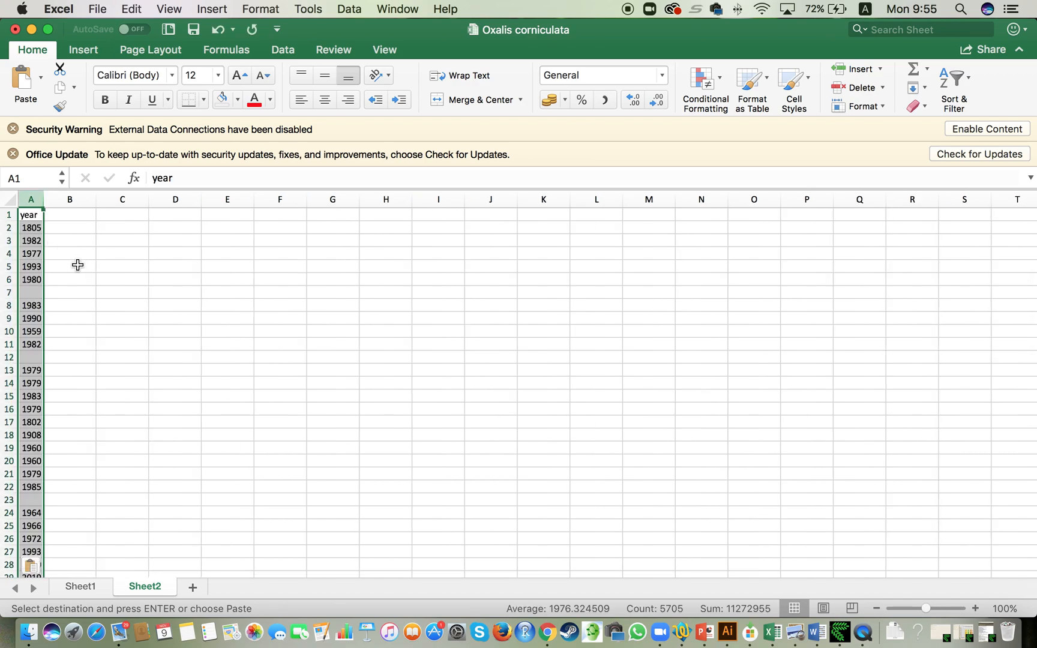
- Bring up Custom Sort for the year column pasted into Sheet2 column A
click(955, 79)
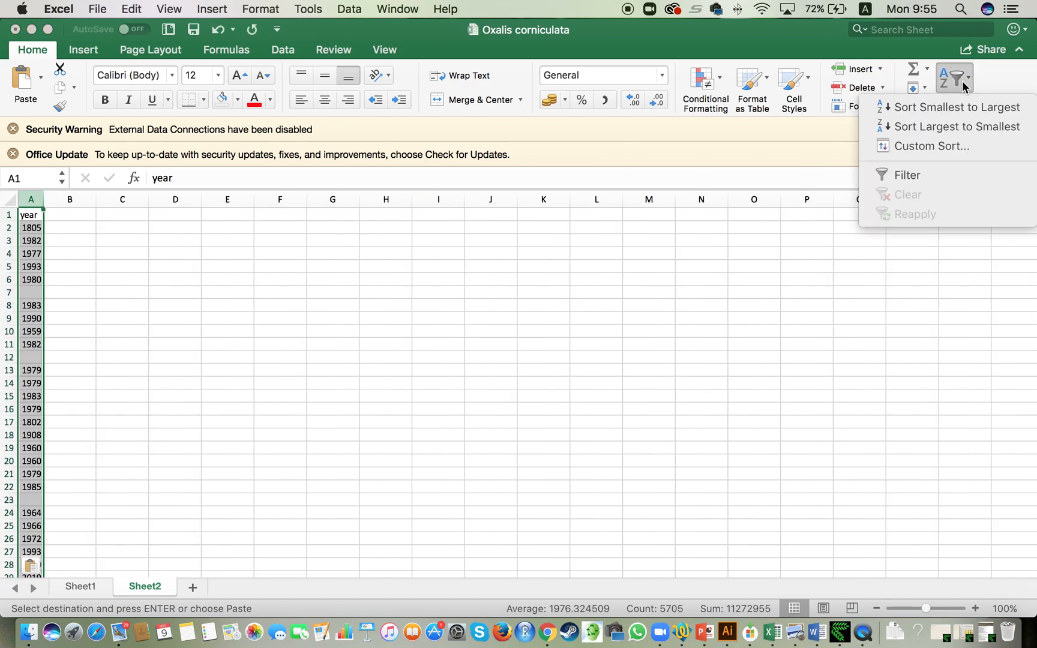
mouse_move(933, 146)
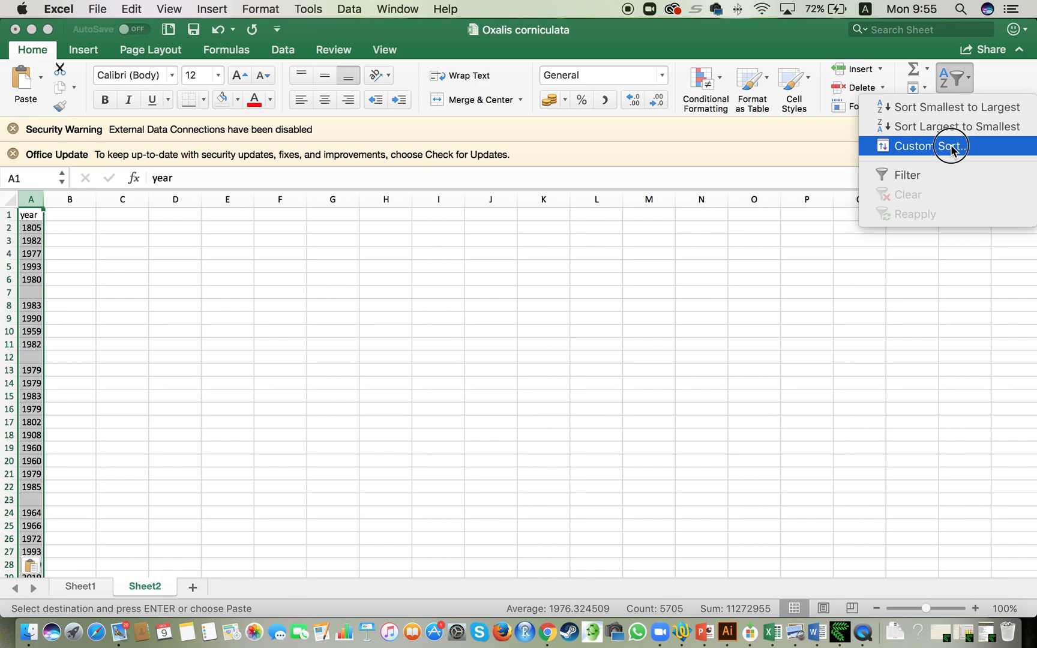
click(924, 147)
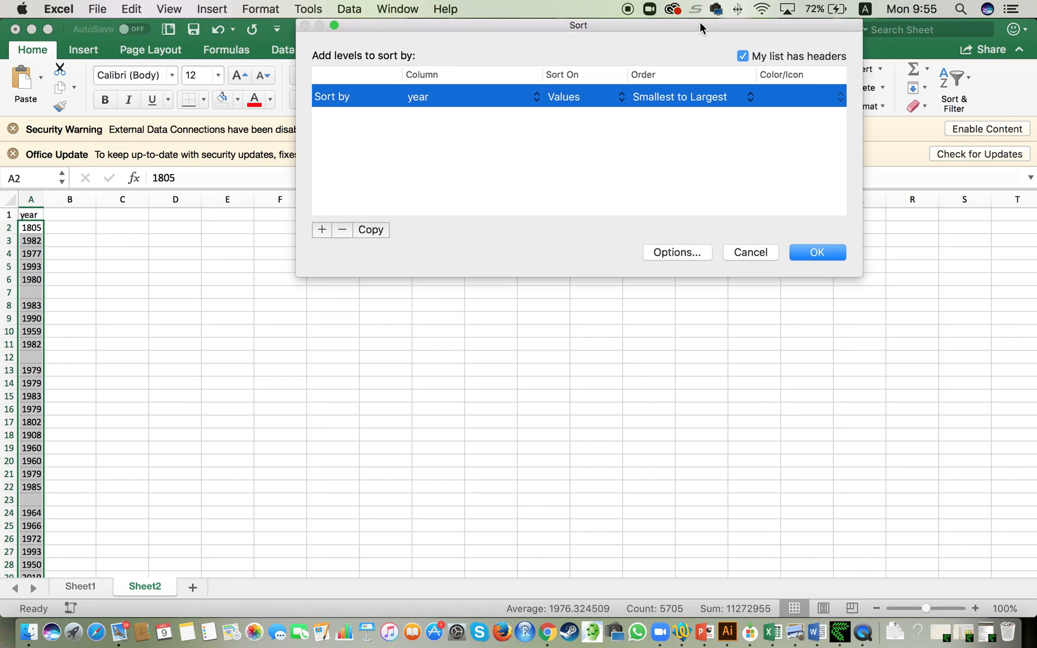
mouse_move(536, 118)
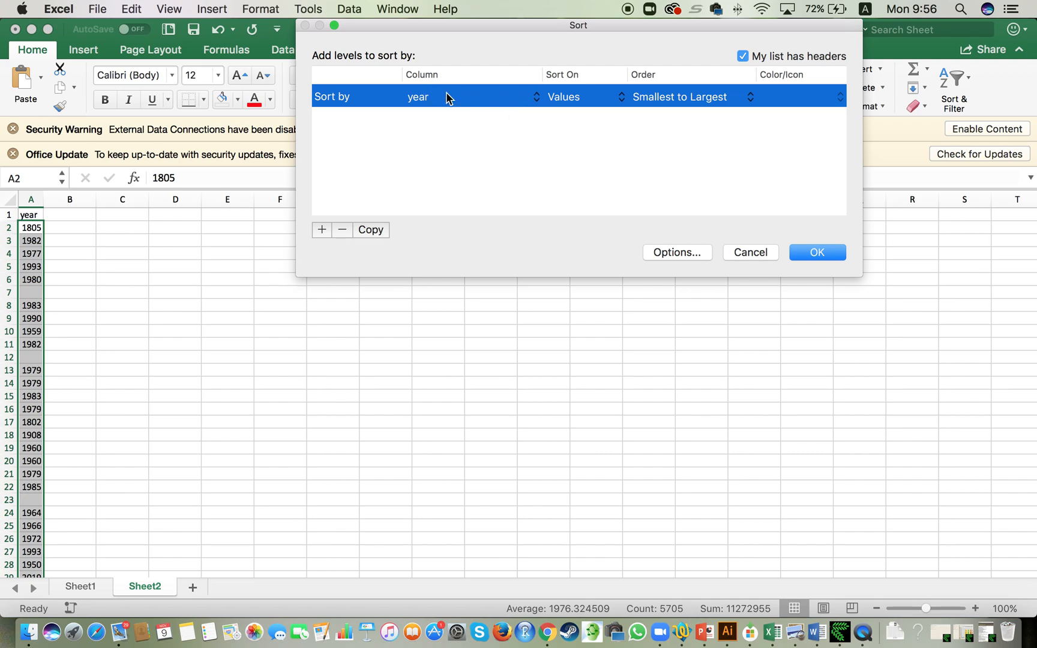
mouse_move(573, 105)
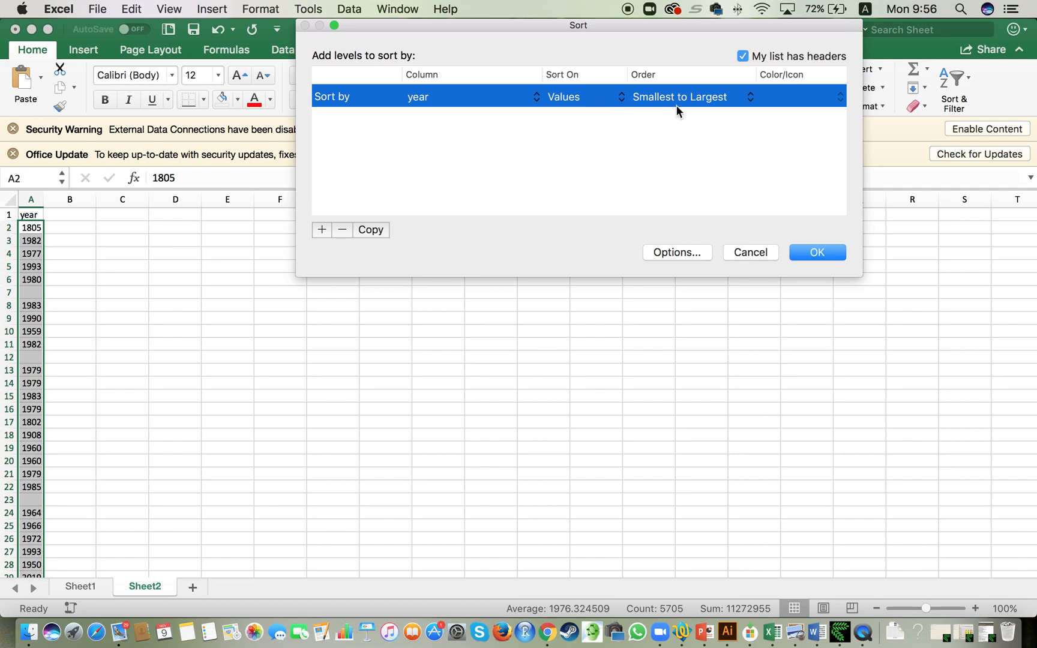
mouse_move(804, 56)
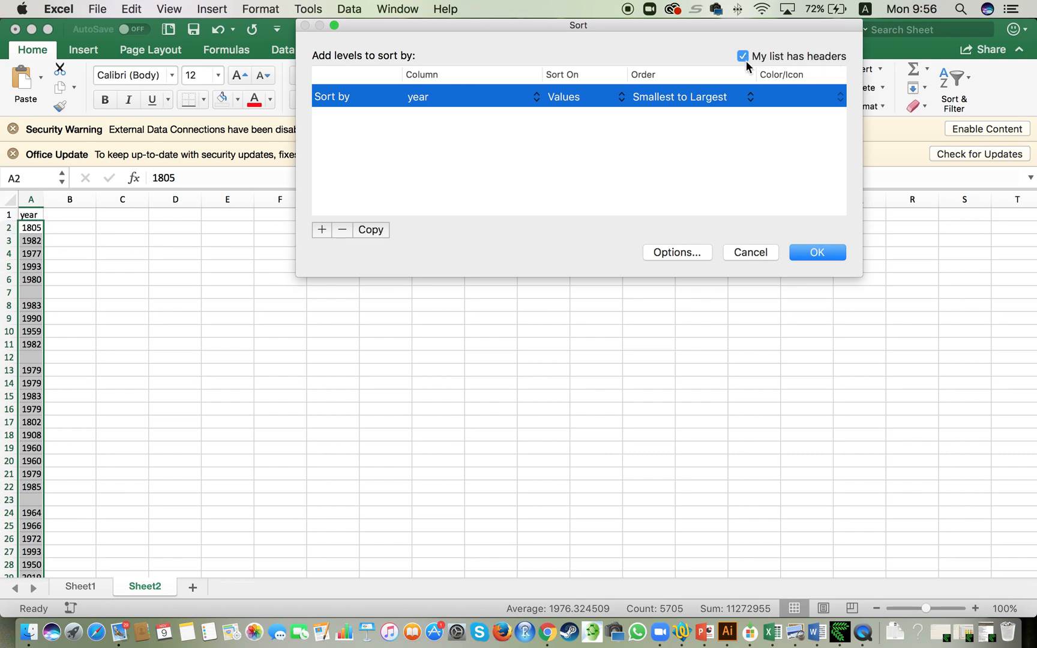
- Sort the Sheet2 year column smallest to largest, now starting with 1770
click(818, 252)
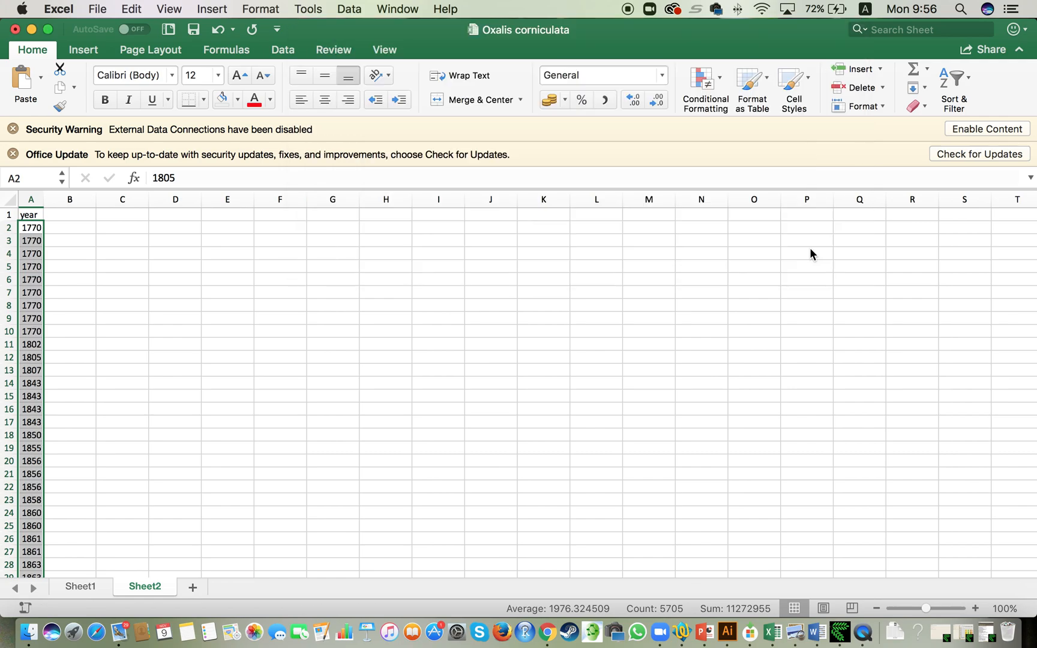
click(30, 240)
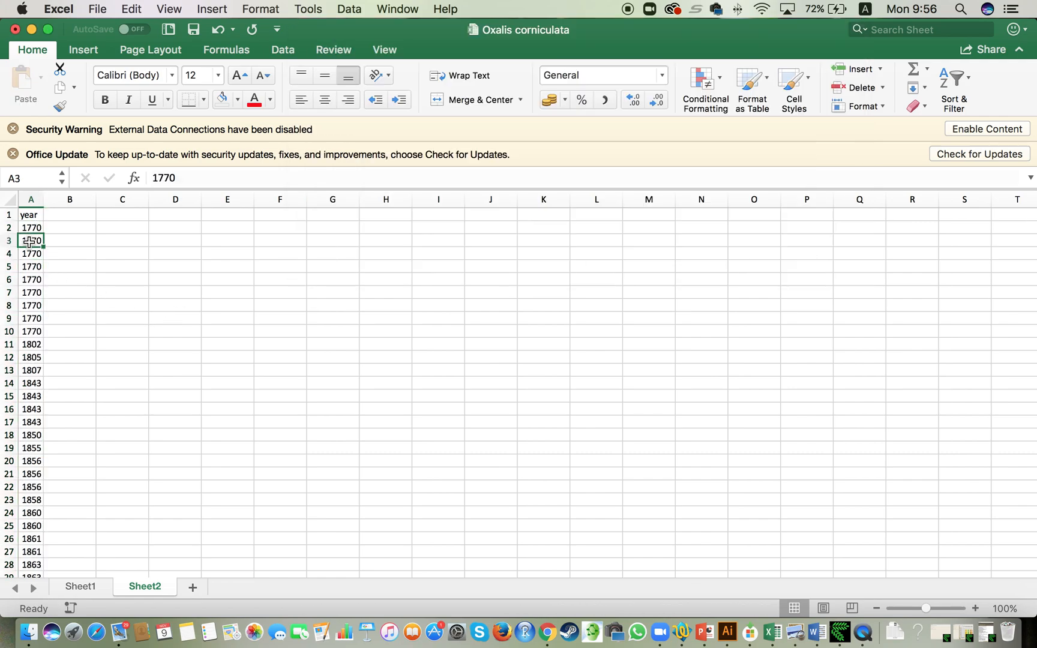
click(30, 227)
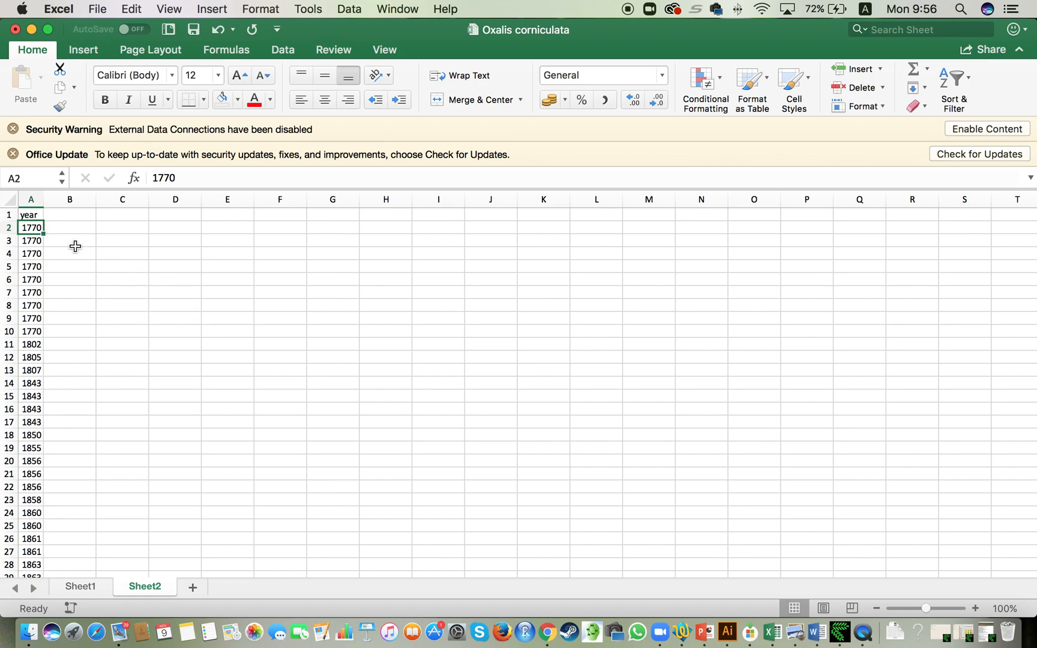
mouse_move(71, 246)
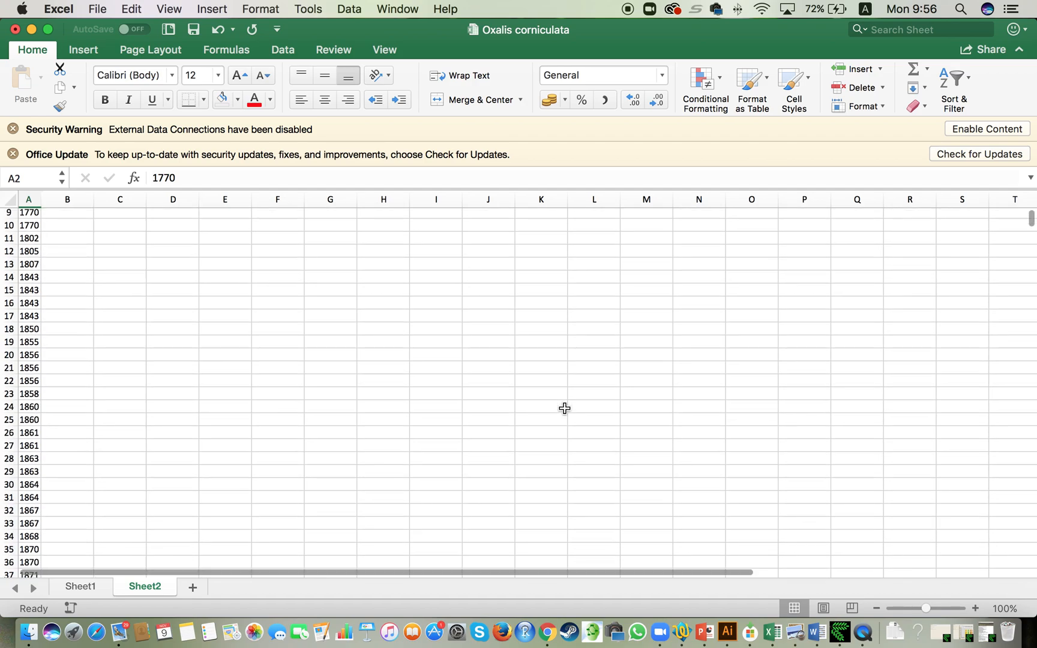
scroll(down, 3)
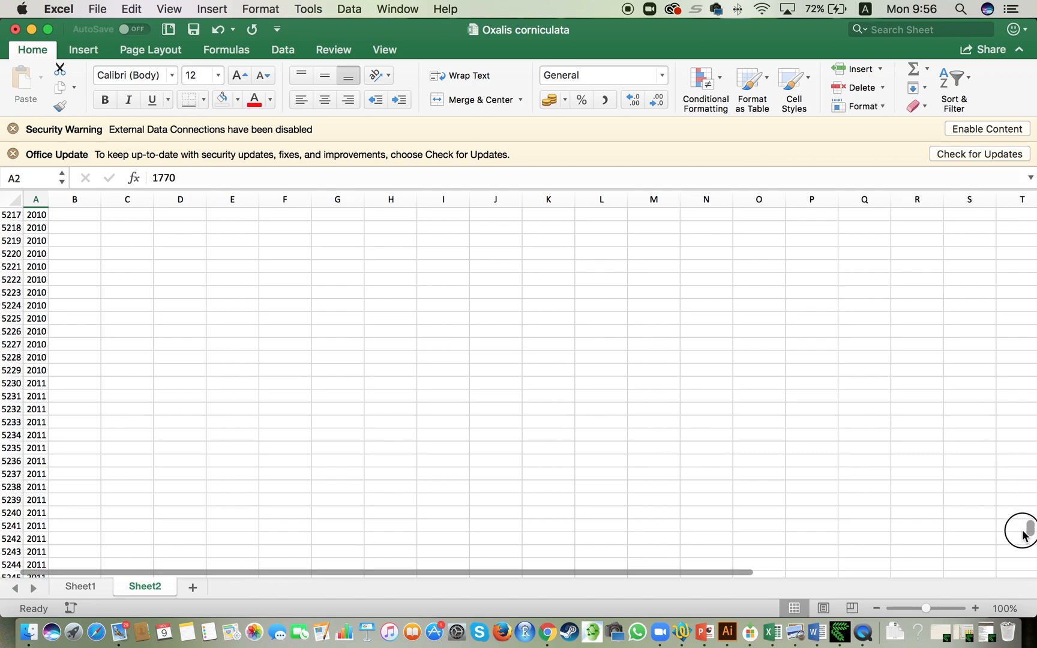
scroll(down, 3)
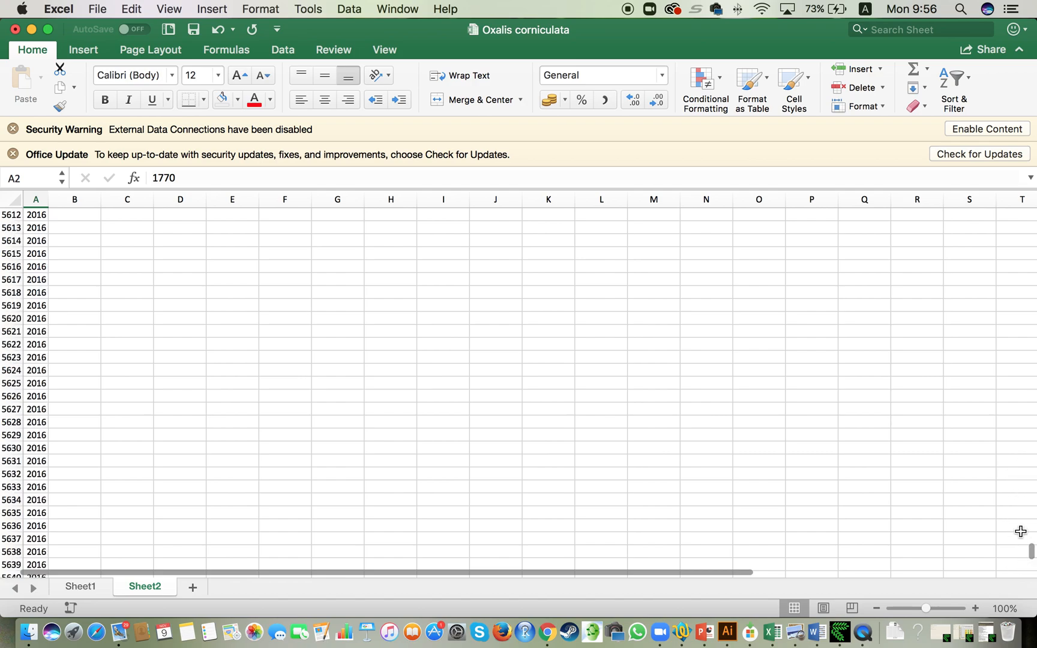
scroll(down, 3)
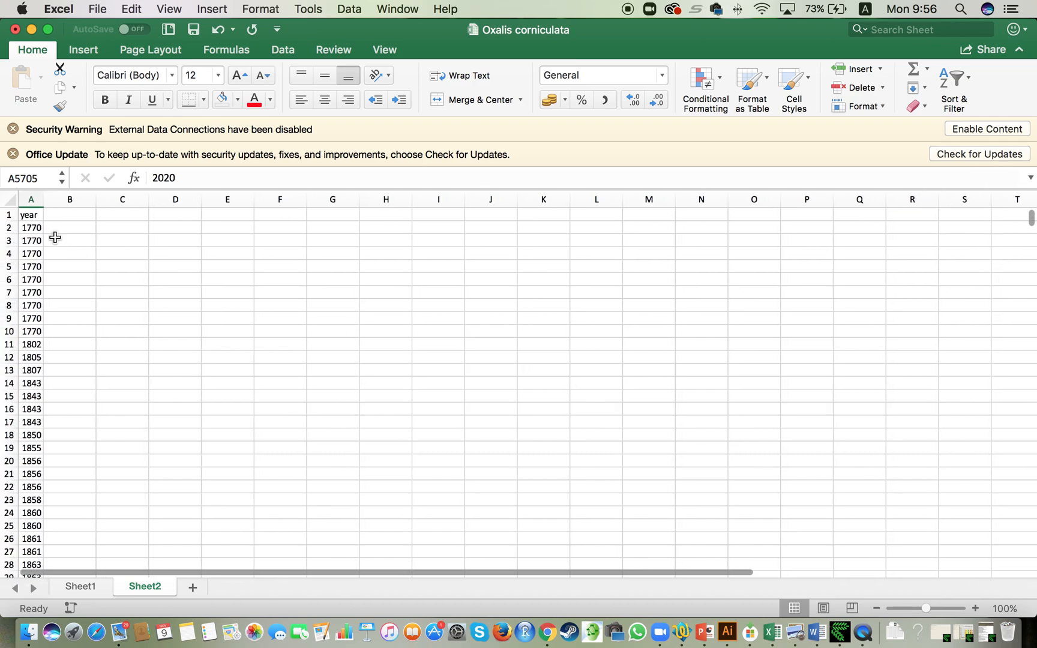
- Copy the sorted years into column C and head it 'List'
click(30, 200)
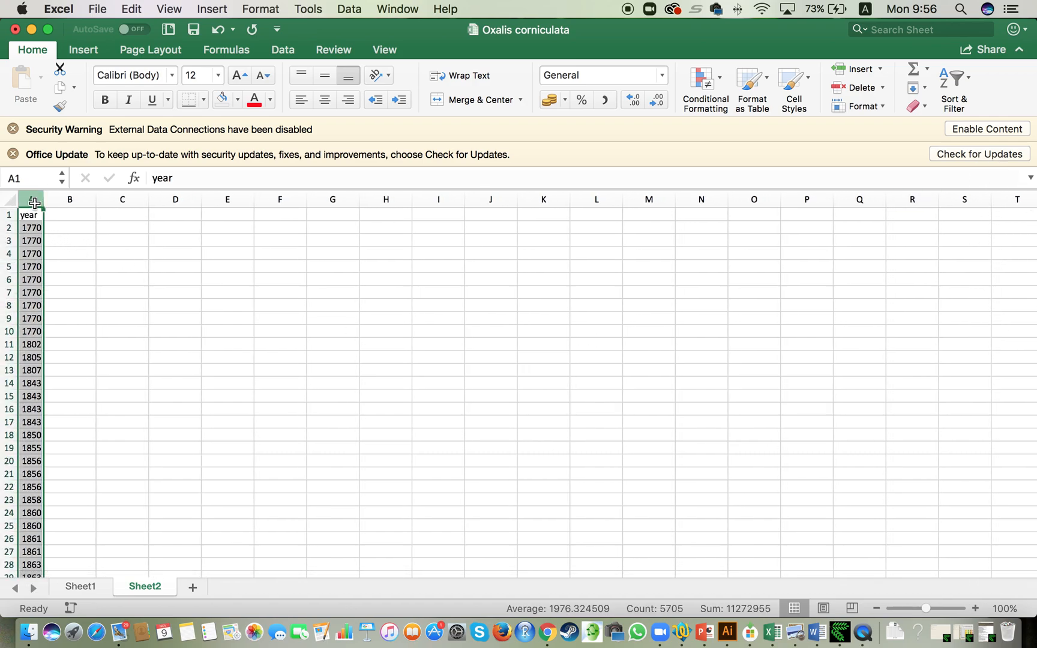
click(121, 199)
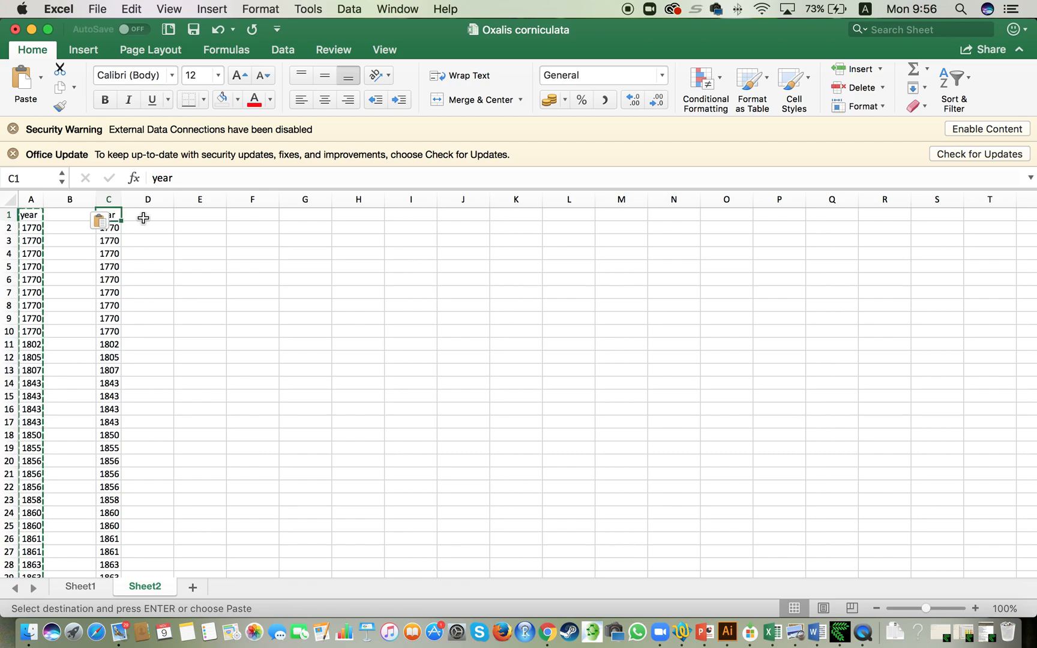
text(List)
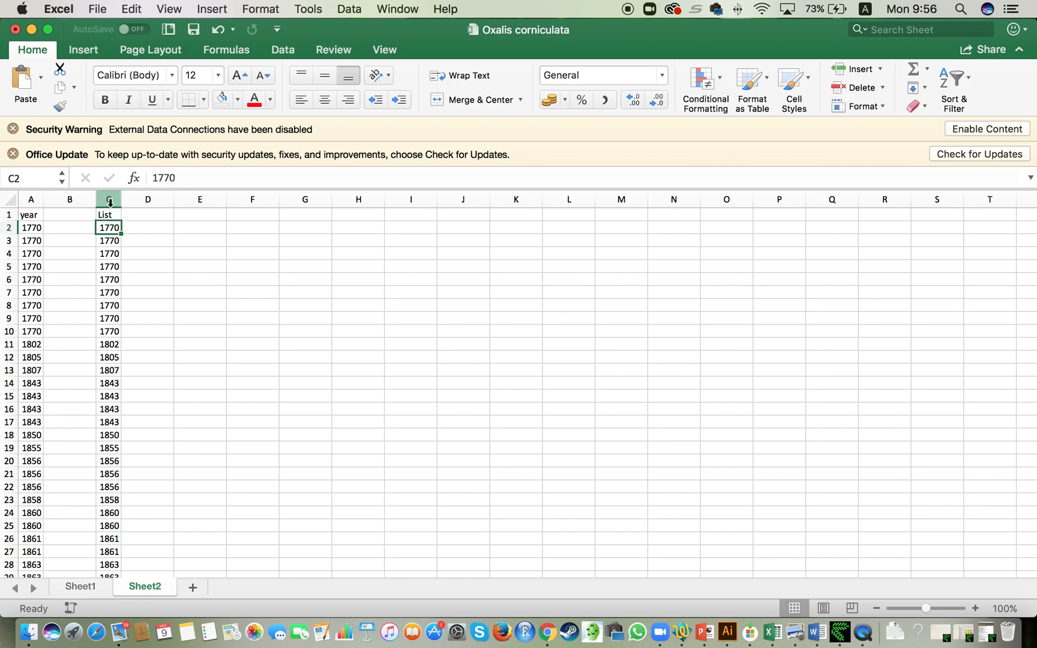
click(108, 199)
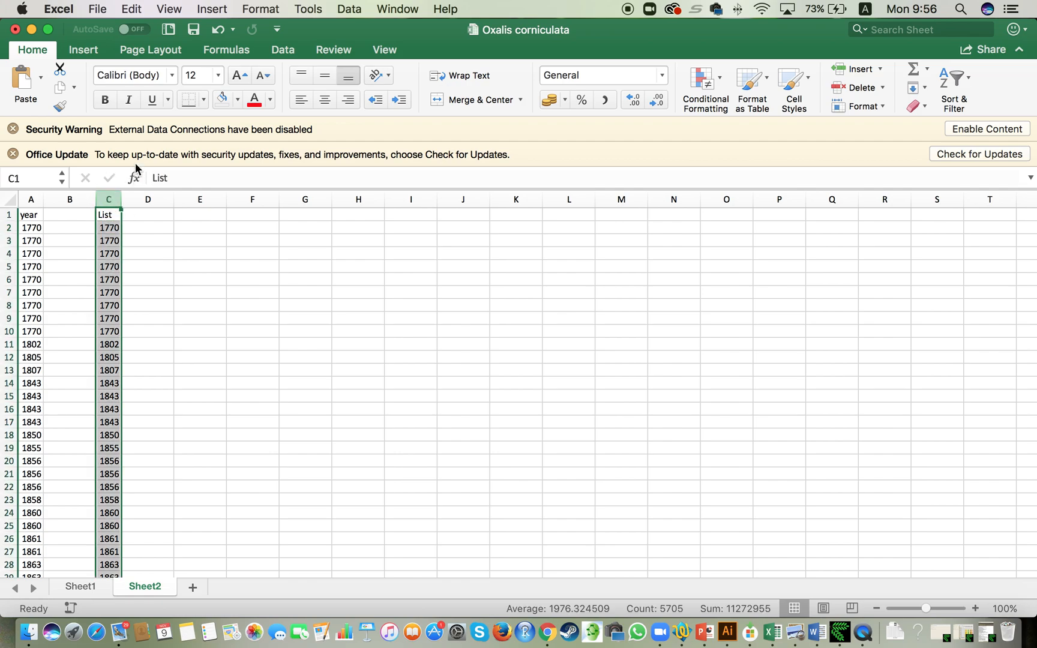
- Remove duplicates from the List column, leaving 166 unique years
click(282, 49)
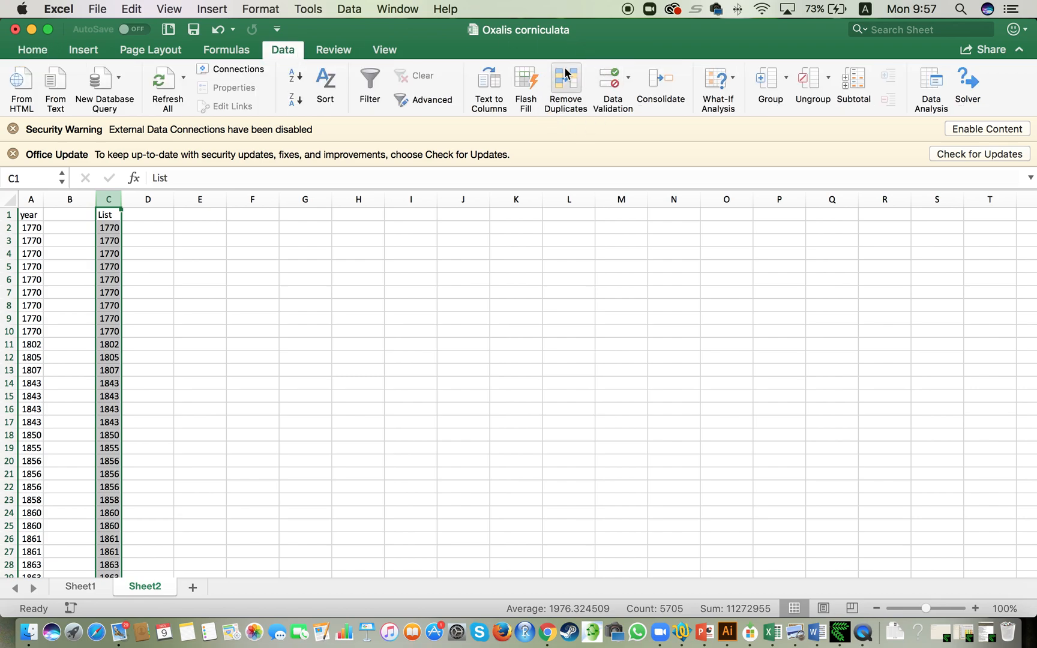
mouse_move(565, 89)
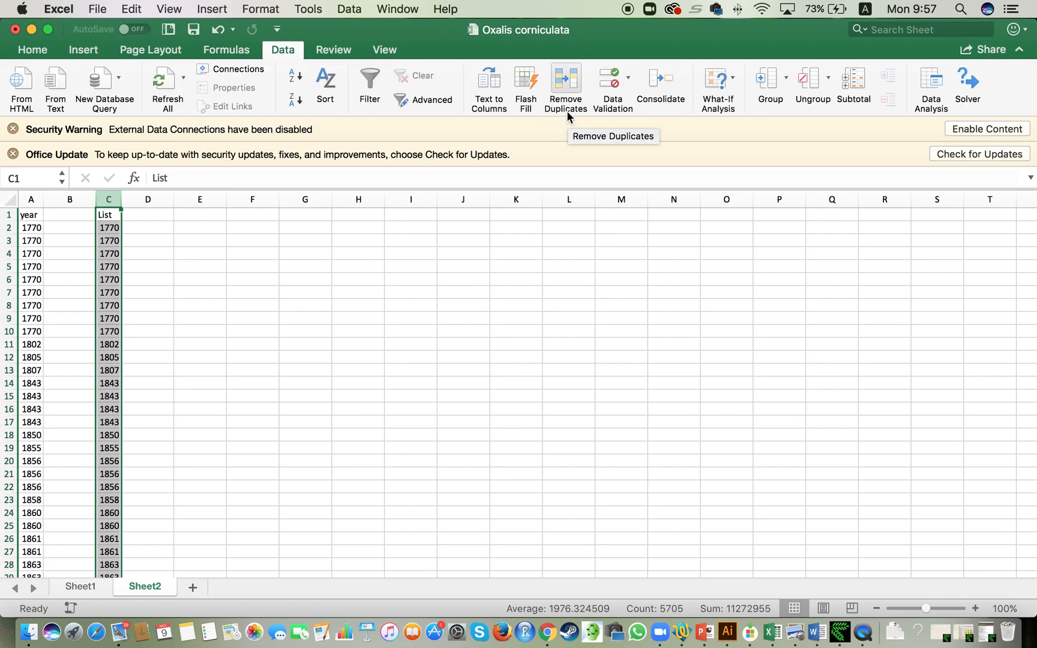
click(566, 86)
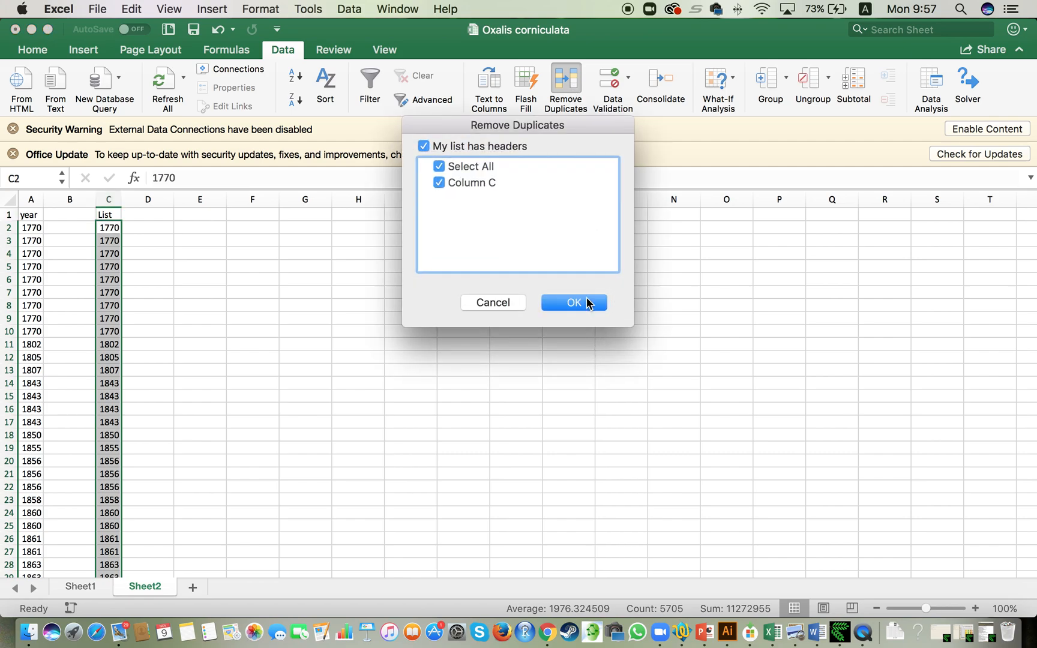
click(574, 303)
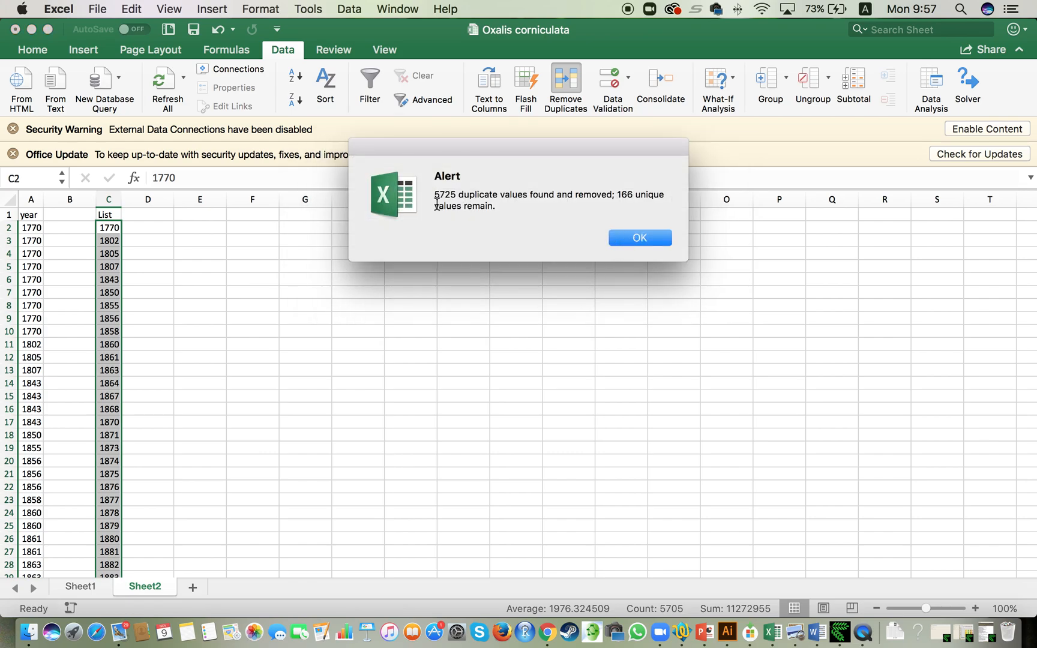
mouse_move(444, 207)
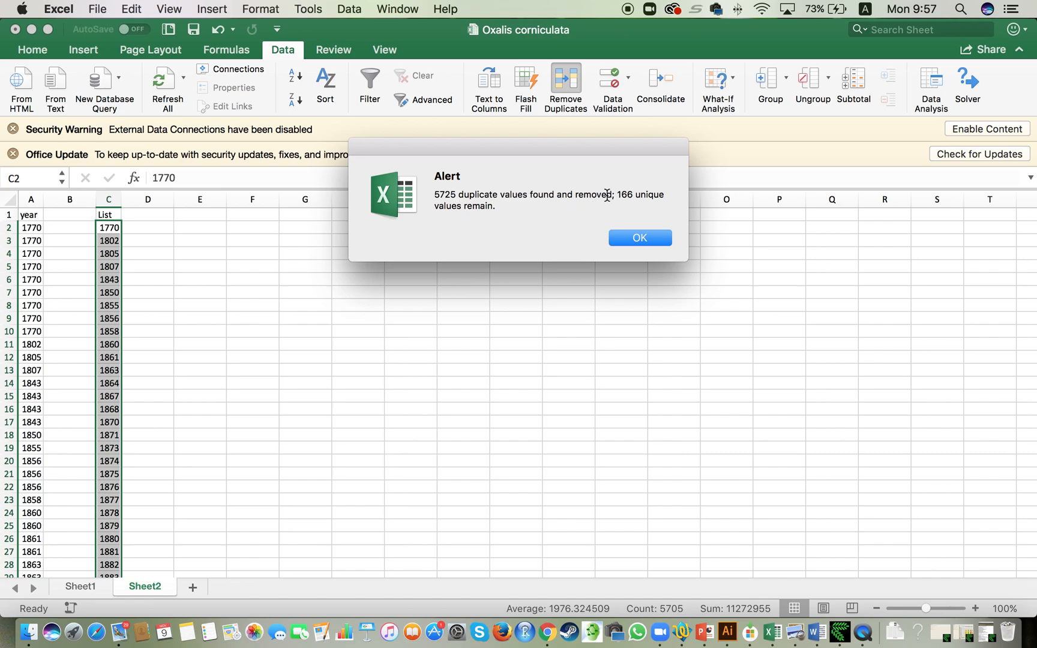
mouse_move(547, 210)
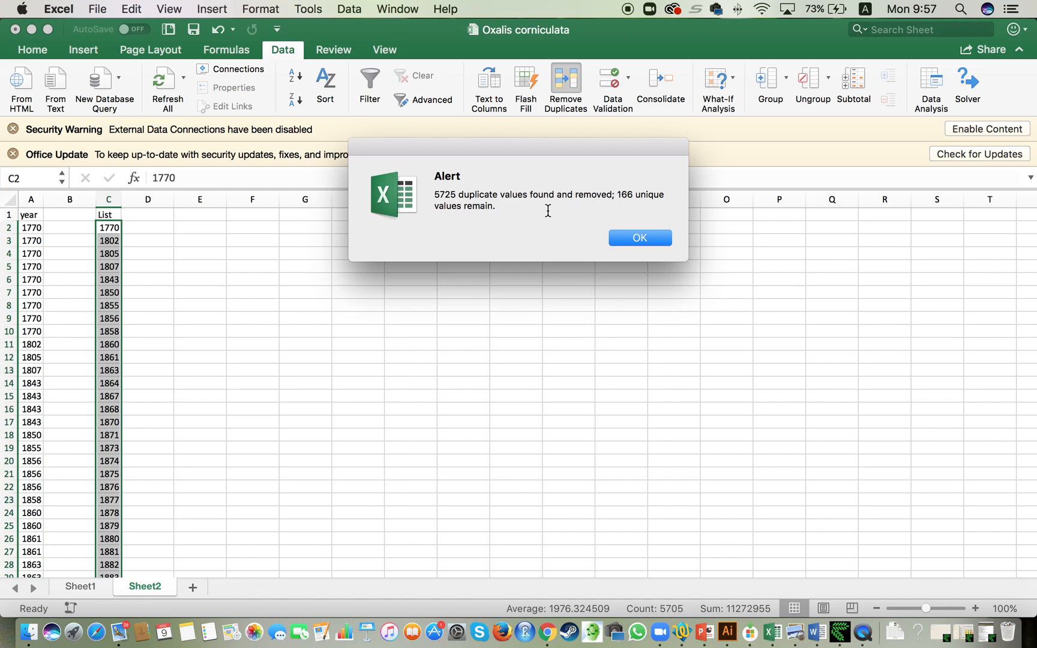
mouse_move(626, 210)
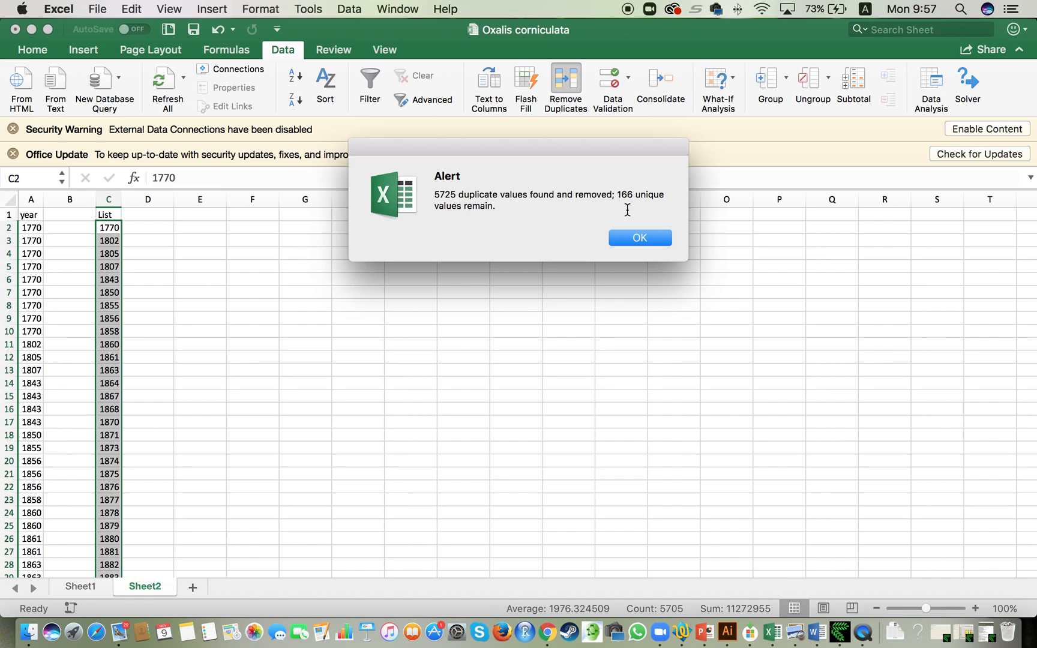
mouse_move(634, 209)
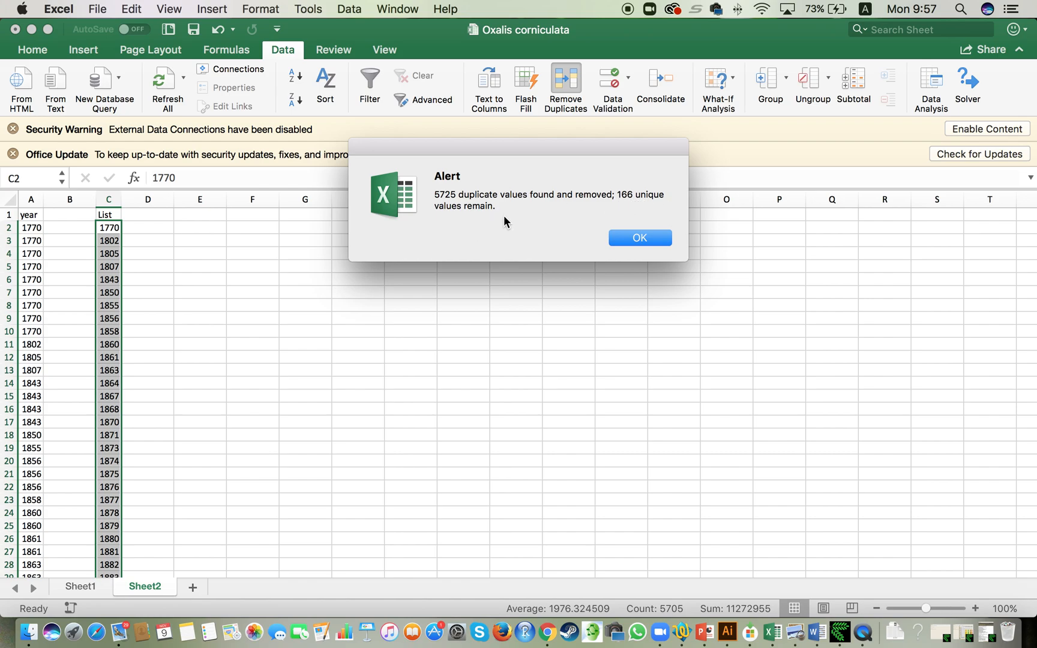
click(639, 237)
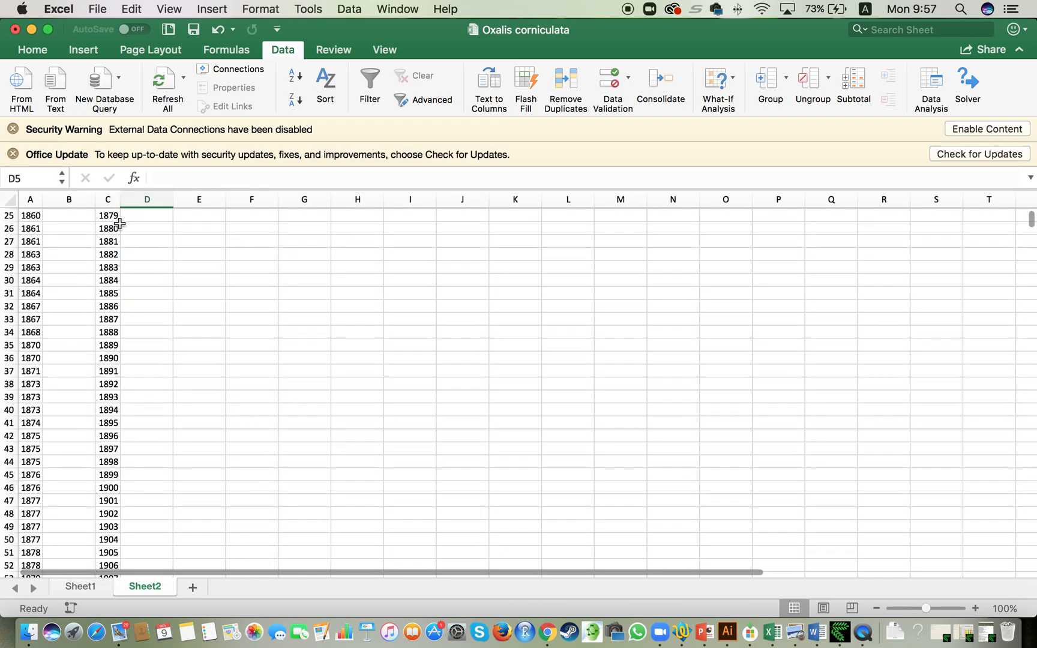
scroll(down, 3)
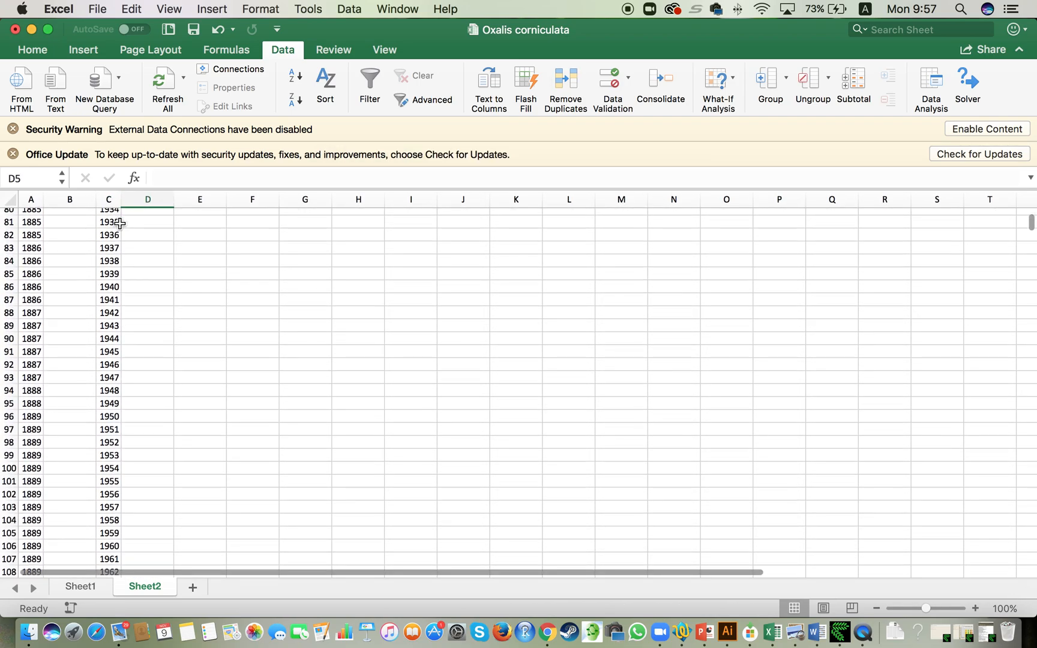
scroll(down, 3)
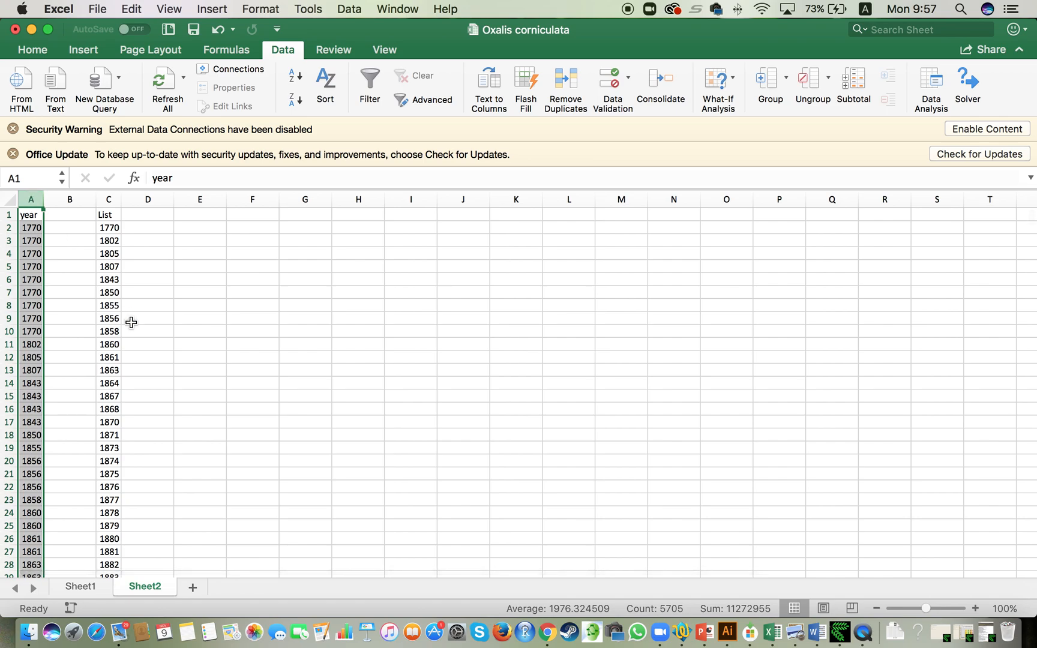
mouse_move(38, 225)
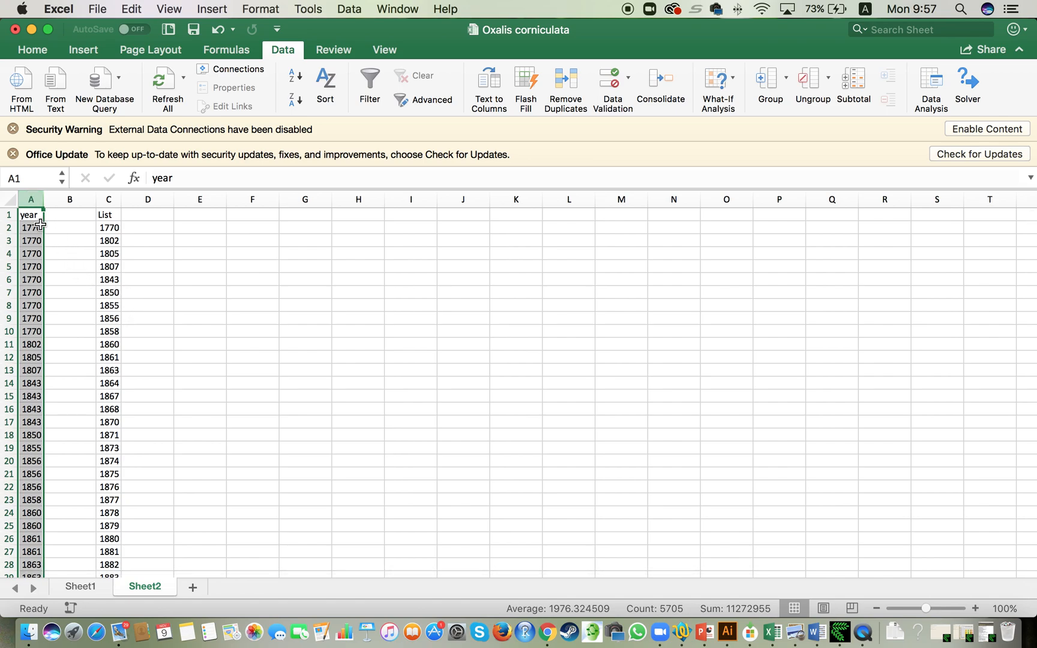
click(30, 266)
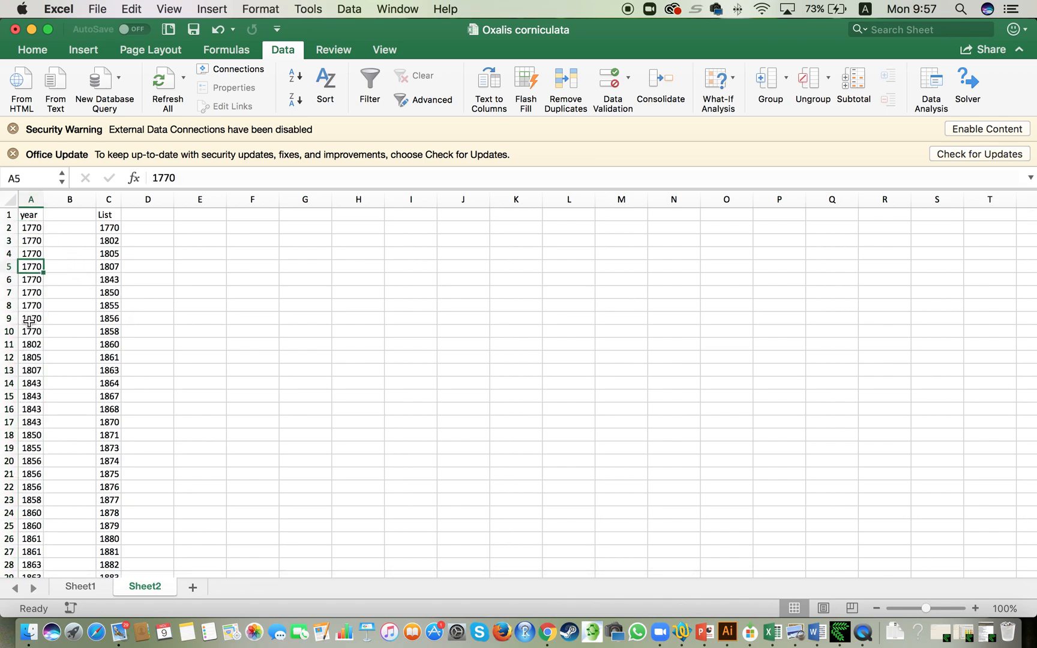
click(108, 199)
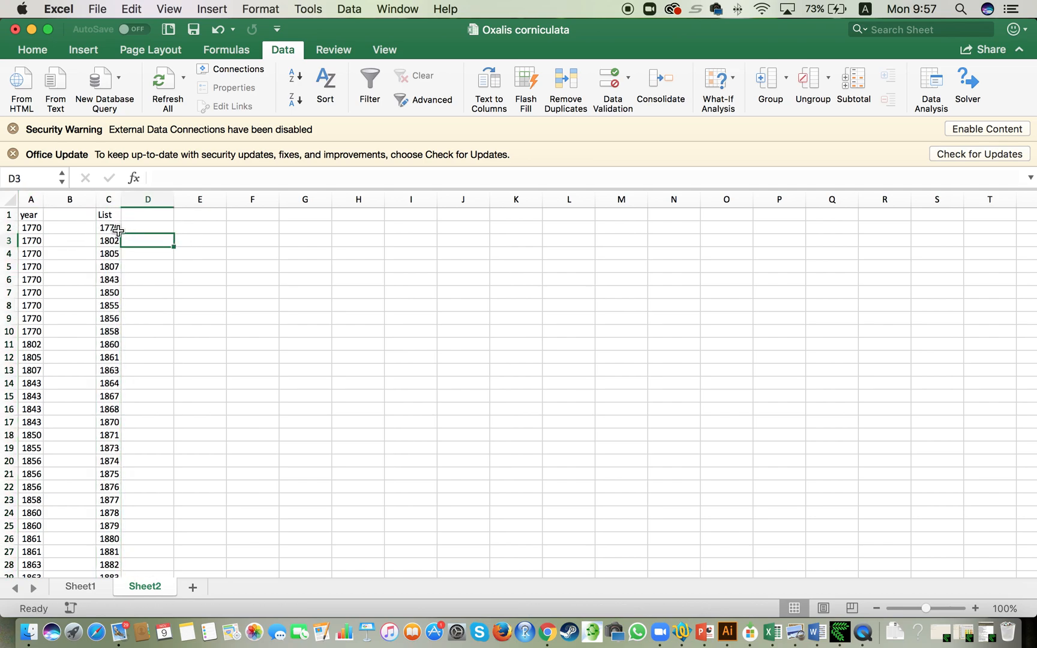
click(108, 228)
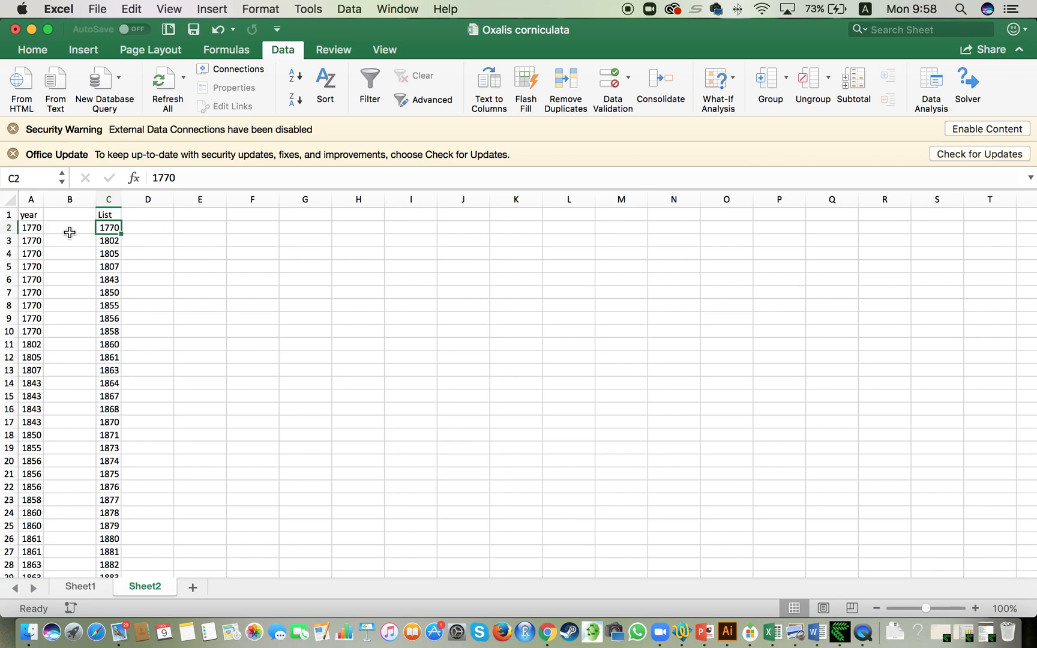
click(30, 228)
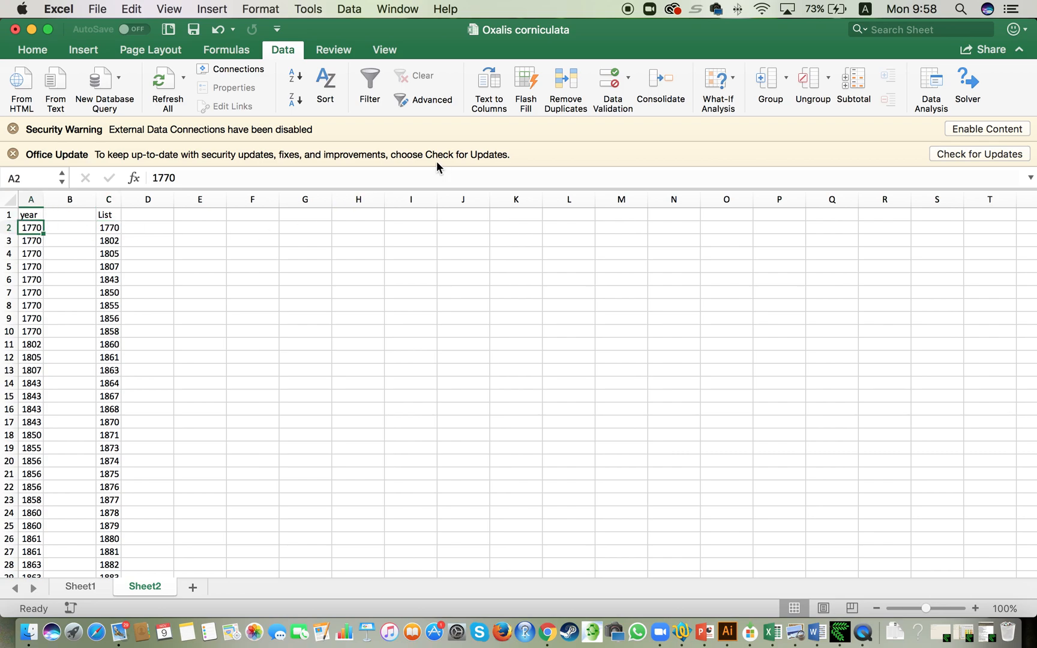
click(30, 267)
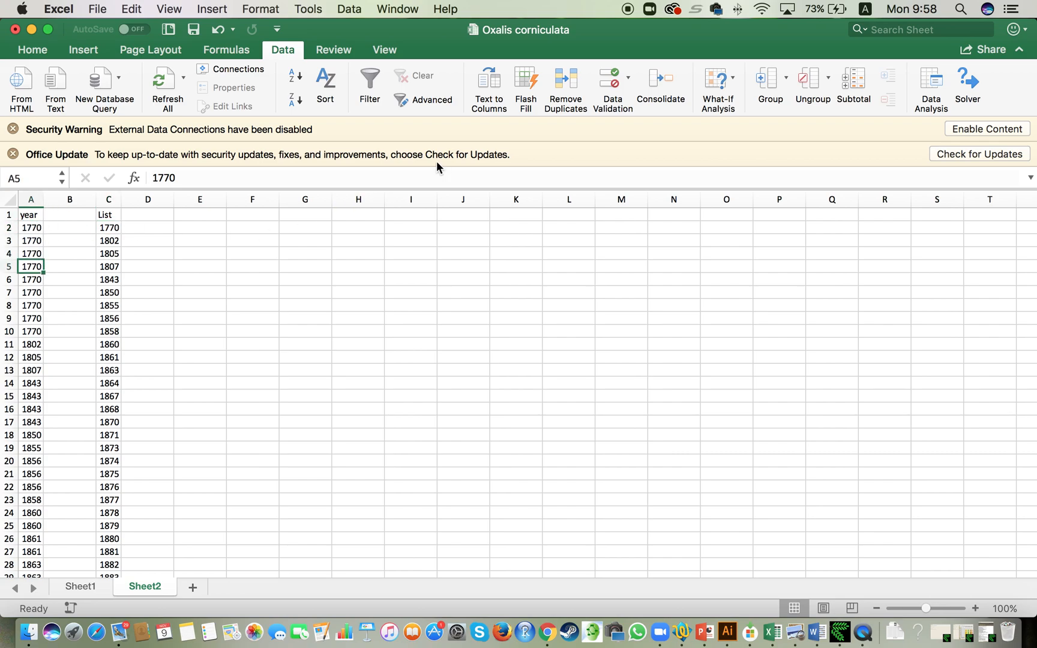
click(30, 318)
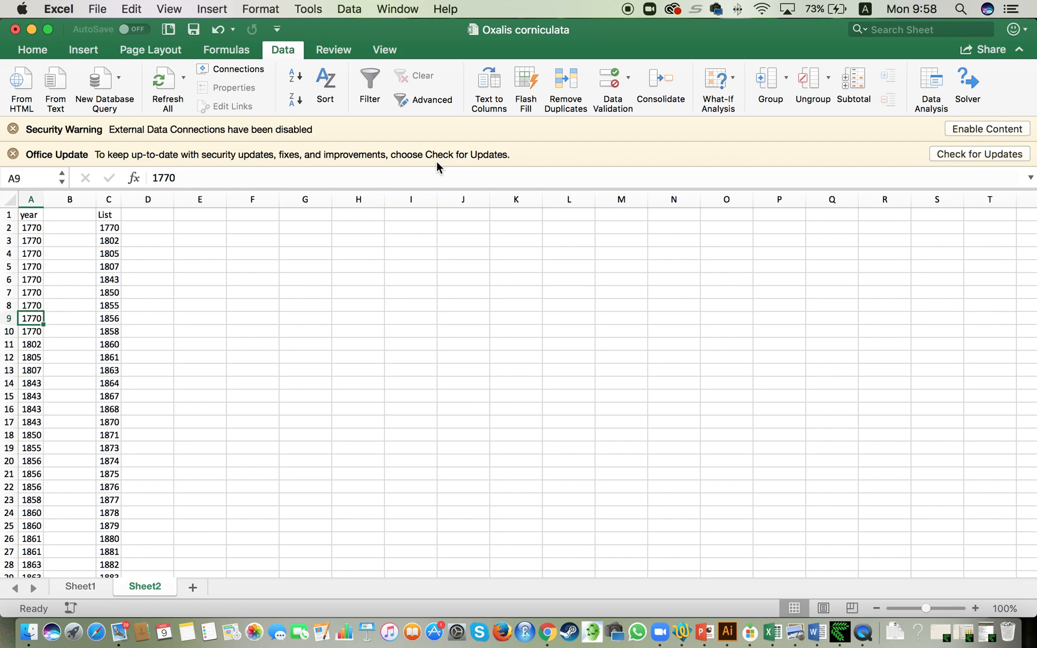
click(148, 228)
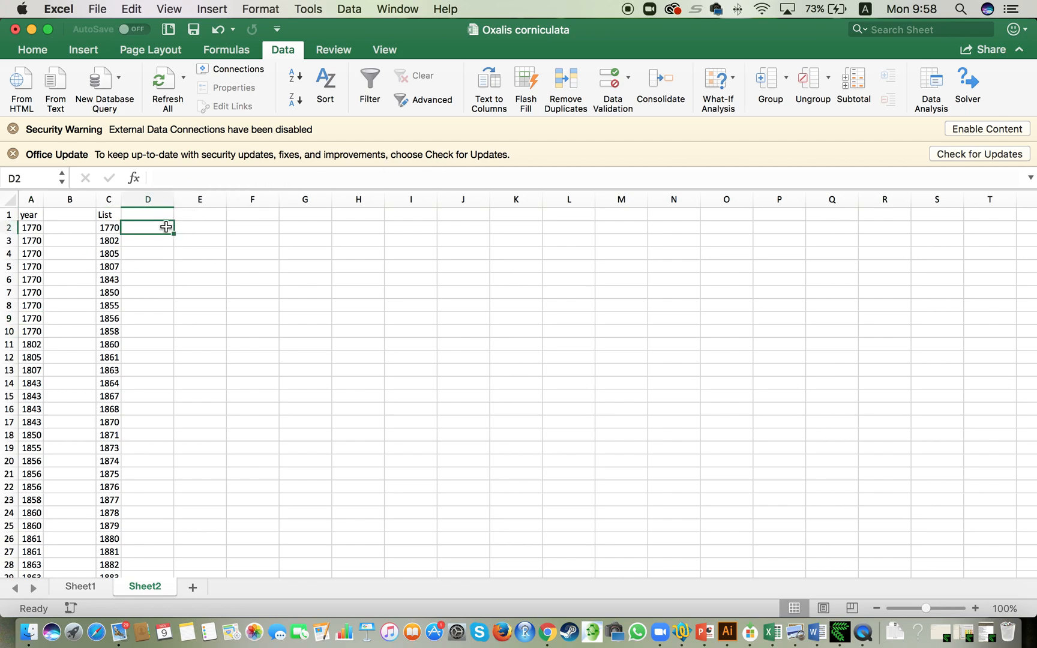
- Add the 'occurrences' header in D1 and clear the trial value 9 from D2
text(9)
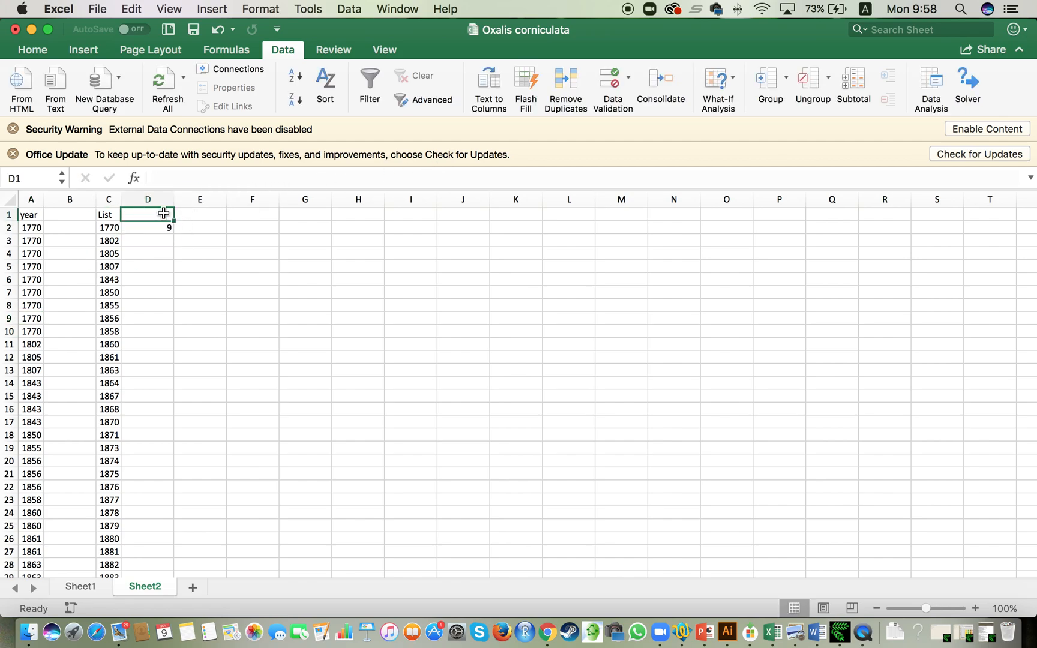
text(occurrences)
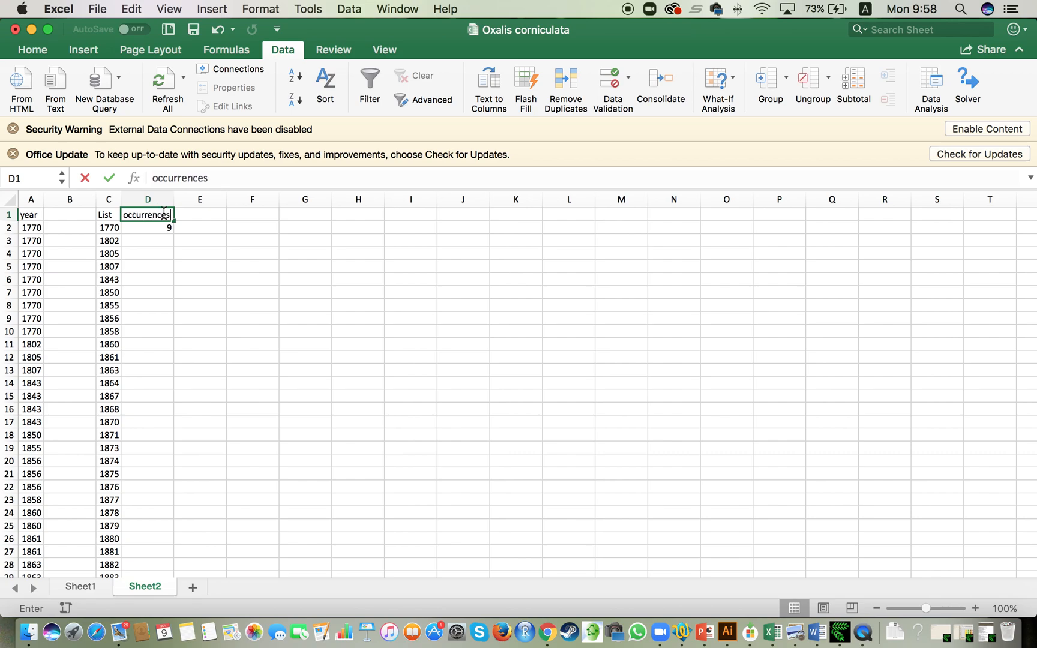
click(252, 228)
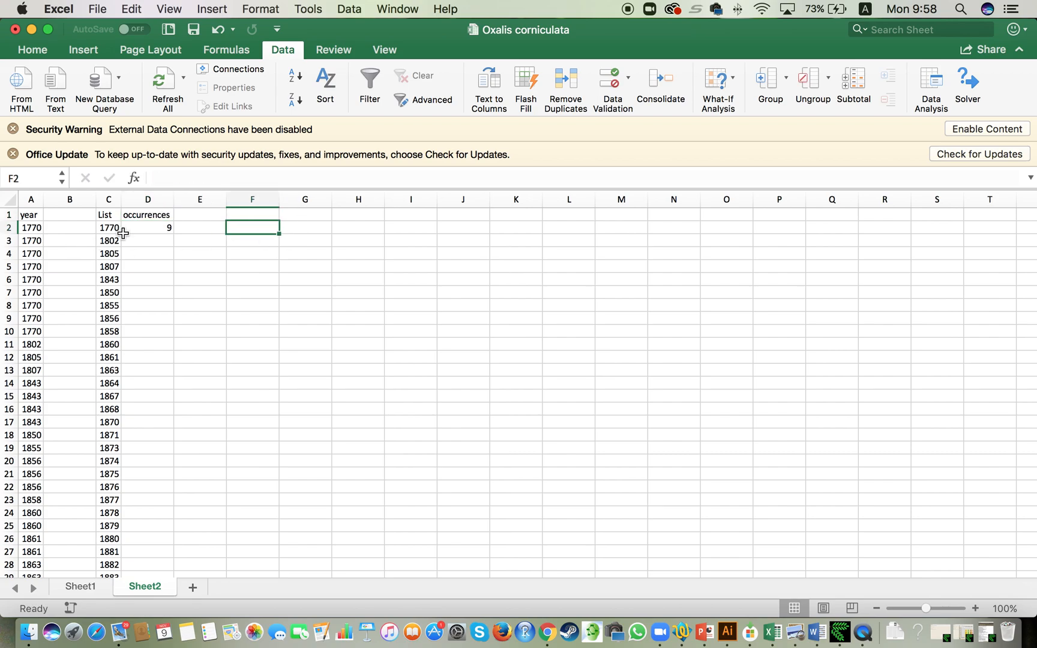
scroll(down, 3)
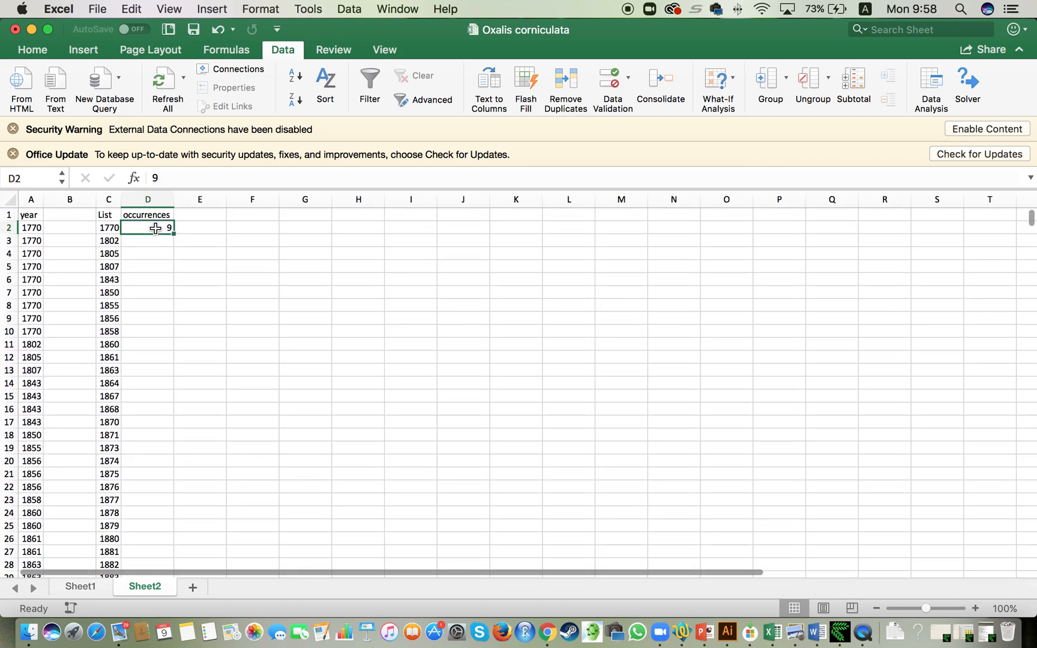
key(delete)
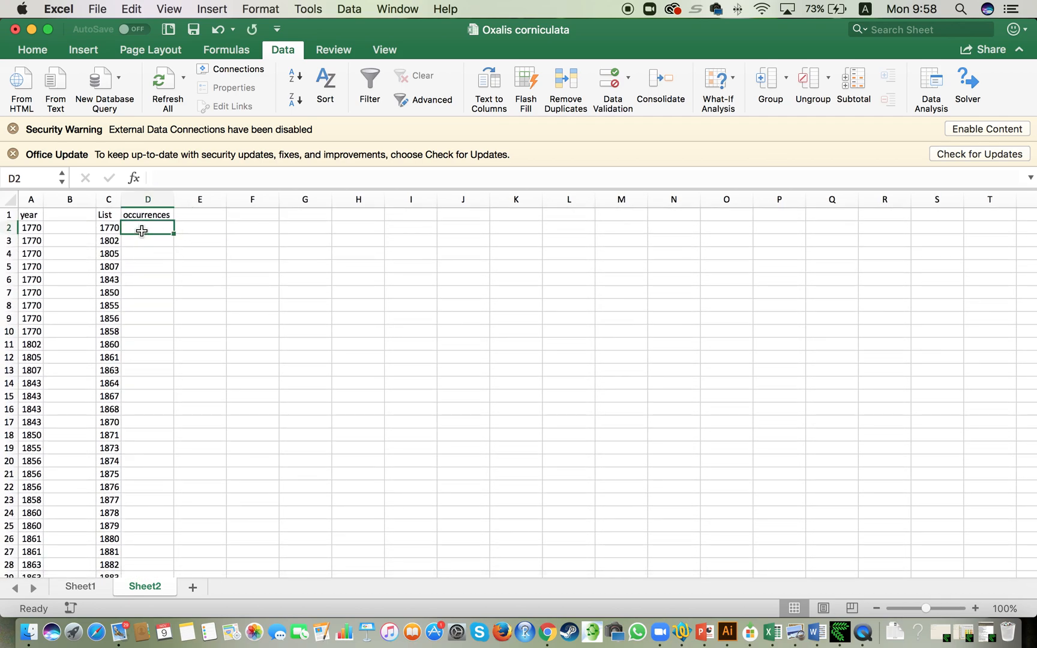
- Enter =COUNTIF(A2:A5705,C2) in D2, counting 9 occurrences of 1770
text(=COUNTIF)
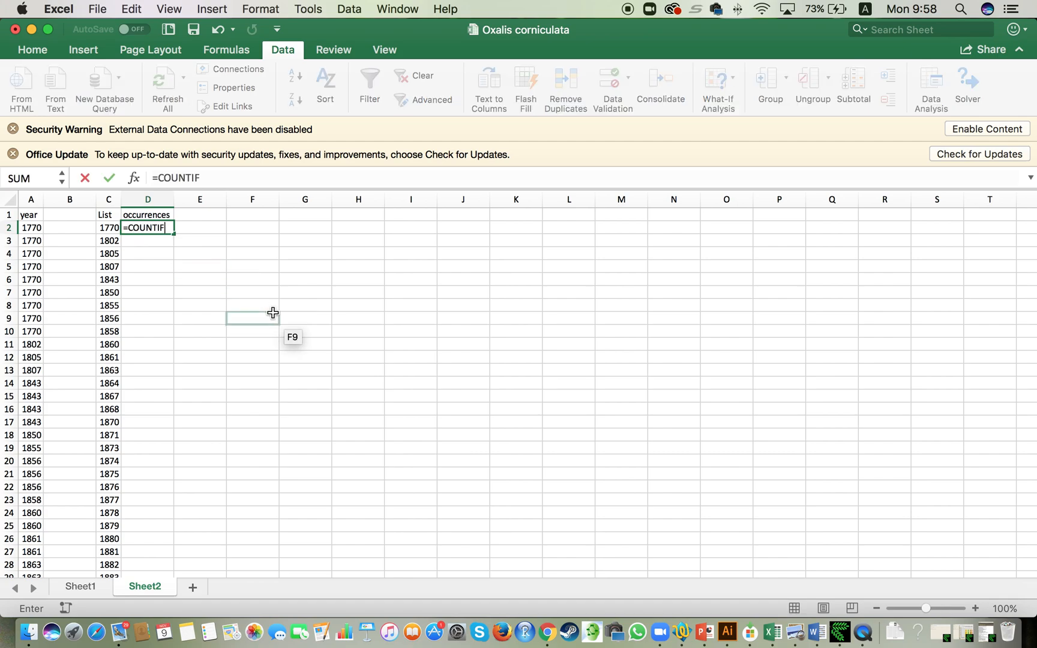
text(()
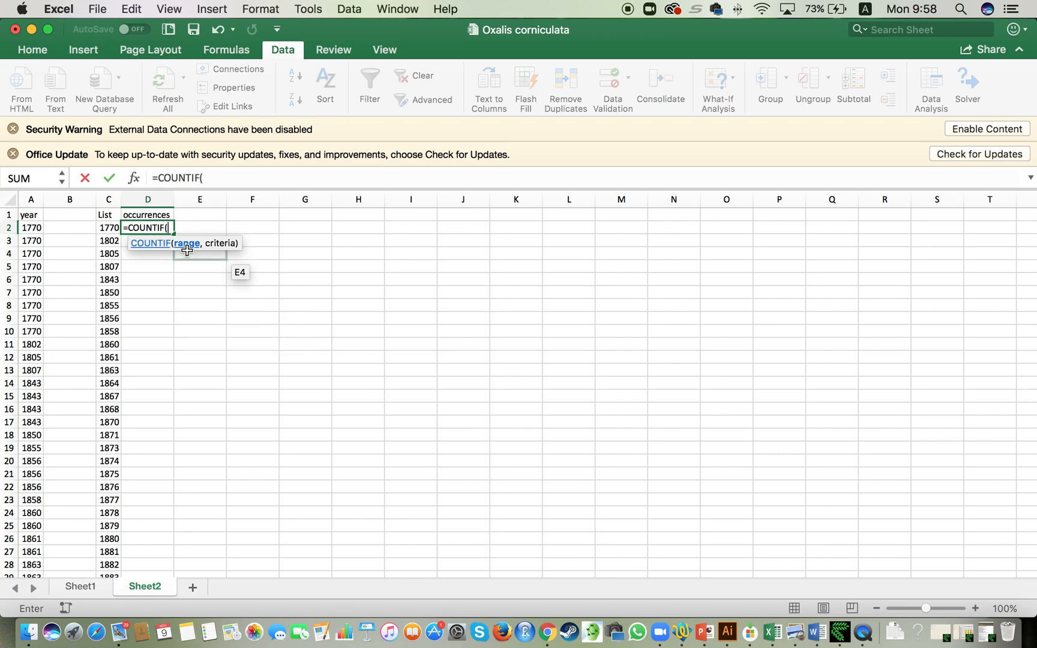
mouse_move(212, 249)
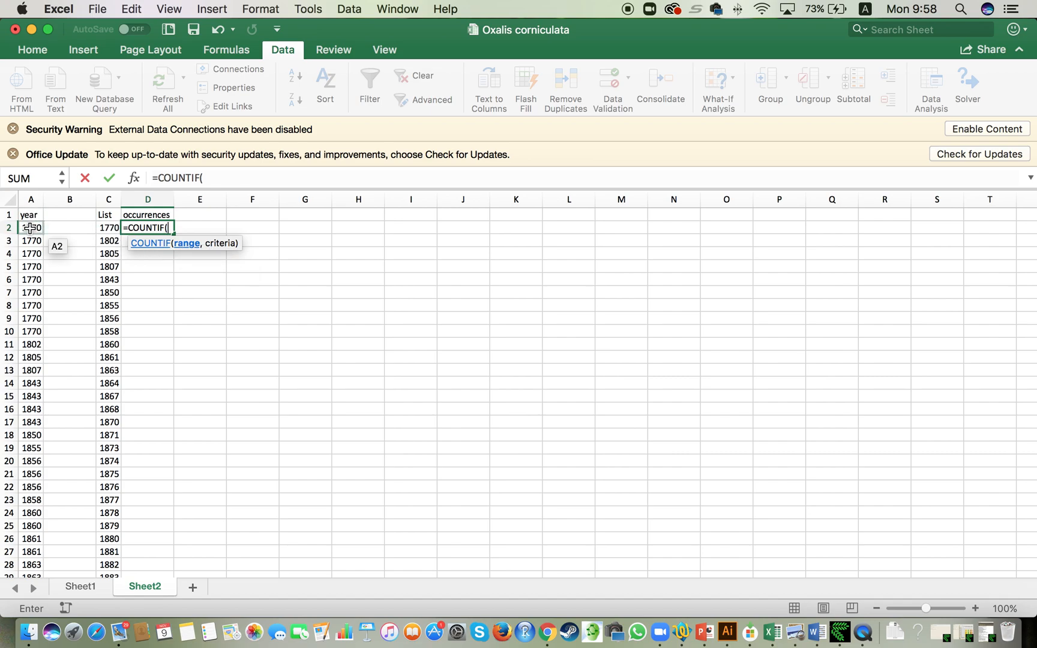
click(30, 228)
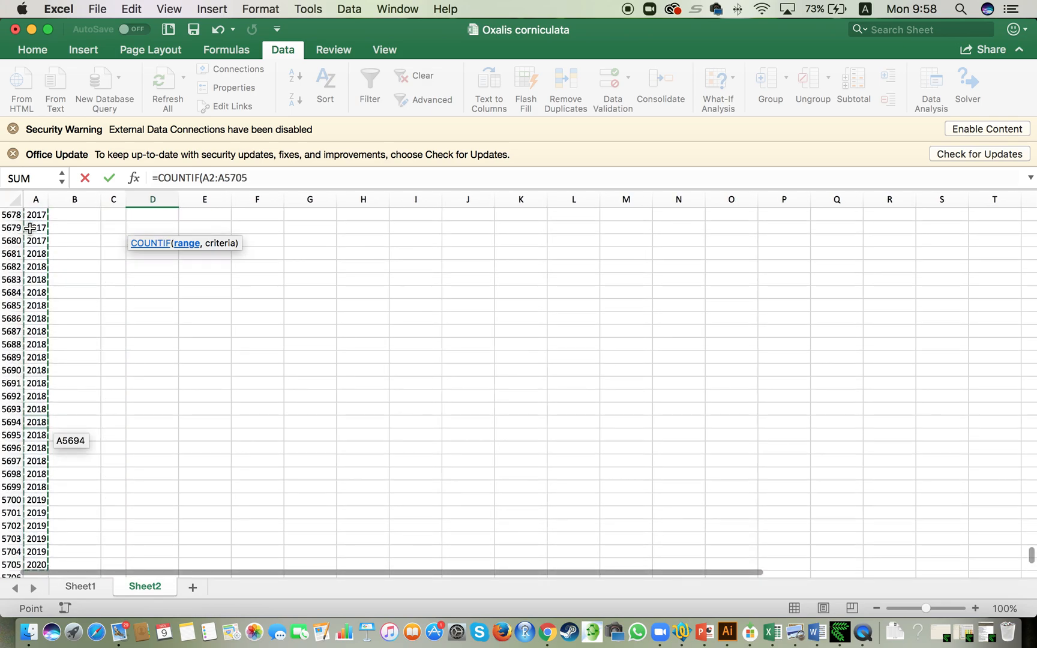
text(,)
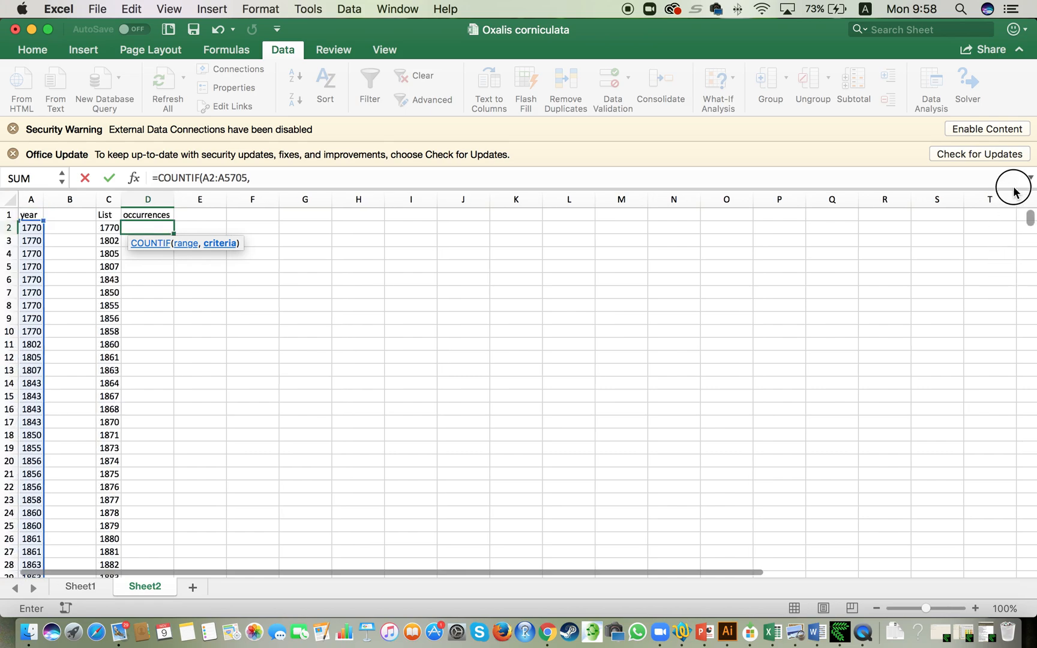
mouse_move(212, 192)
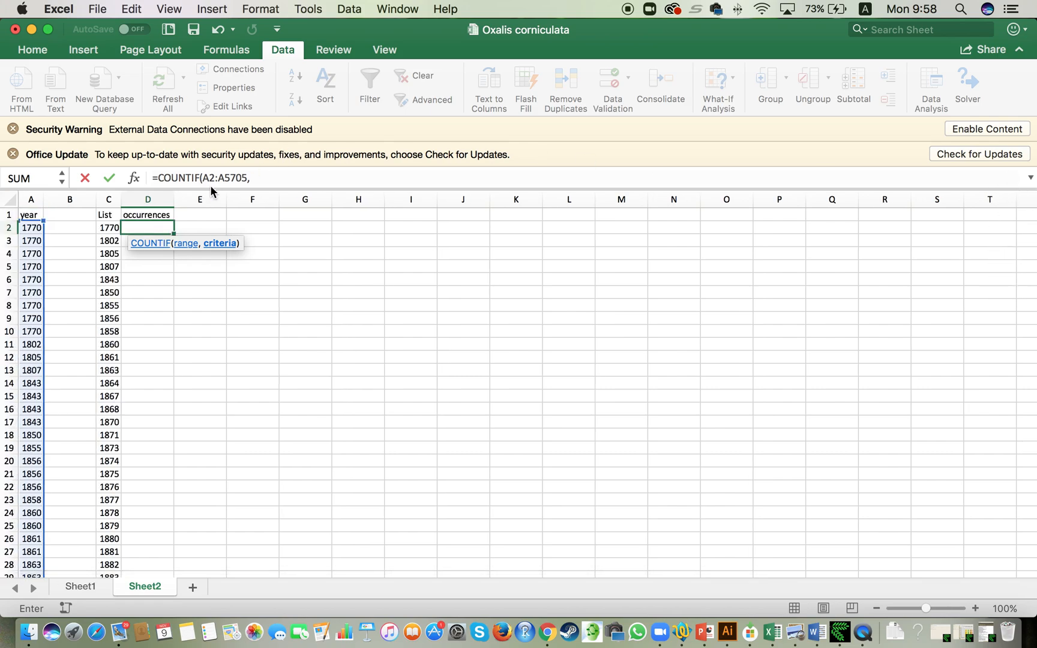
mouse_move(230, 183)
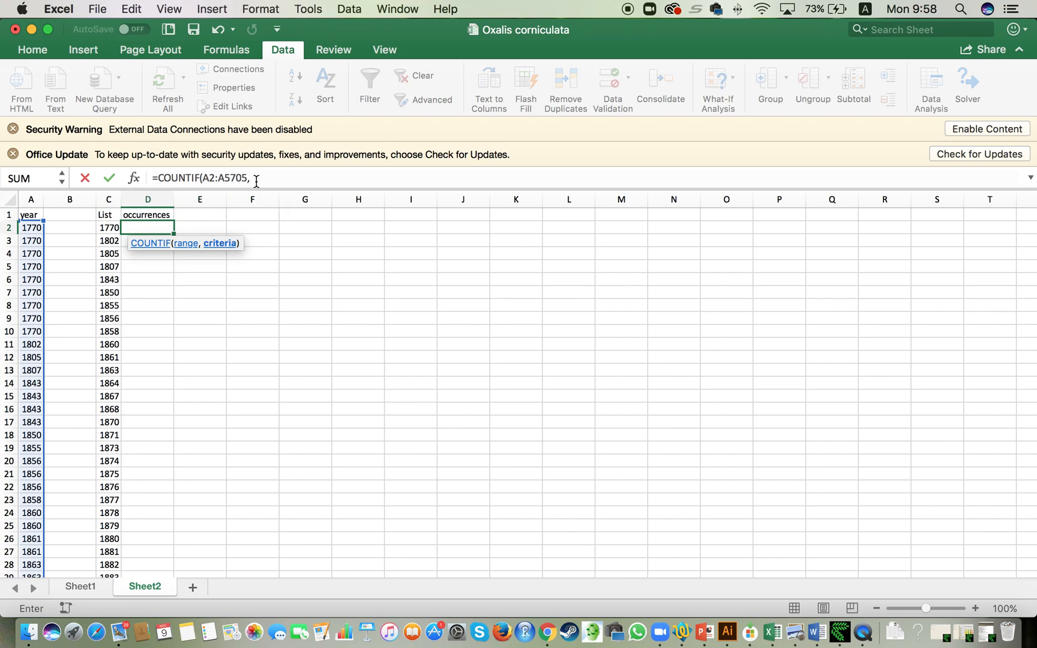
mouse_move(257, 180)
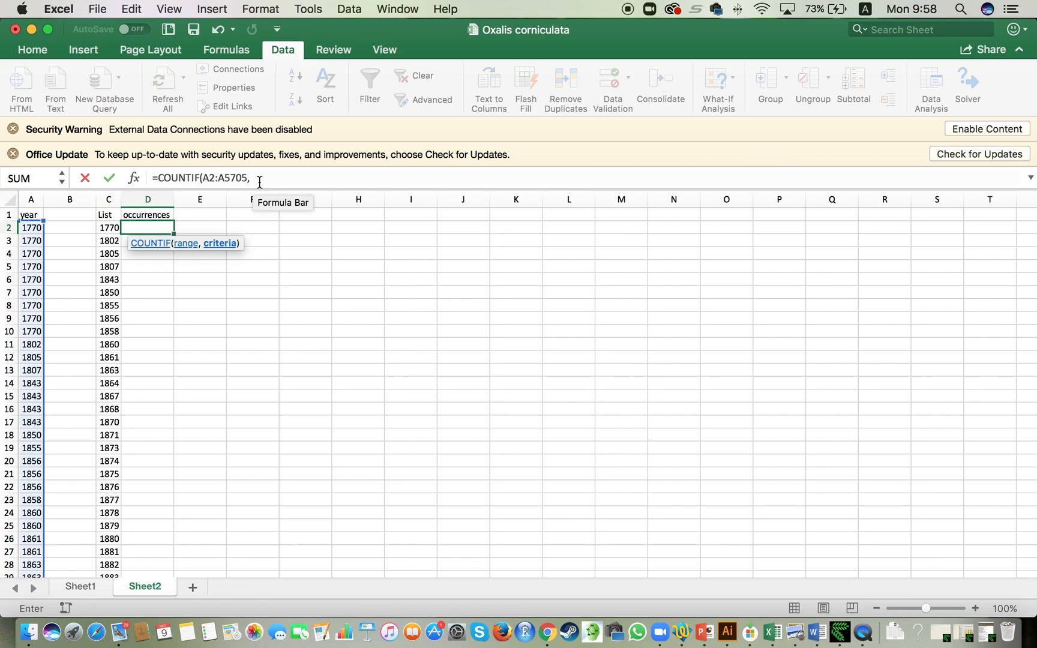
click(108, 229)
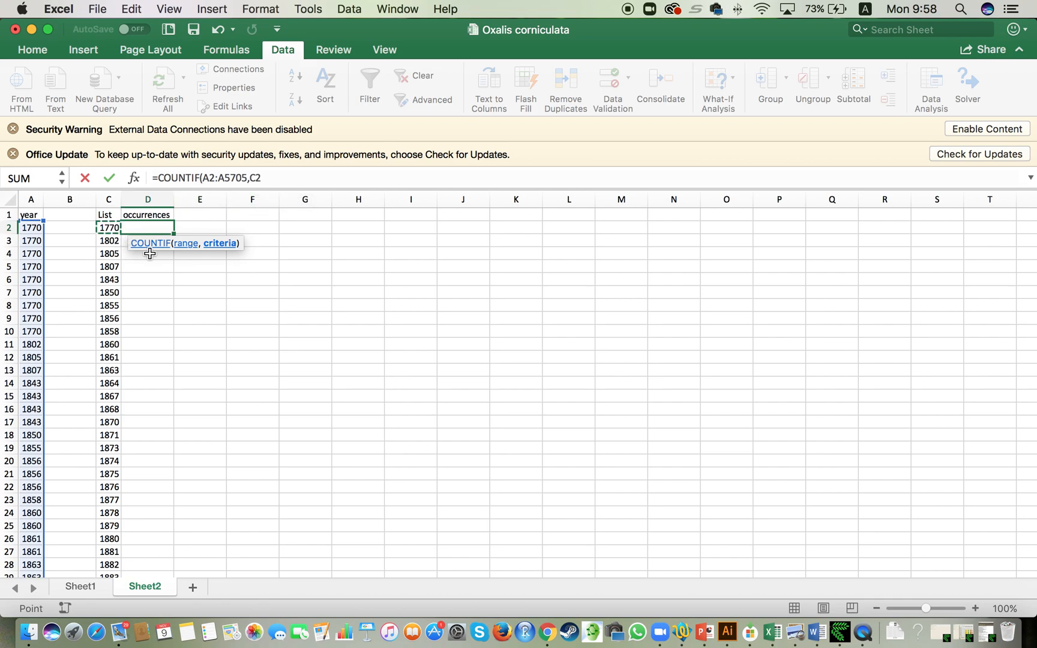
mouse_move(203, 325)
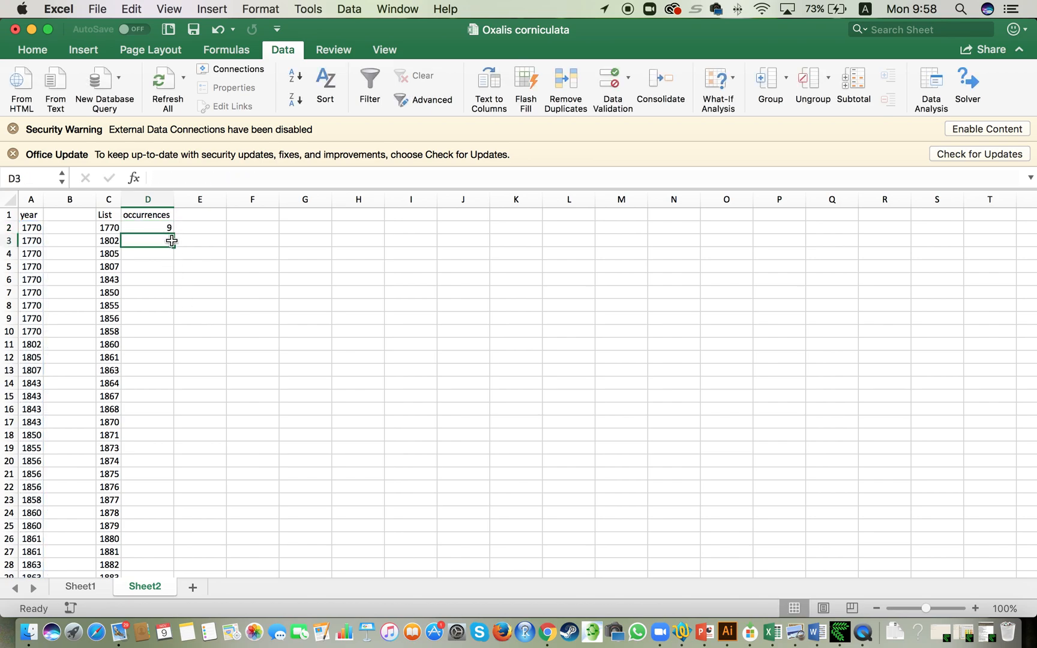
click(147, 228)
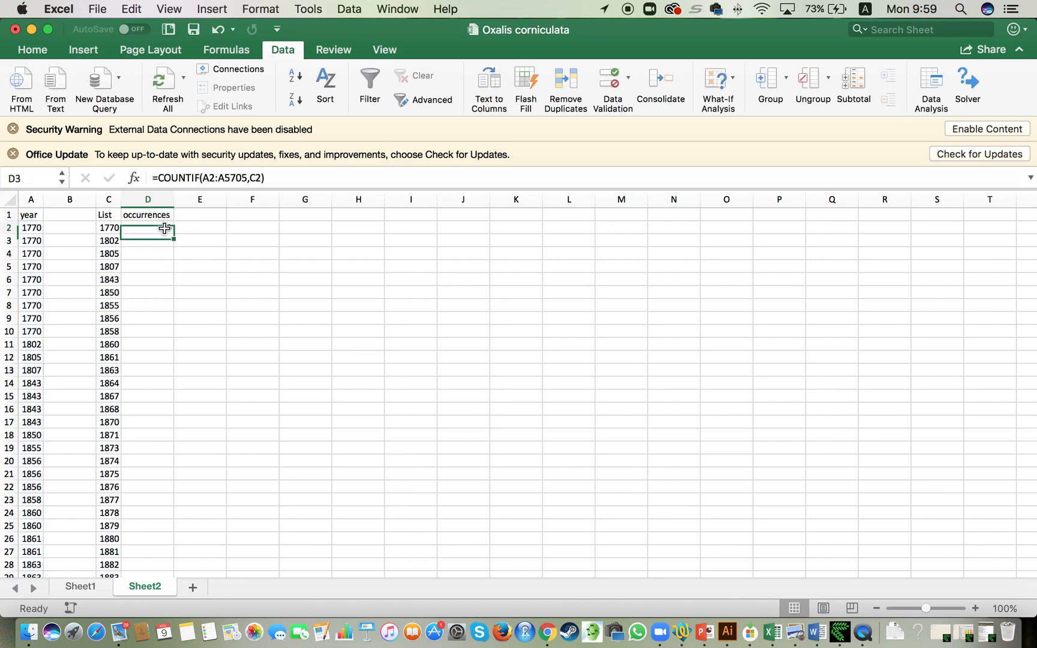
key(Enter)
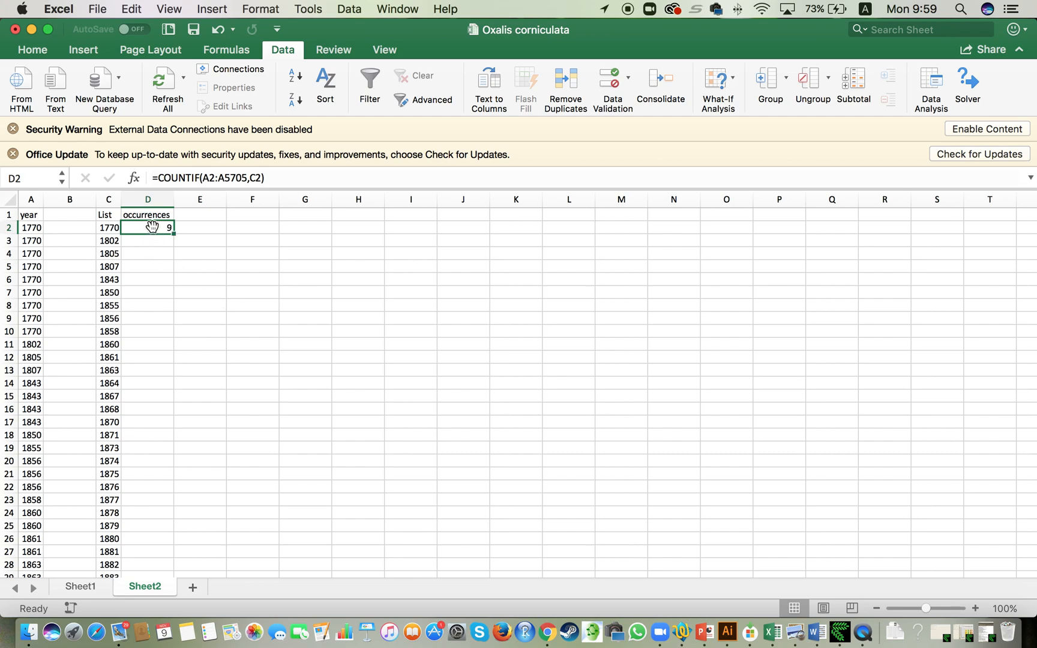
mouse_move(148, 232)
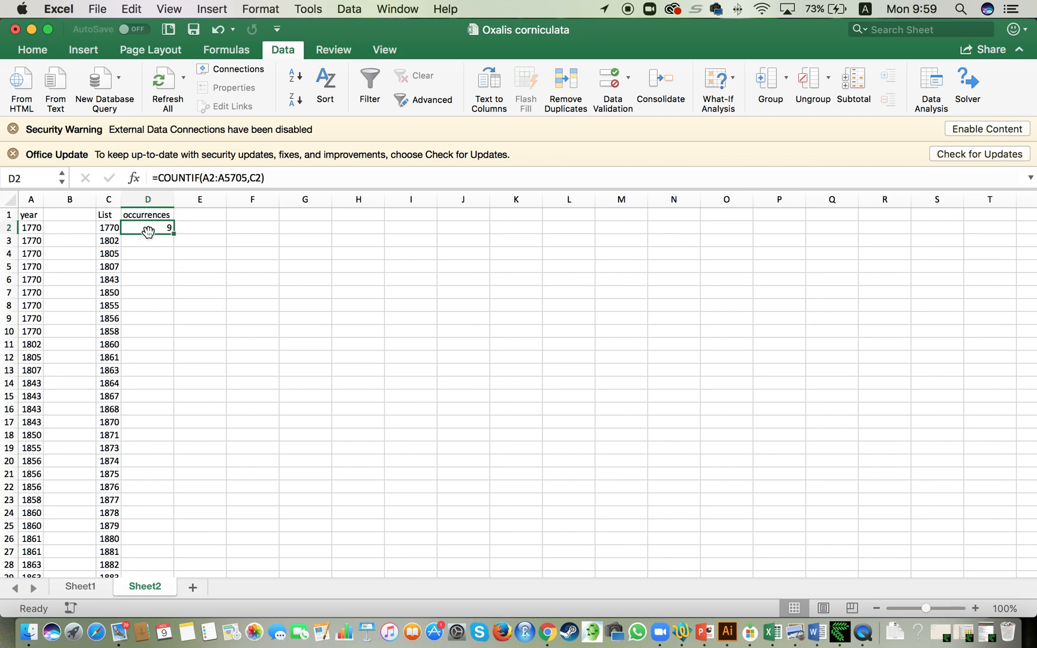
- Reopen the D2 COUNTIF formula to make its year range A$2:A$5705 absolute
double_click(146, 229)
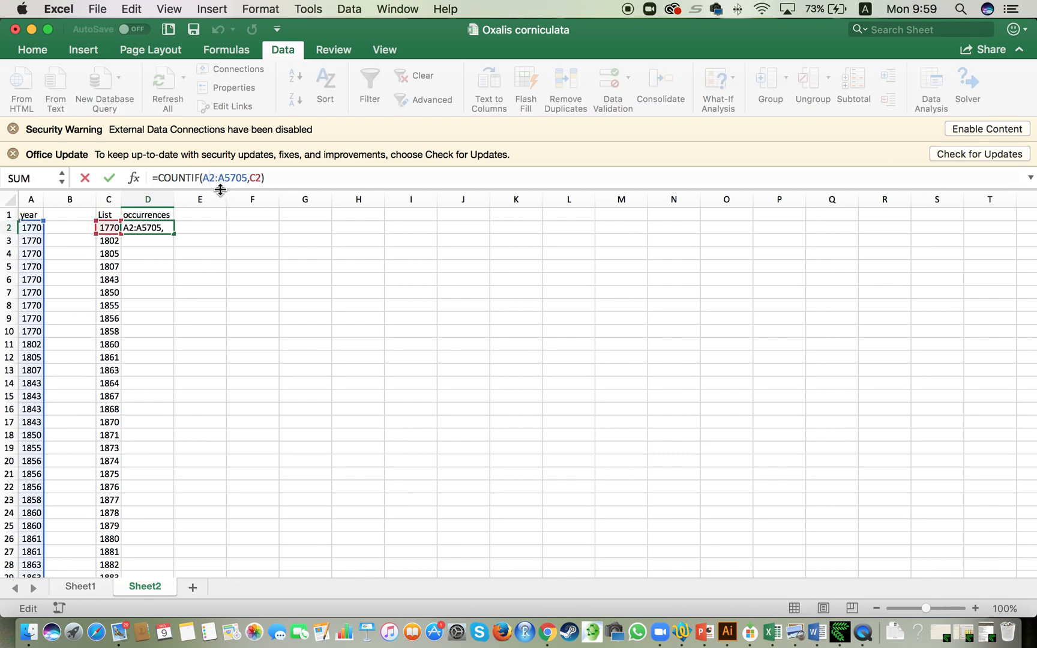
mouse_move(219, 190)
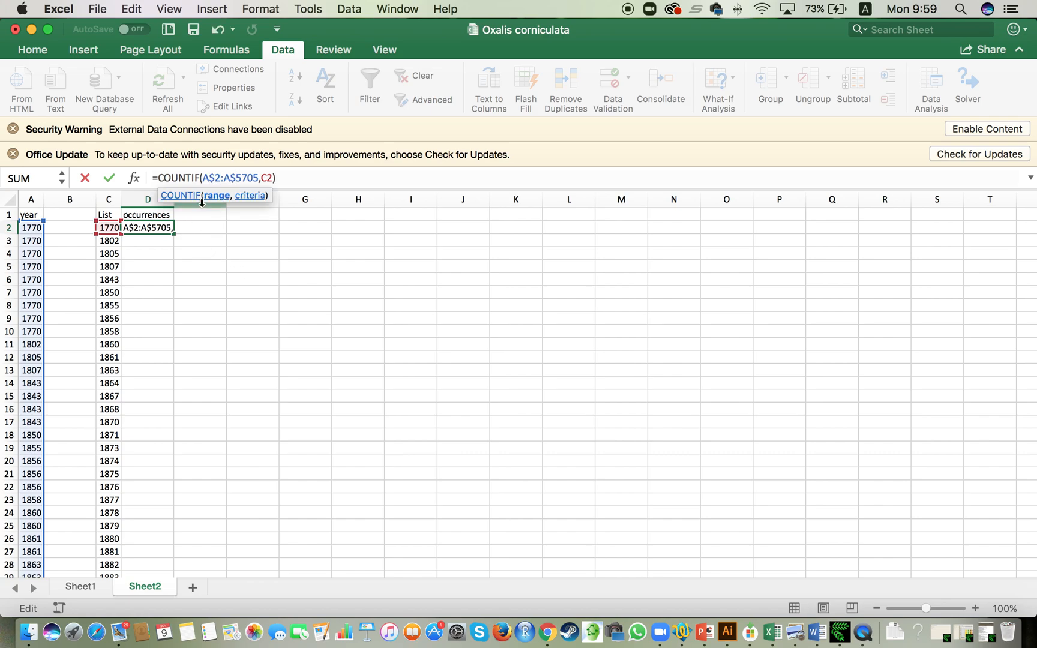
mouse_move(228, 184)
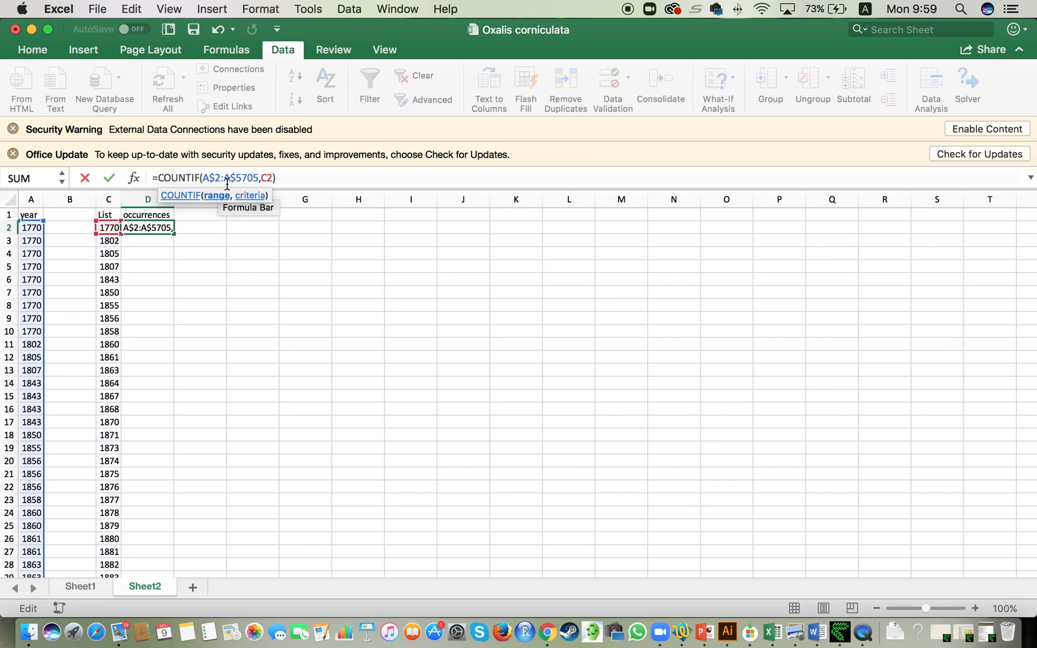
mouse_move(237, 333)
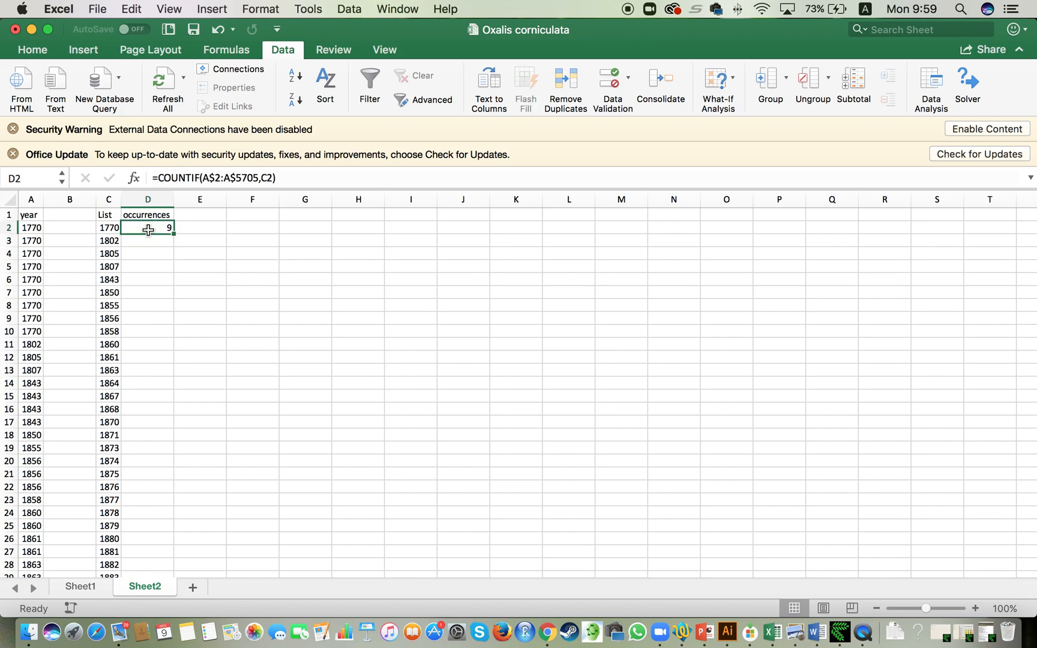
mouse_move(173, 236)
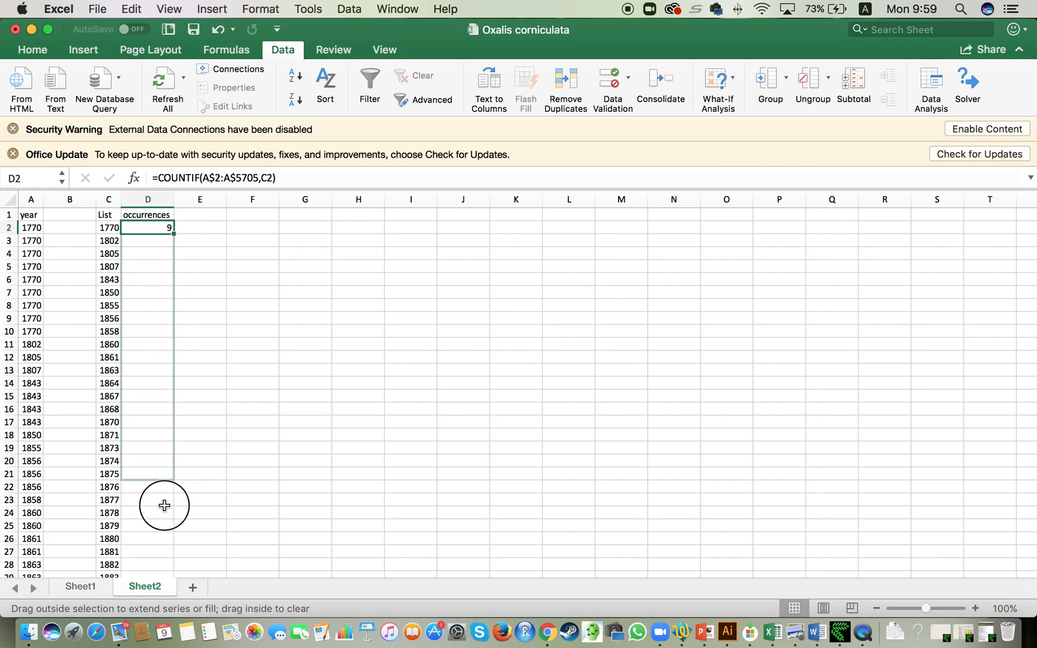
- Fill the COUNTIF formula in D2 down beside every unique year, giving counts like 9, 1 and 4
scroll(down, 3)
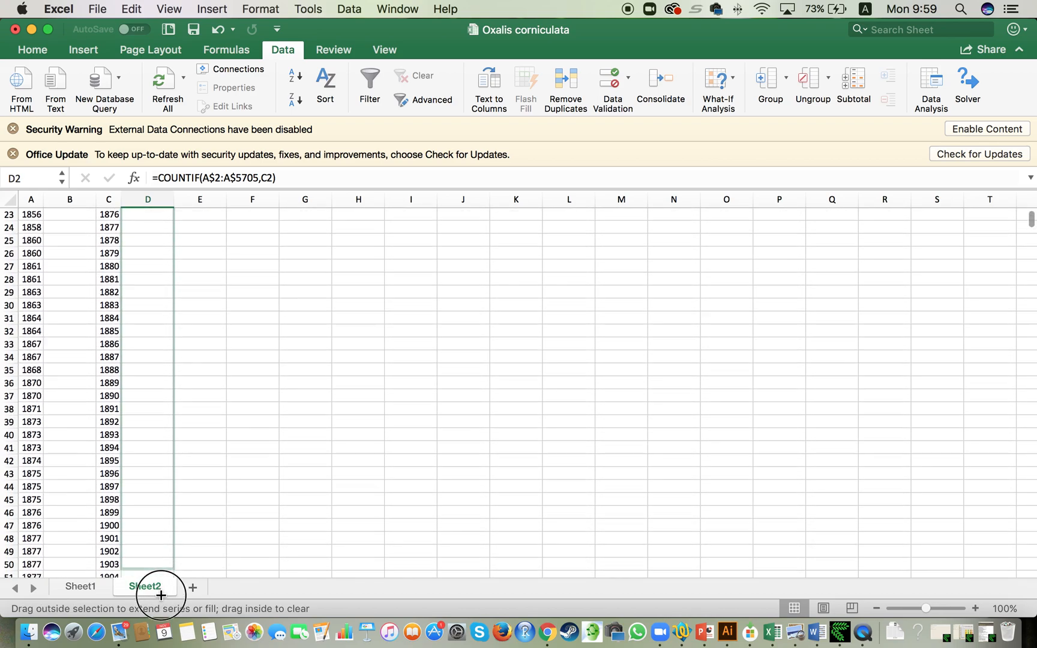
scroll(down, 3)
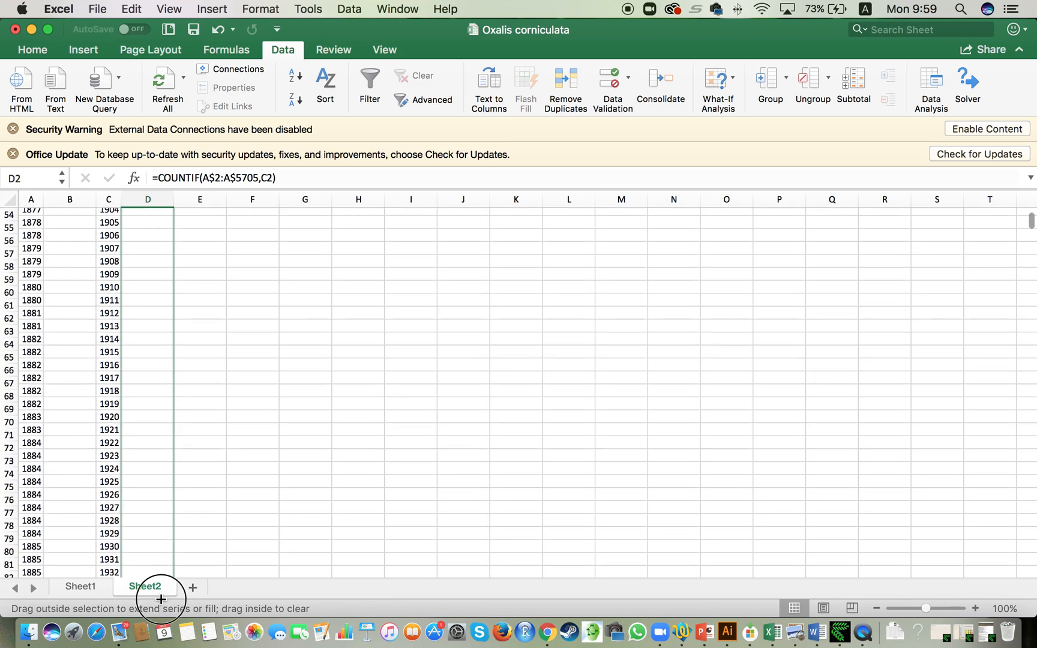
scroll(down, 3)
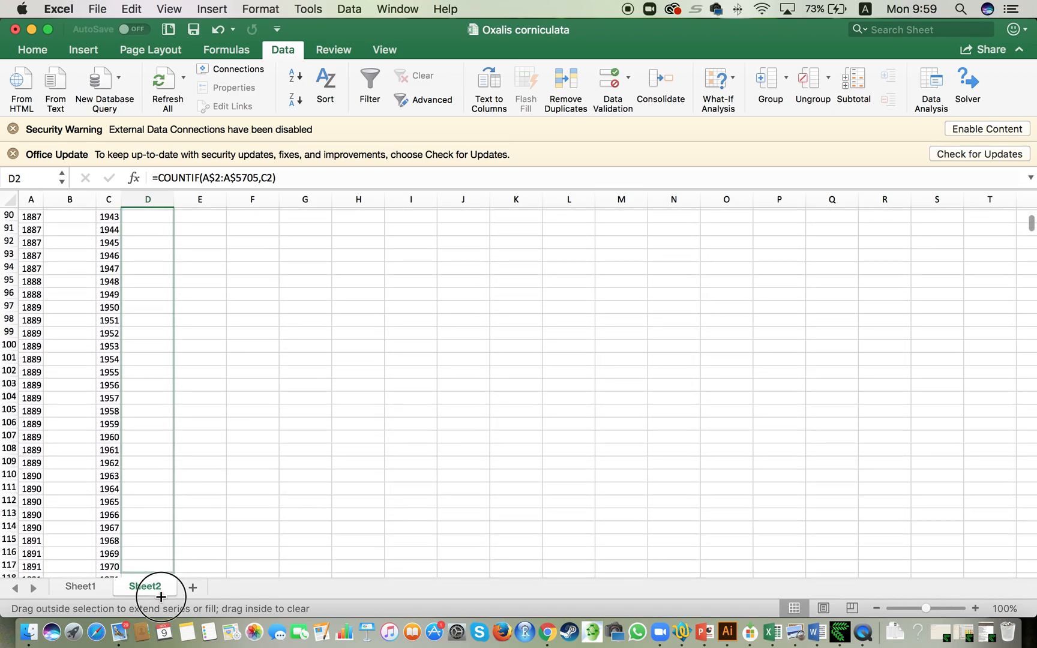
scroll(down, 3)
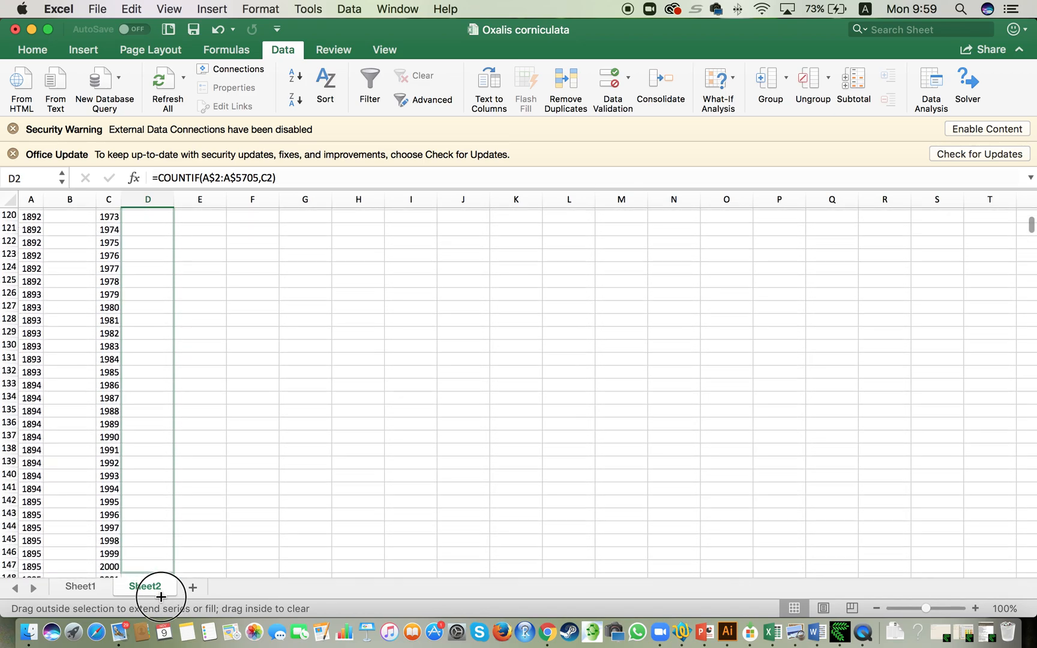
scroll(down, 3)
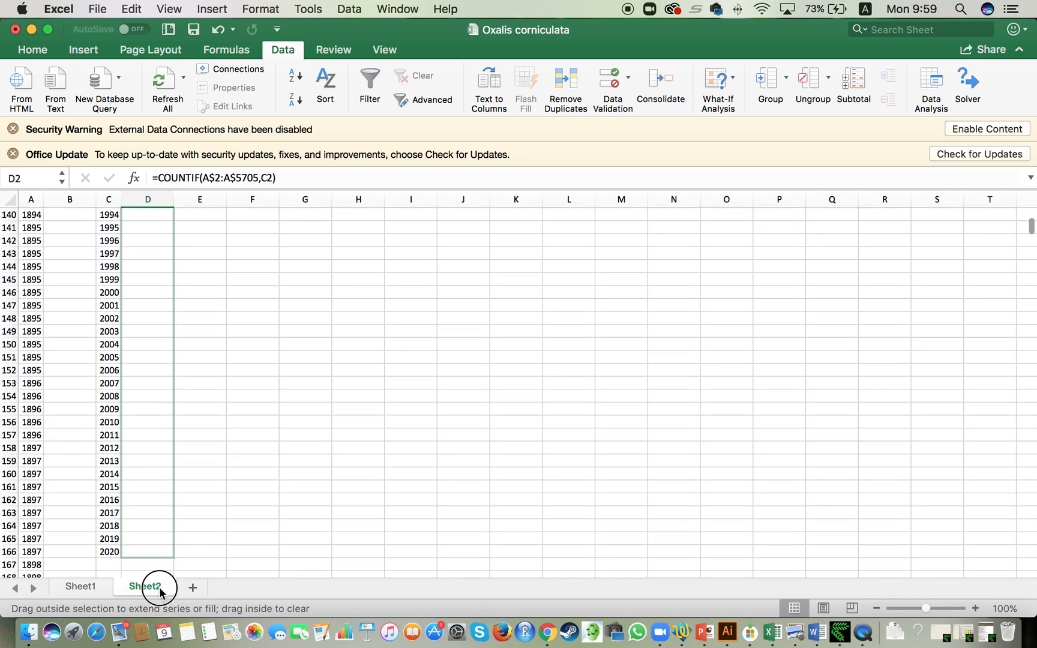
drag(148, 215, 148, 552)
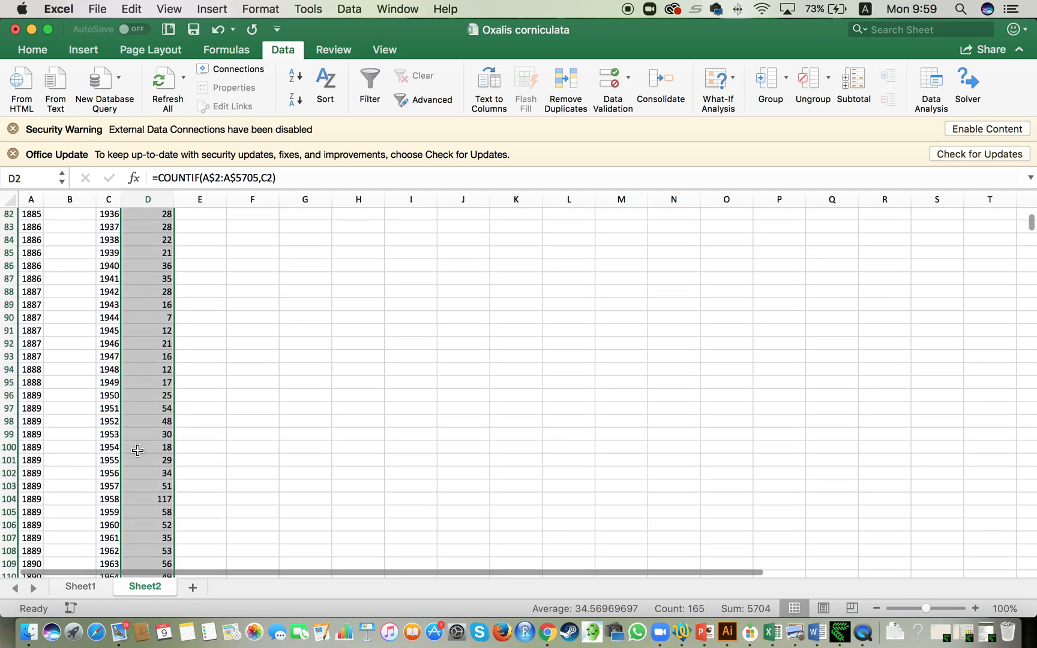
scroll(up, 3)
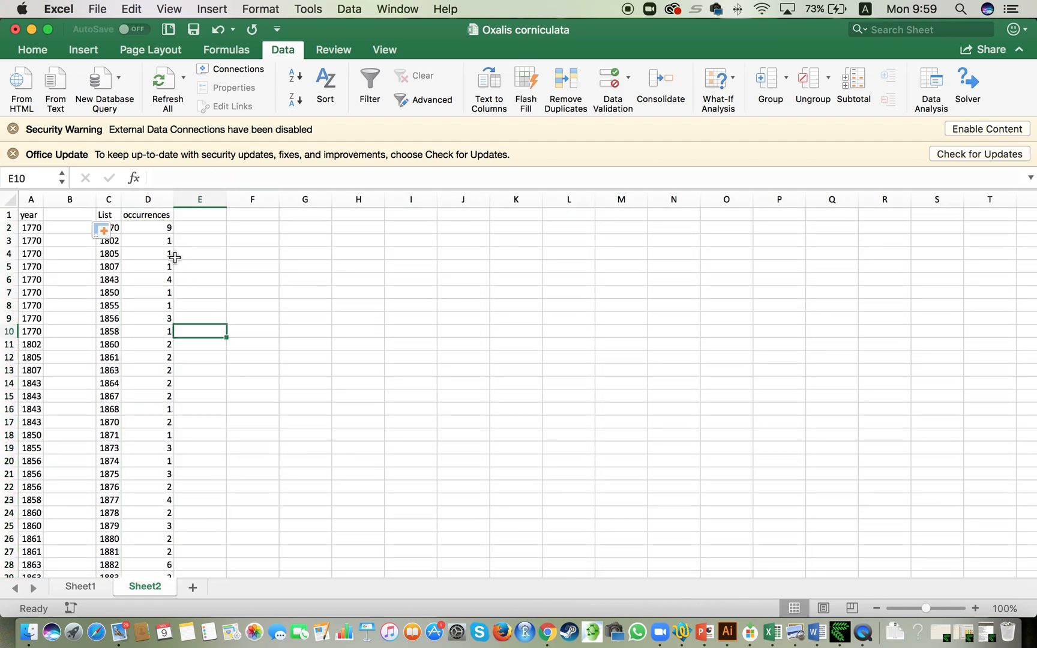
- Add Temperature and Rain headers in E1 and F1, then undo both so only year, List and occurrences remain
click(148, 228)
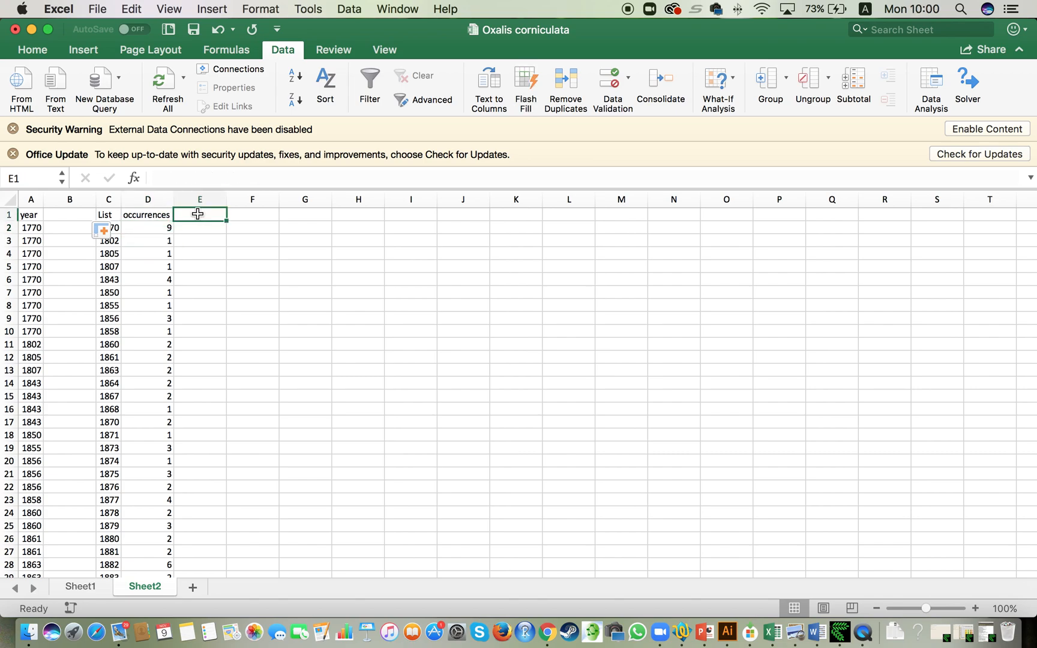
text(Temperature)
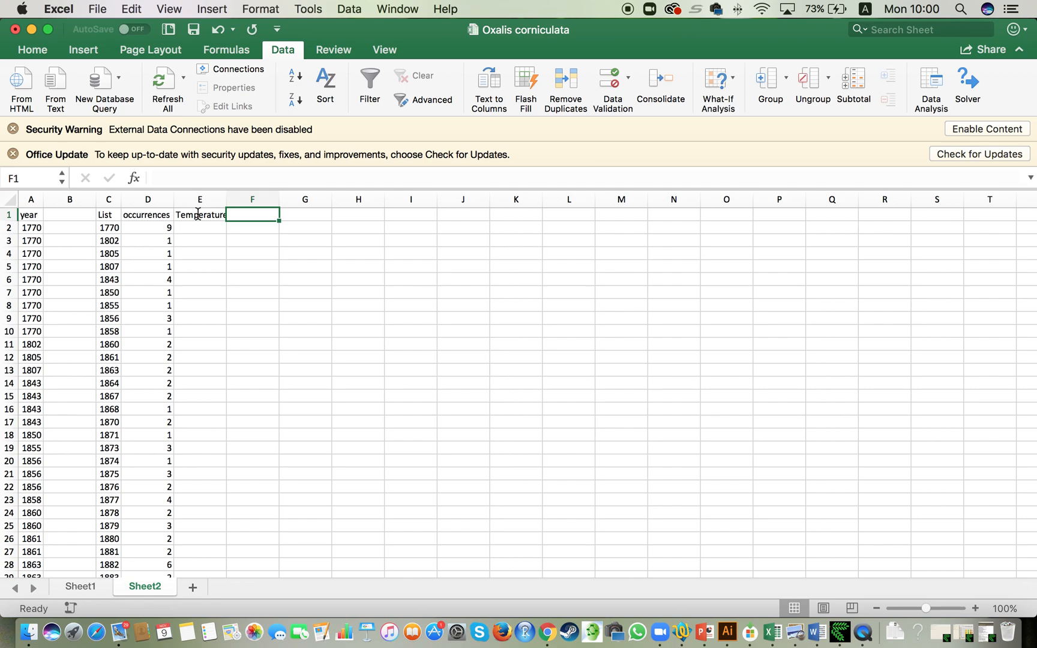
text(Rain)
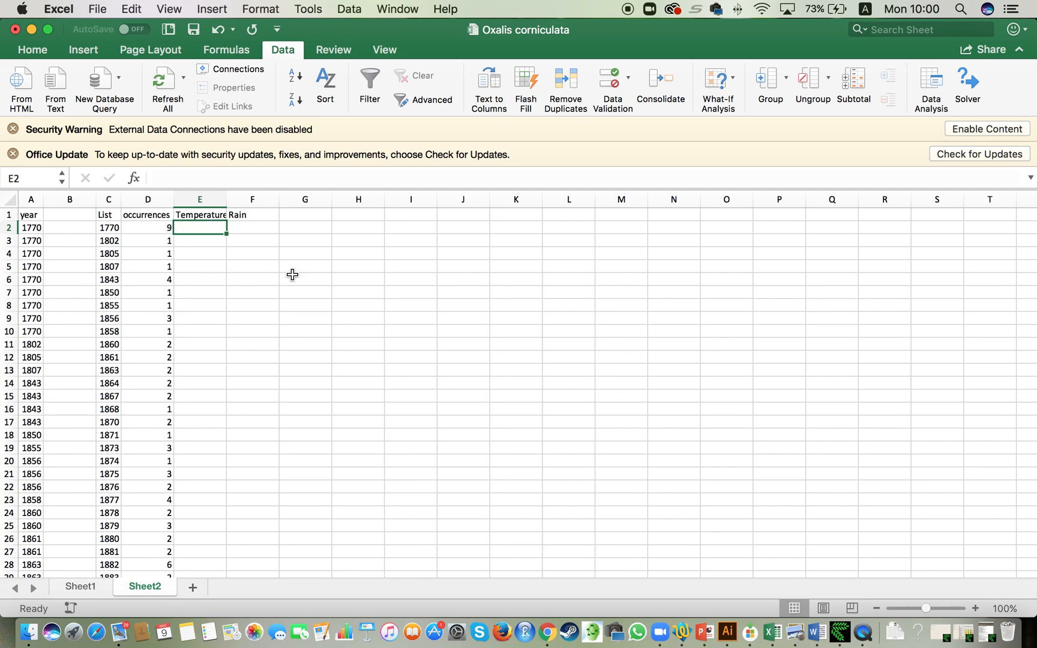
mouse_move(312, 288)
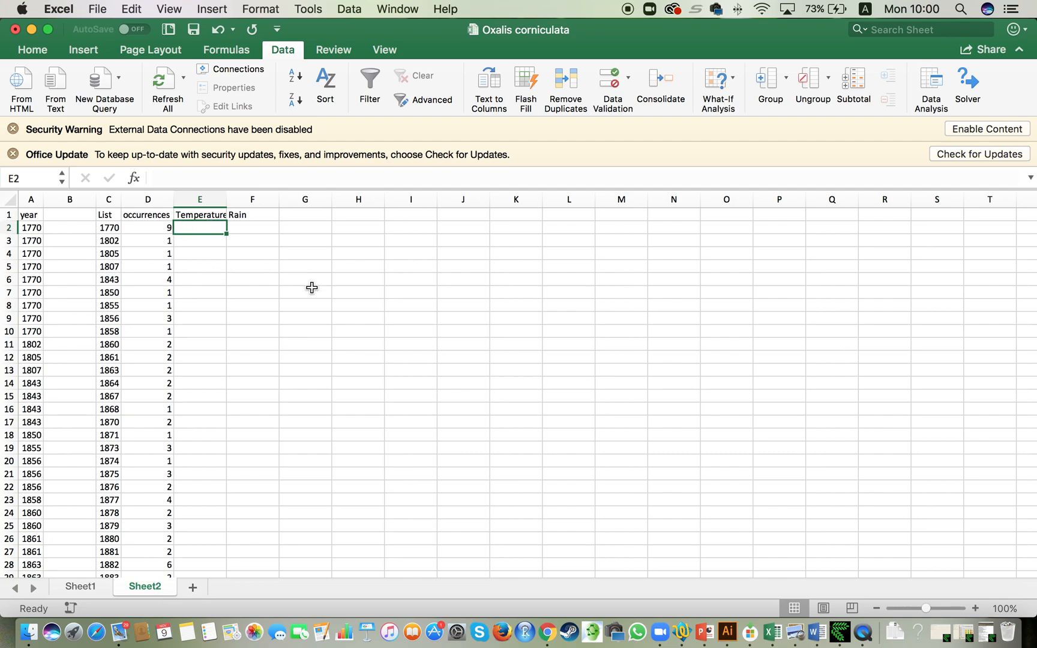
mouse_move(210, 225)
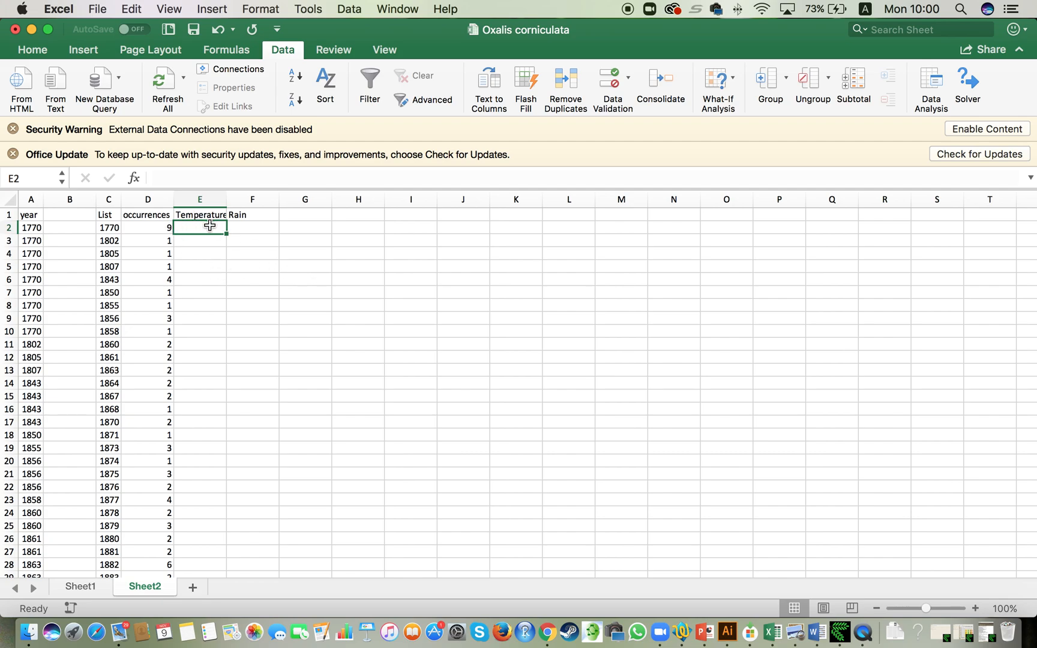
click(199, 215)
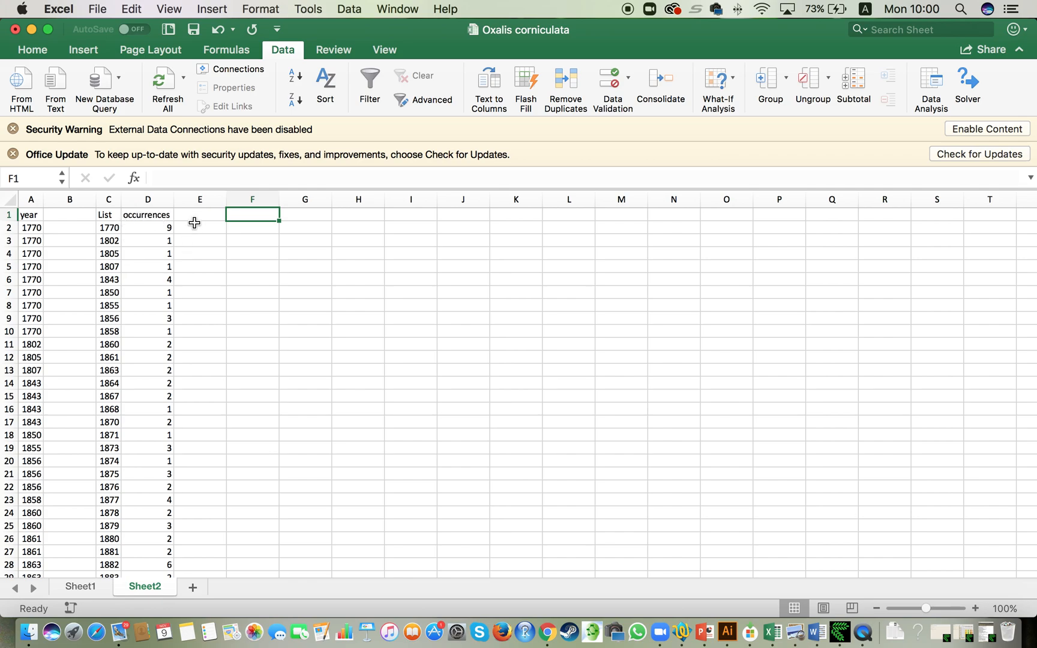
mouse_move(182, 250)
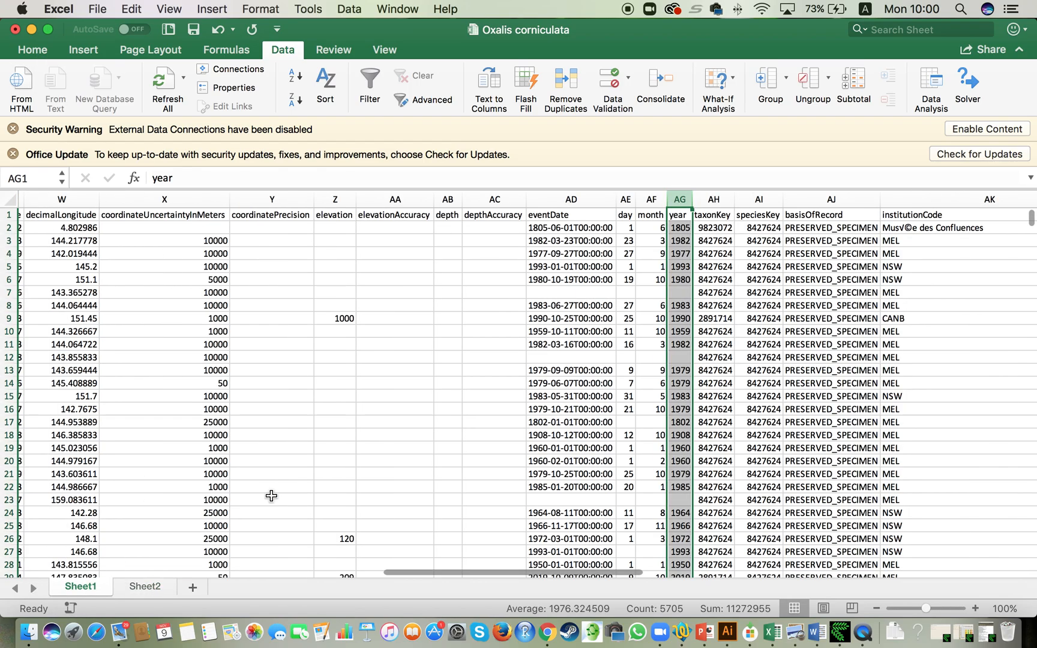
scroll(left, 3)
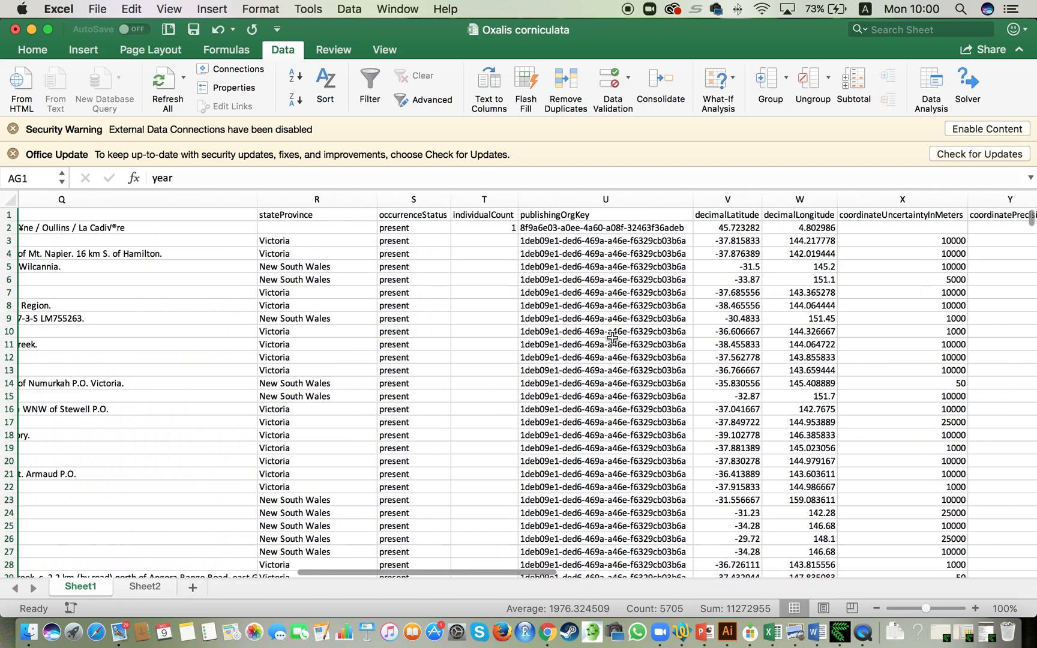
scroll(left, 3)
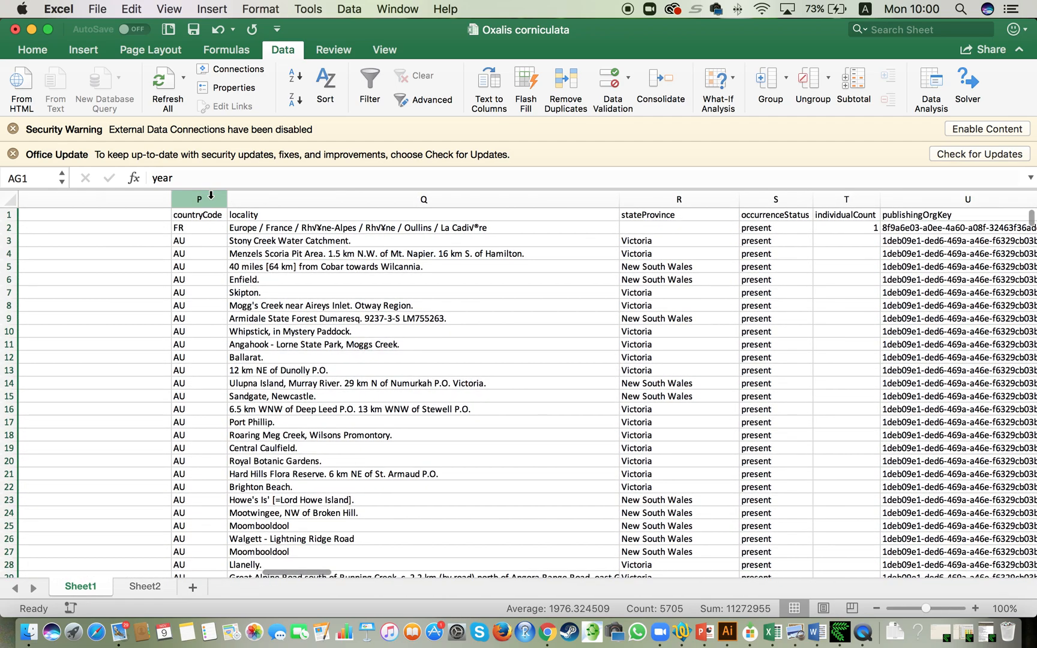
click(198, 199)
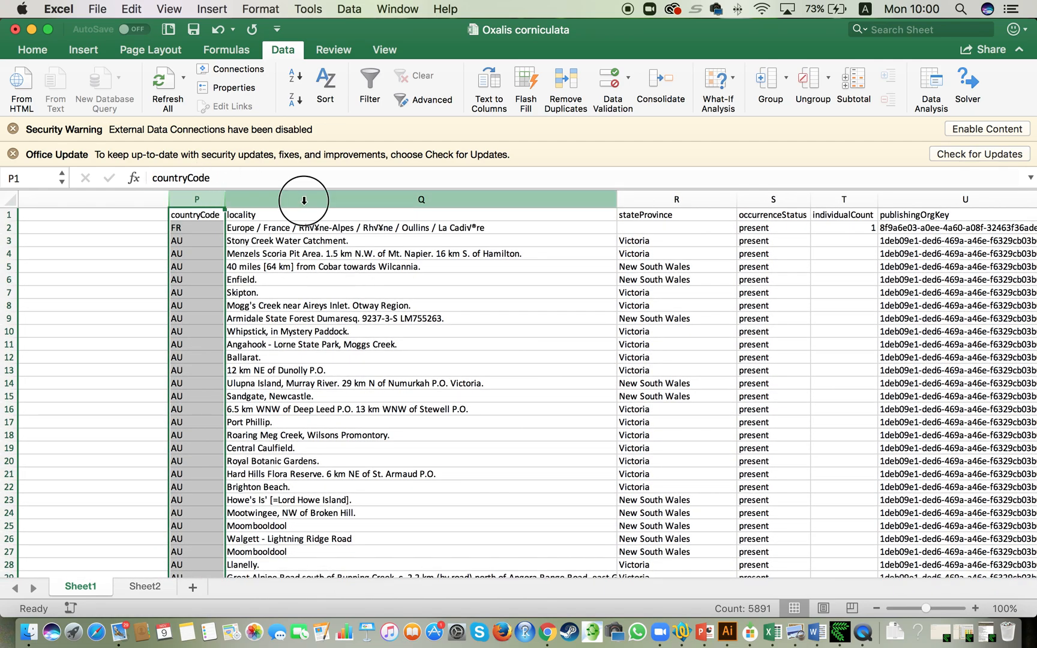
click(420, 199)
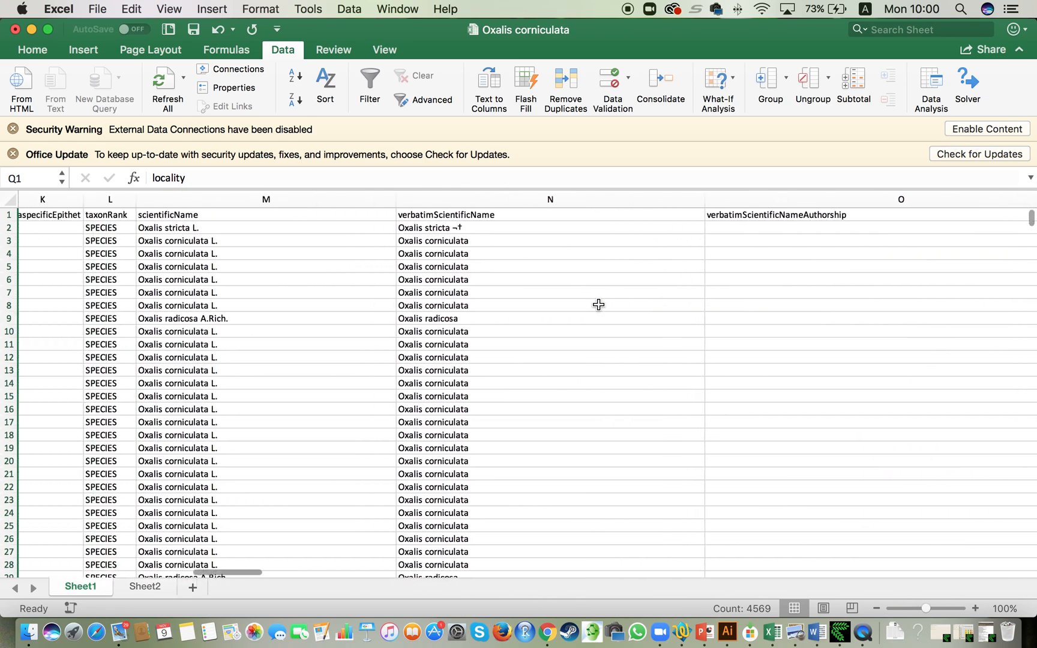
scroll(left, 3)
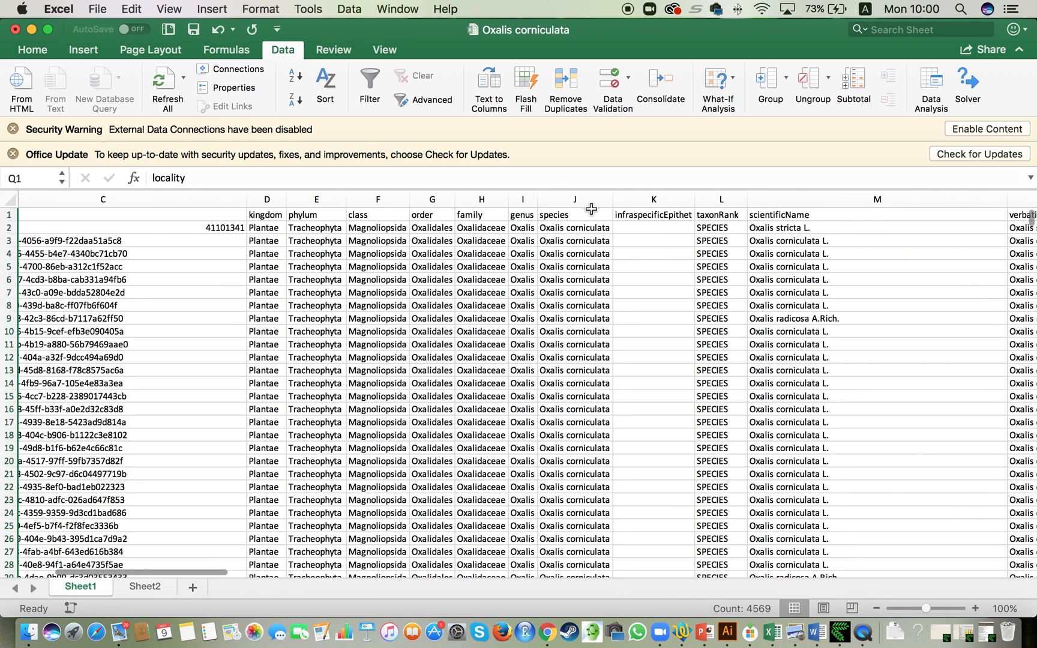
click(574, 200)
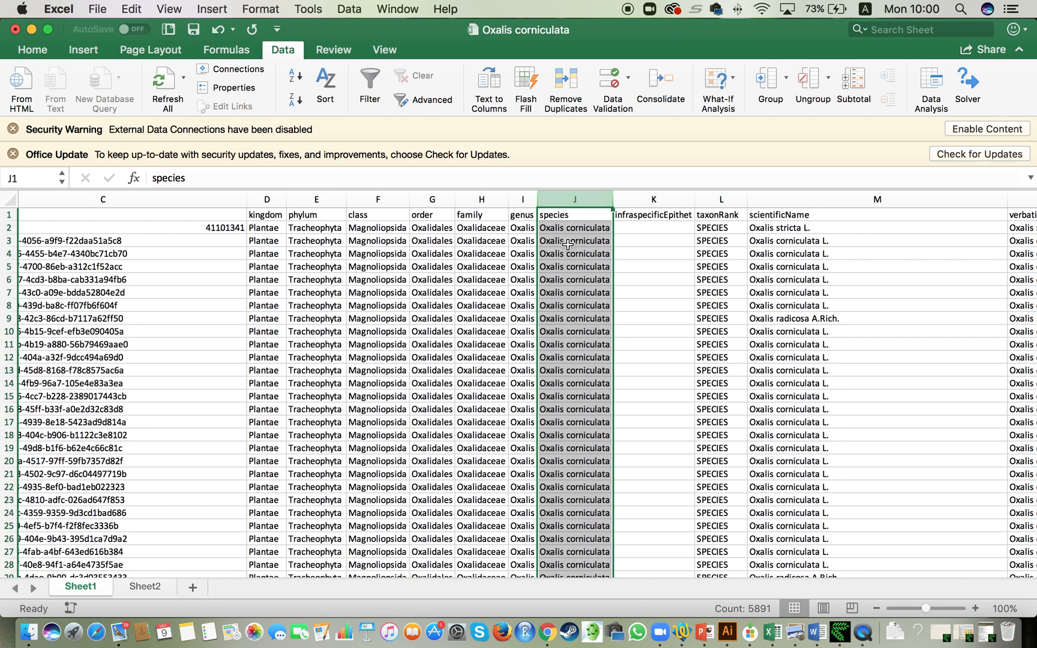
mouse_move(569, 326)
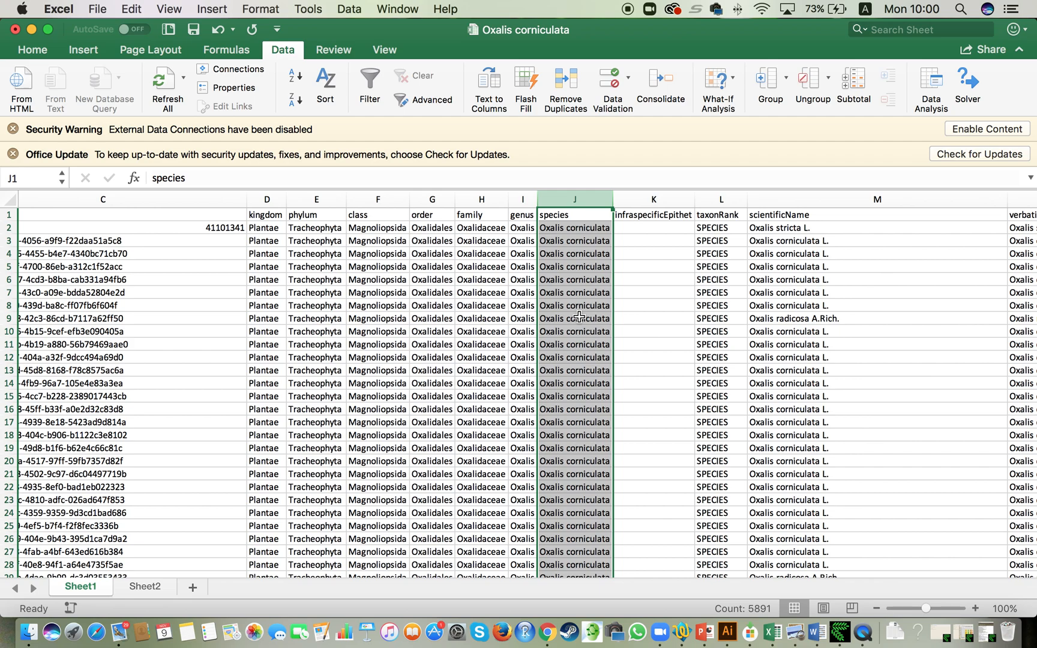
scroll(down, 3)
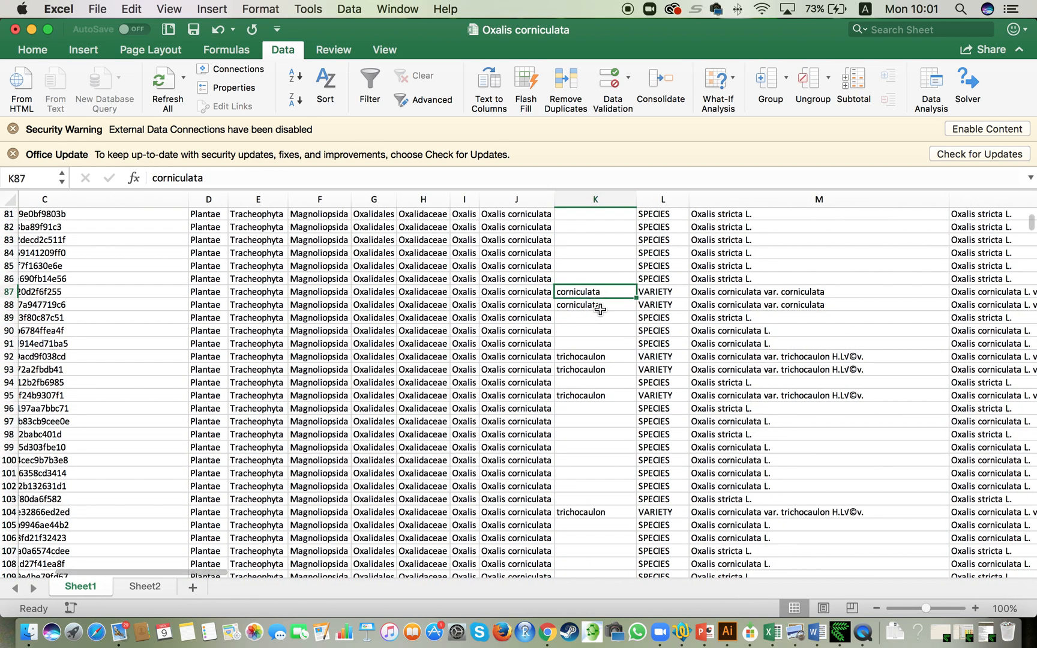
click(594, 369)
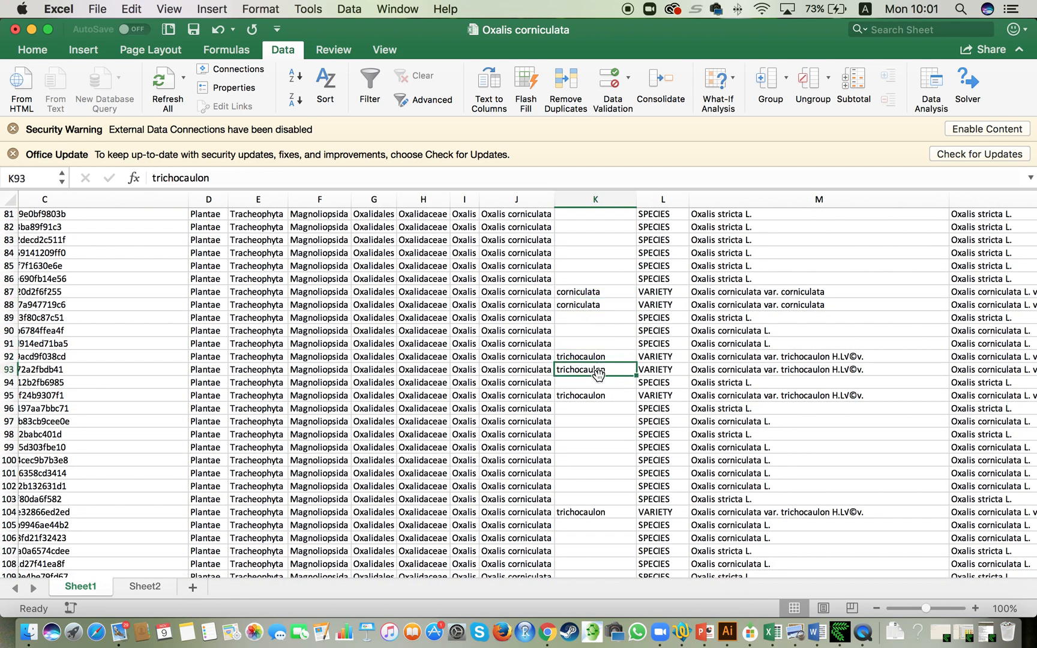